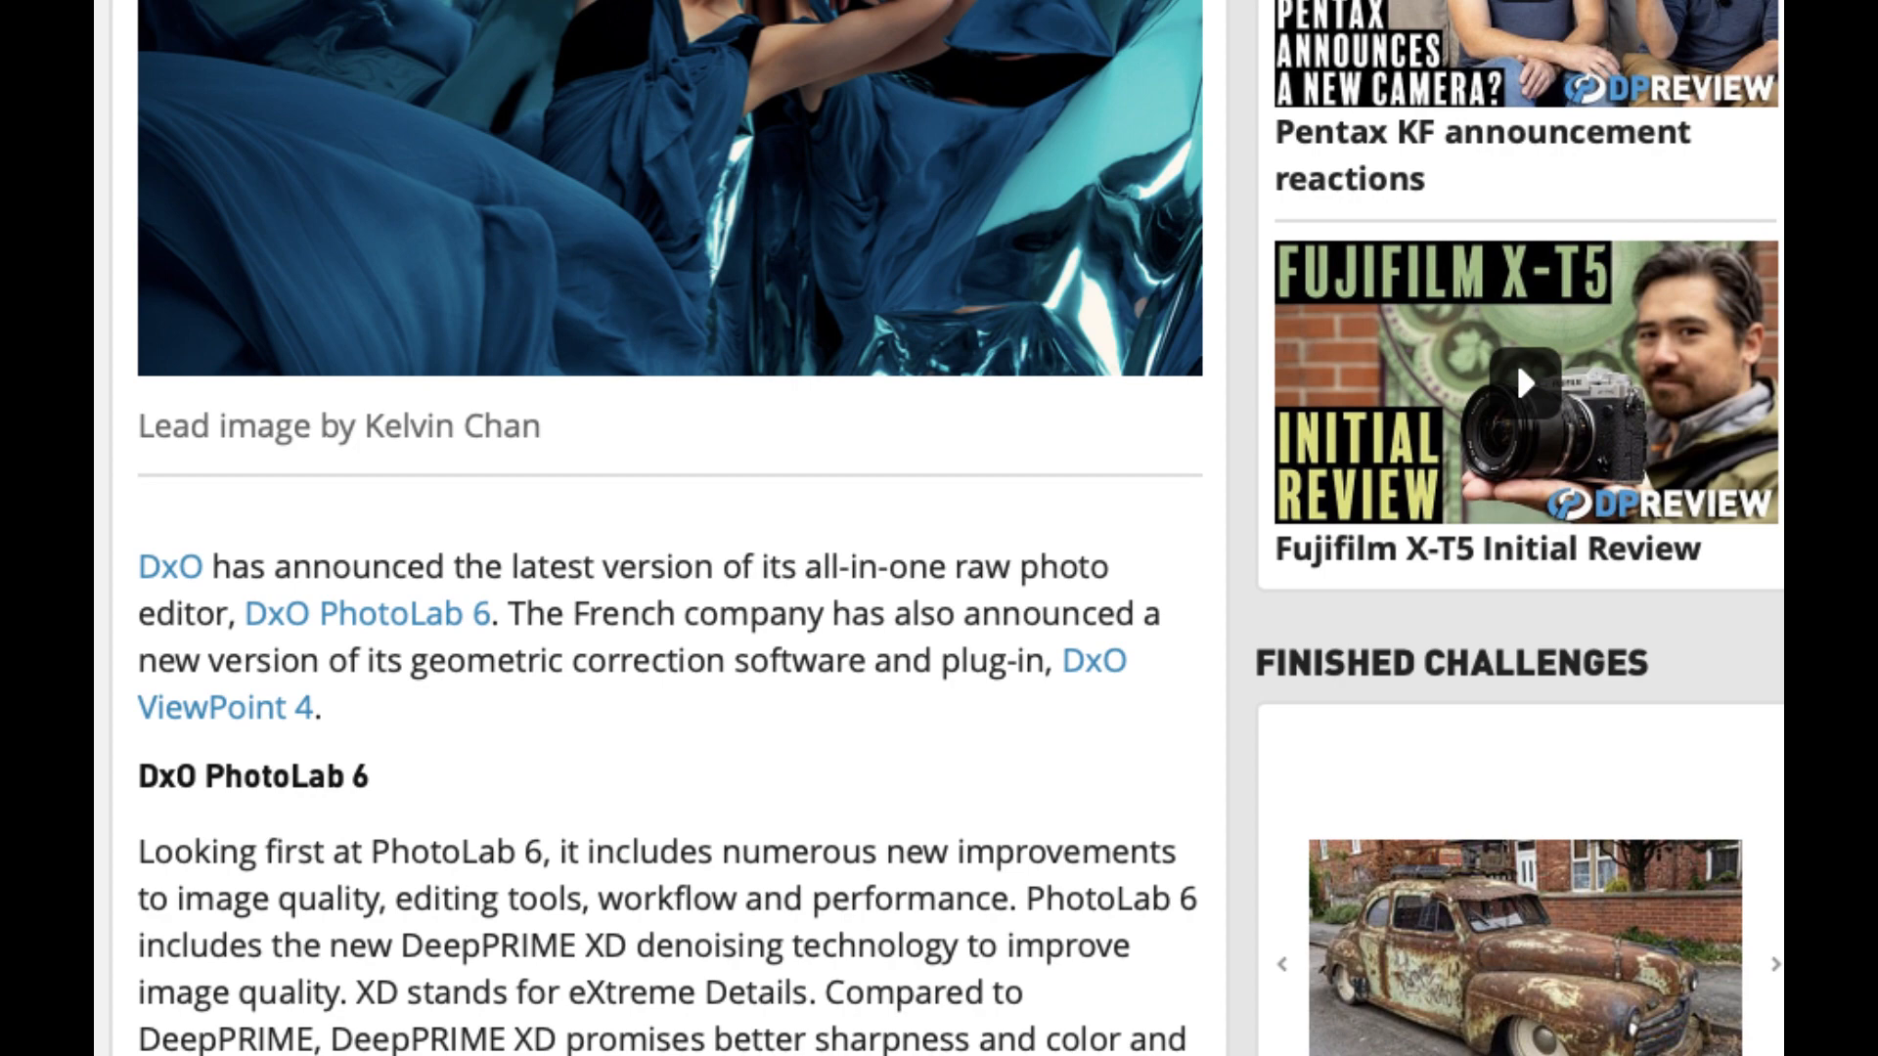
# Scroll through the DPReview PhotoLab 6 article and the Fstoppers Noiseless AI article.
pyautogui.scroll(-3)
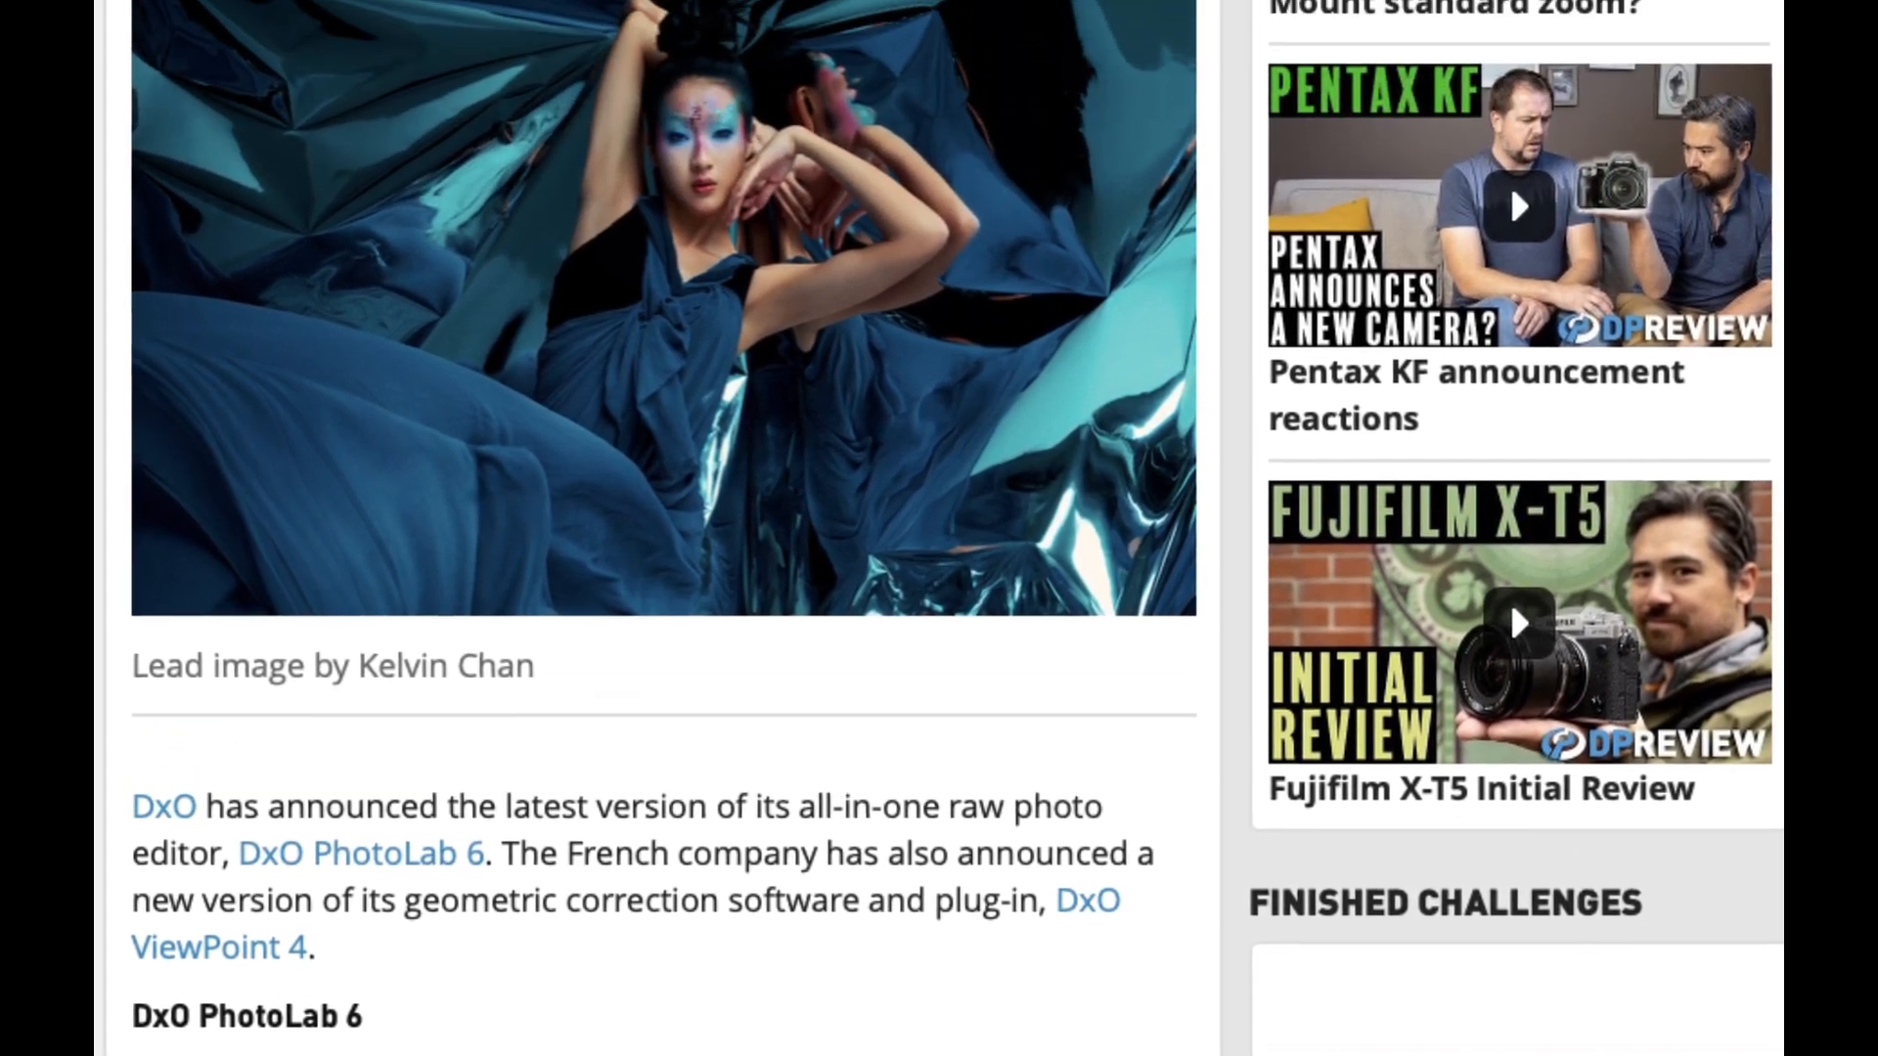
pyautogui.scroll(3)
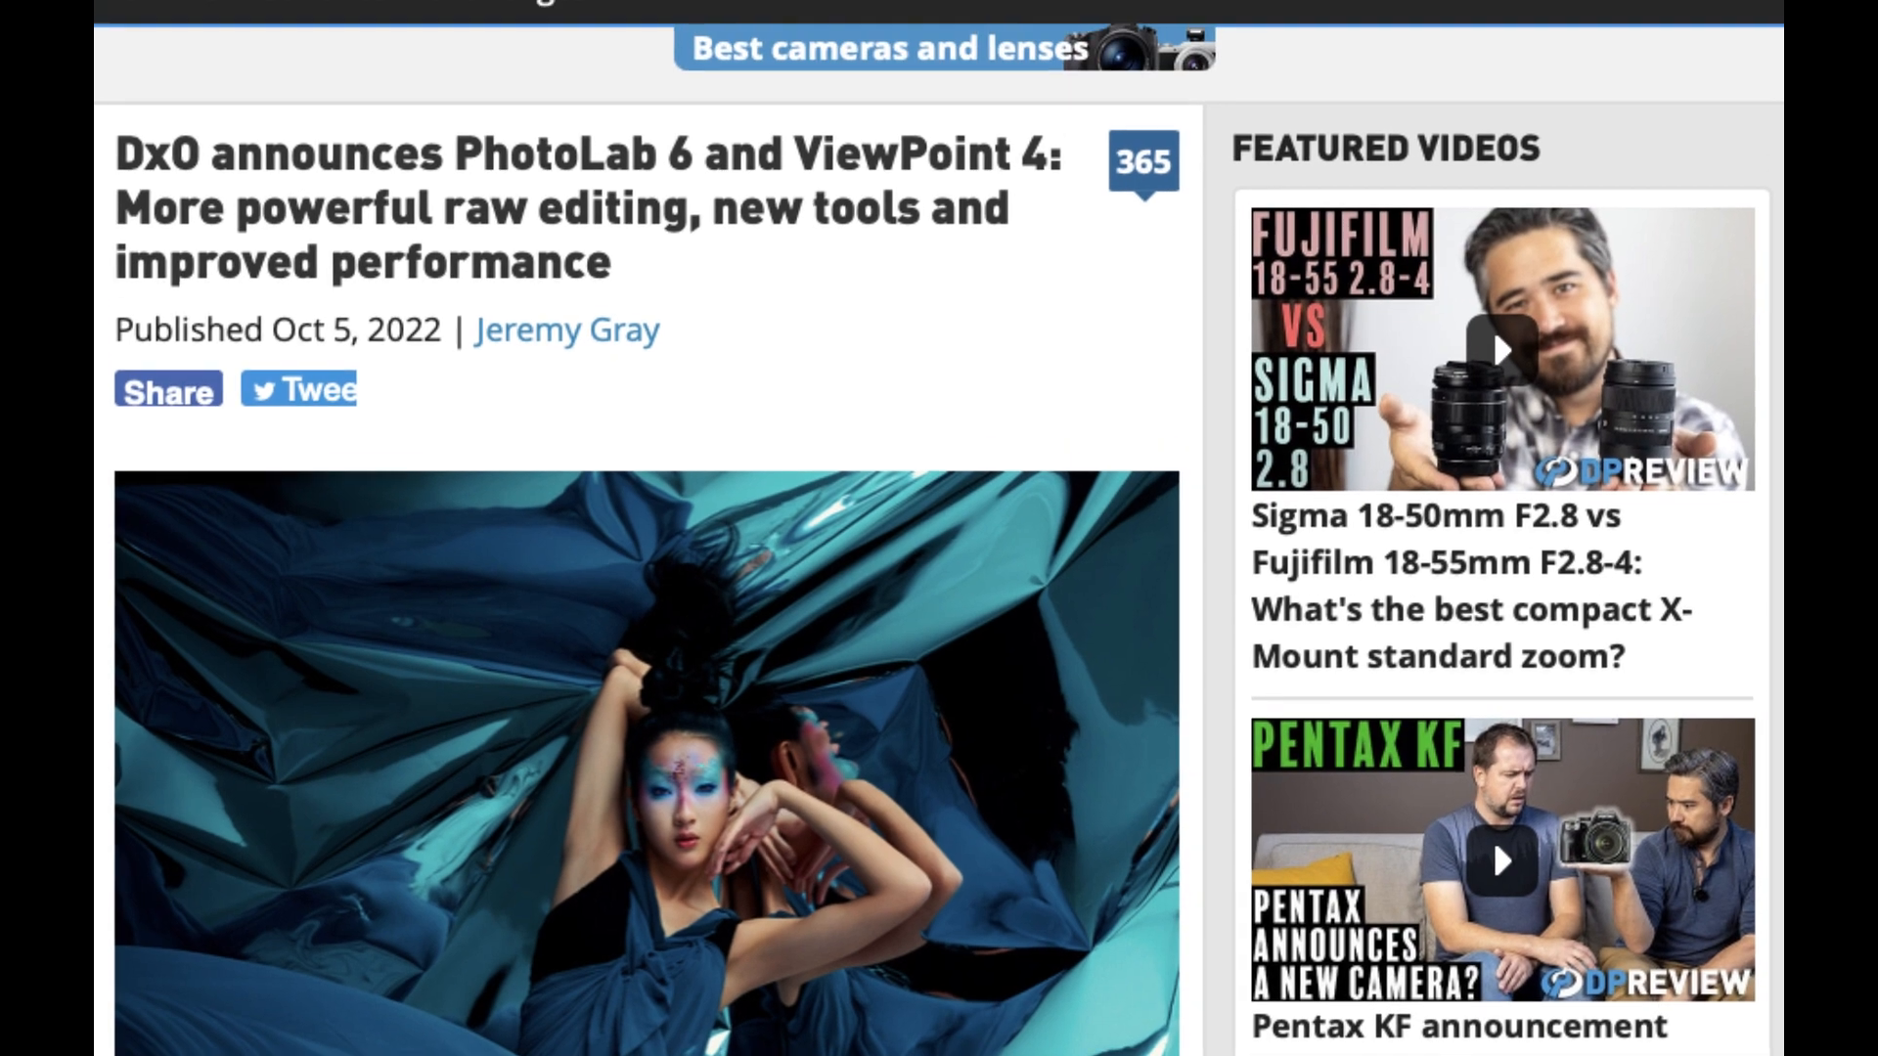
pyautogui.scroll(3)
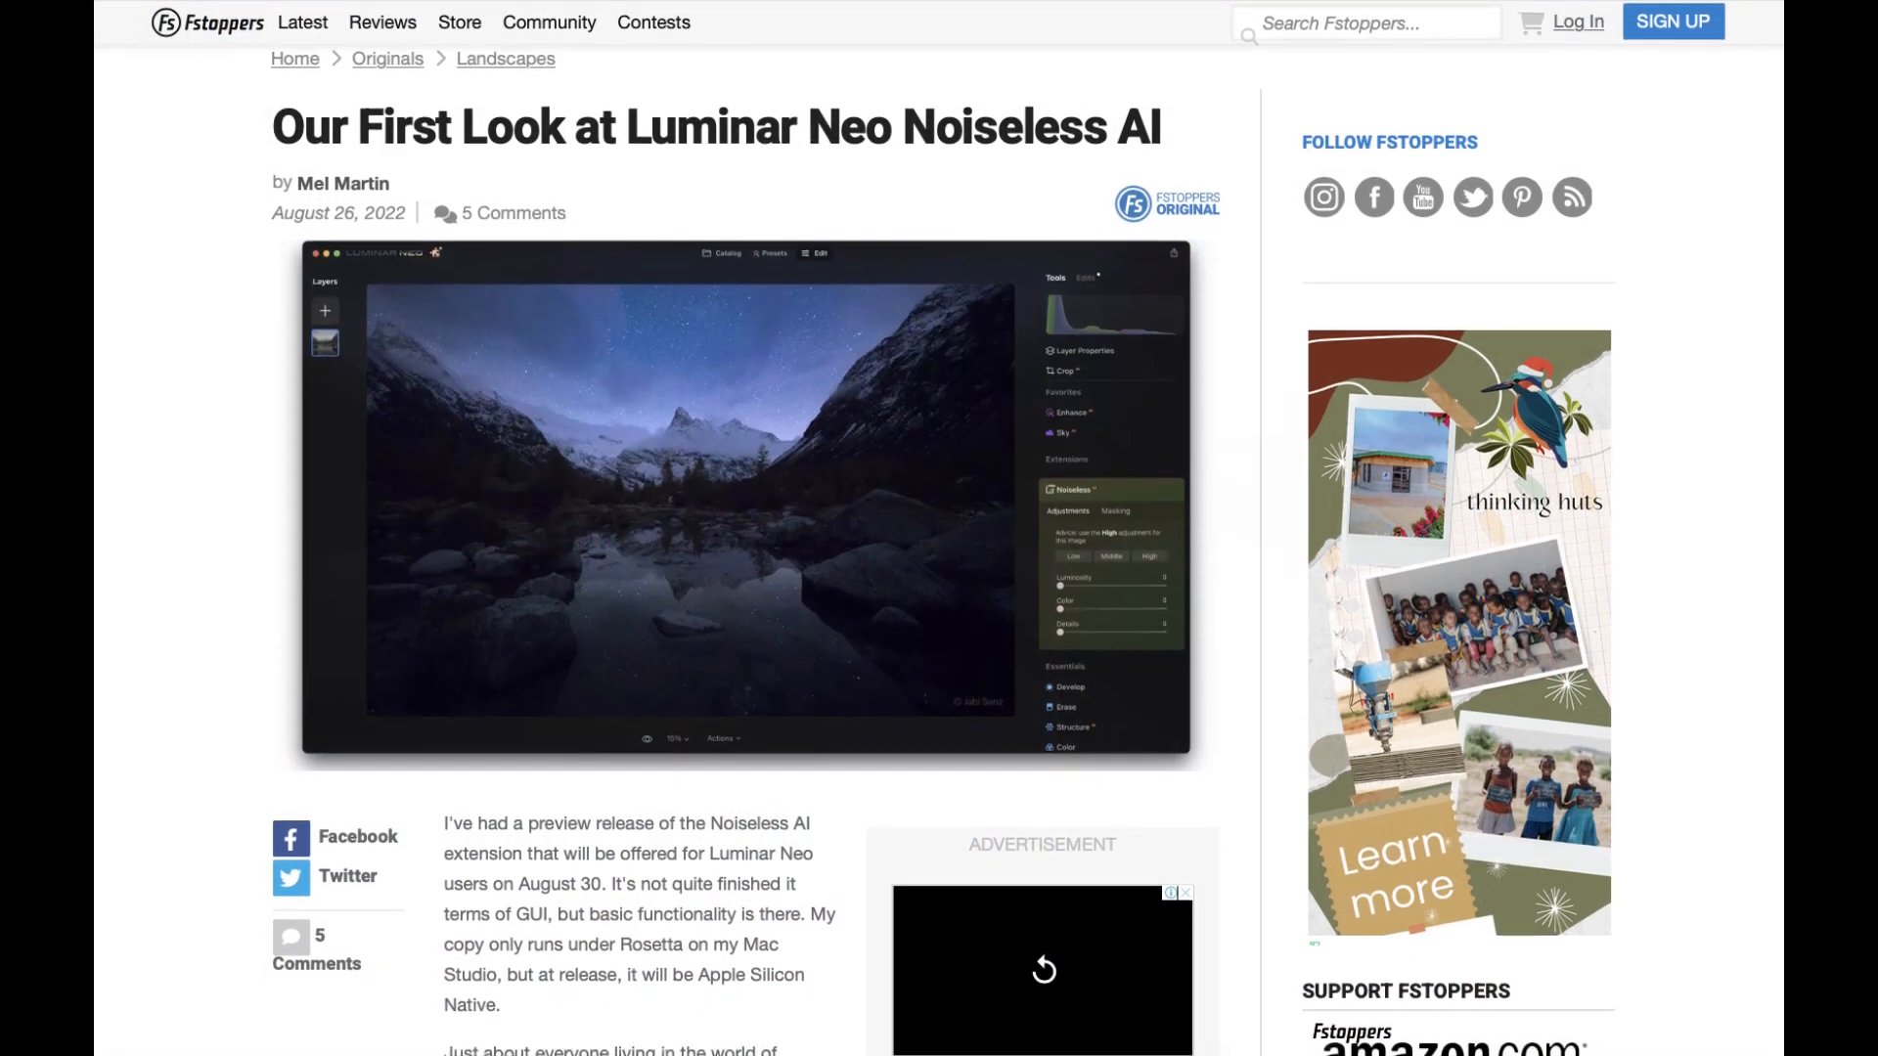
pyautogui.scroll(-3)
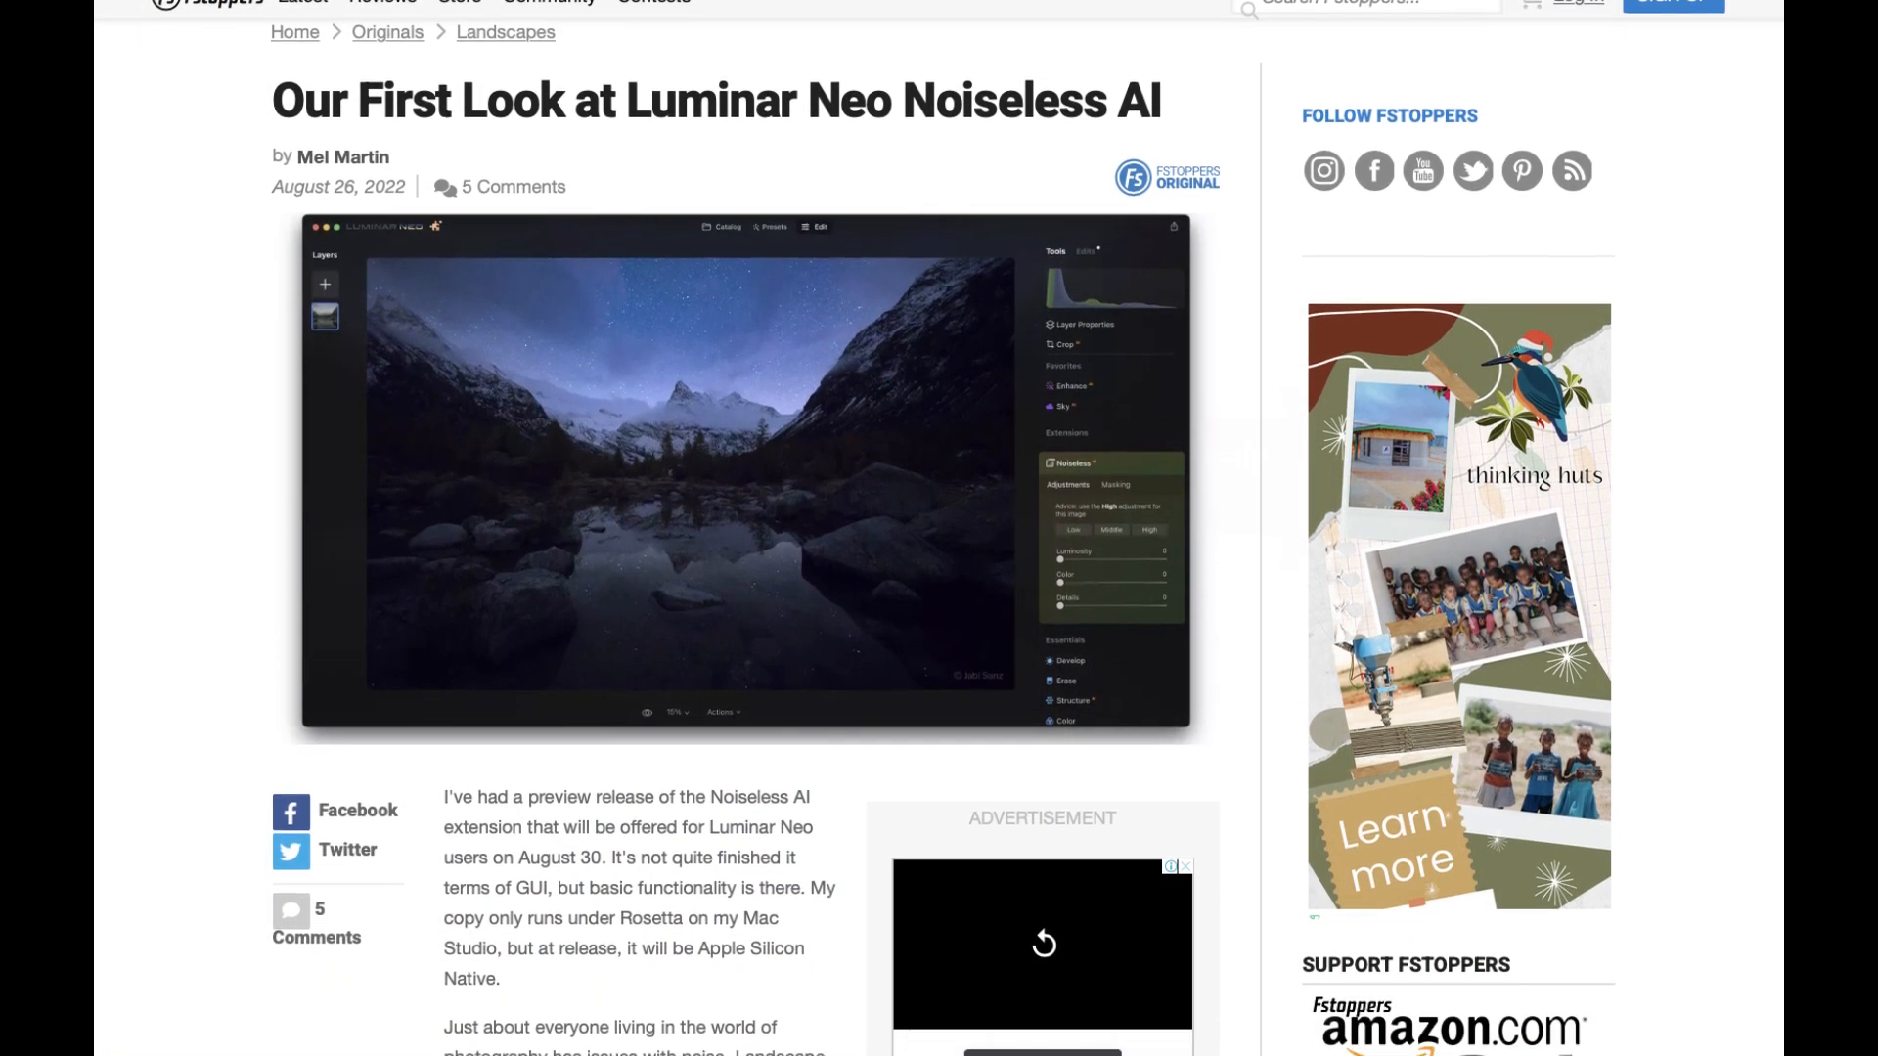
pyautogui.scroll(-3)
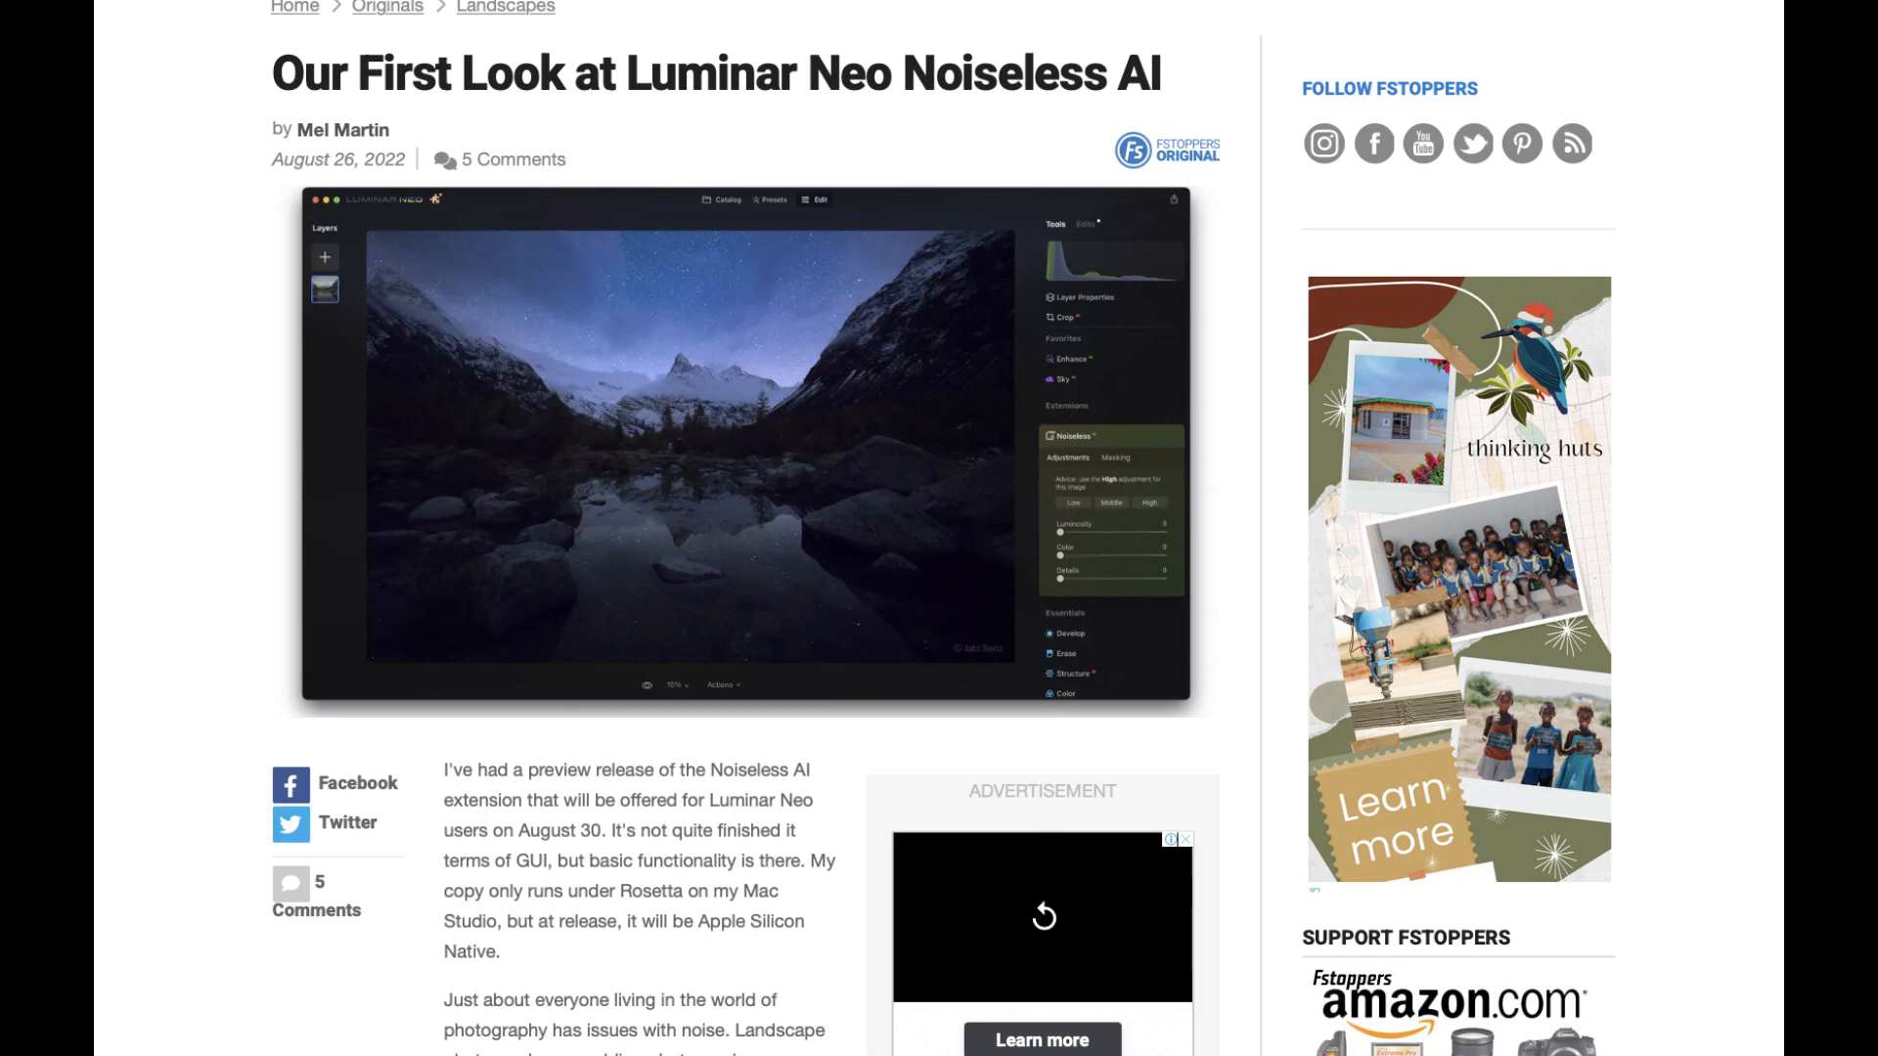
pyautogui.scroll(-3)
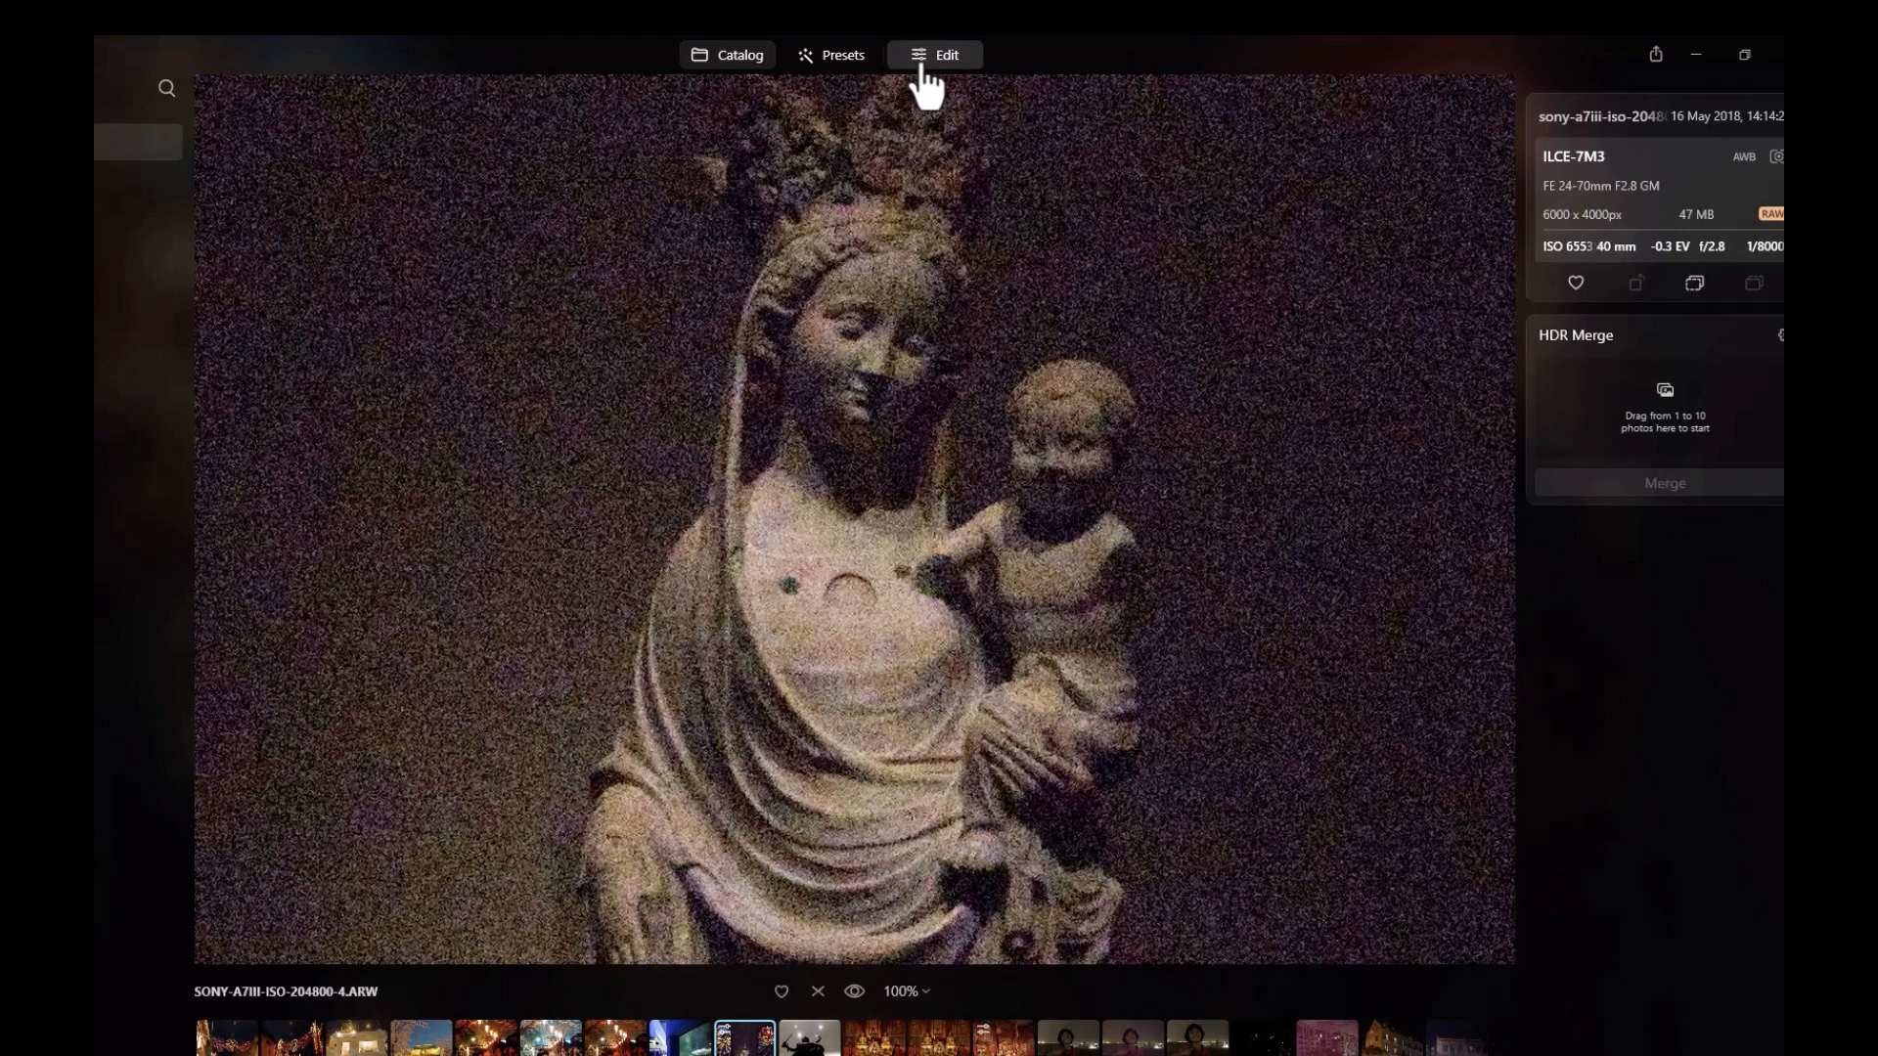
# Switch the statue photo into the Edit workspace to show the Tools panel.
pyautogui.click(943, 53)
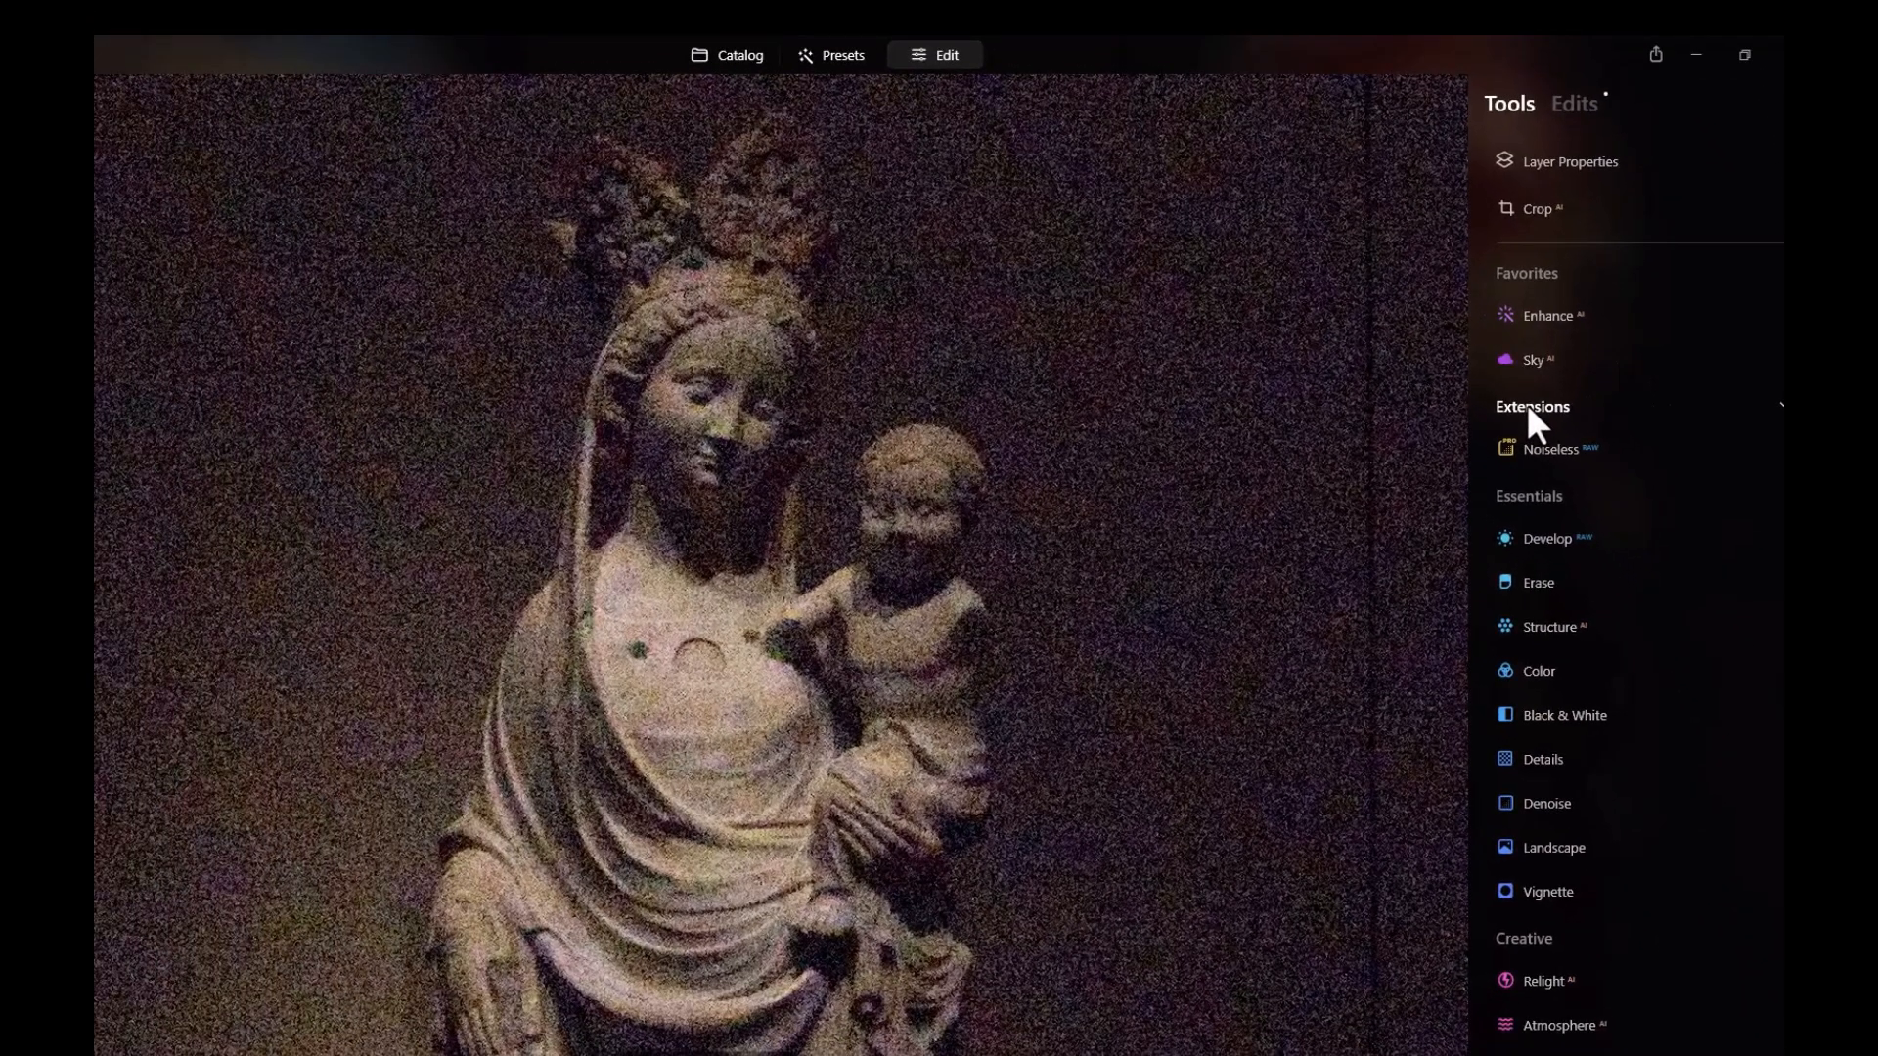
pyautogui.moveTo(1528, 471)
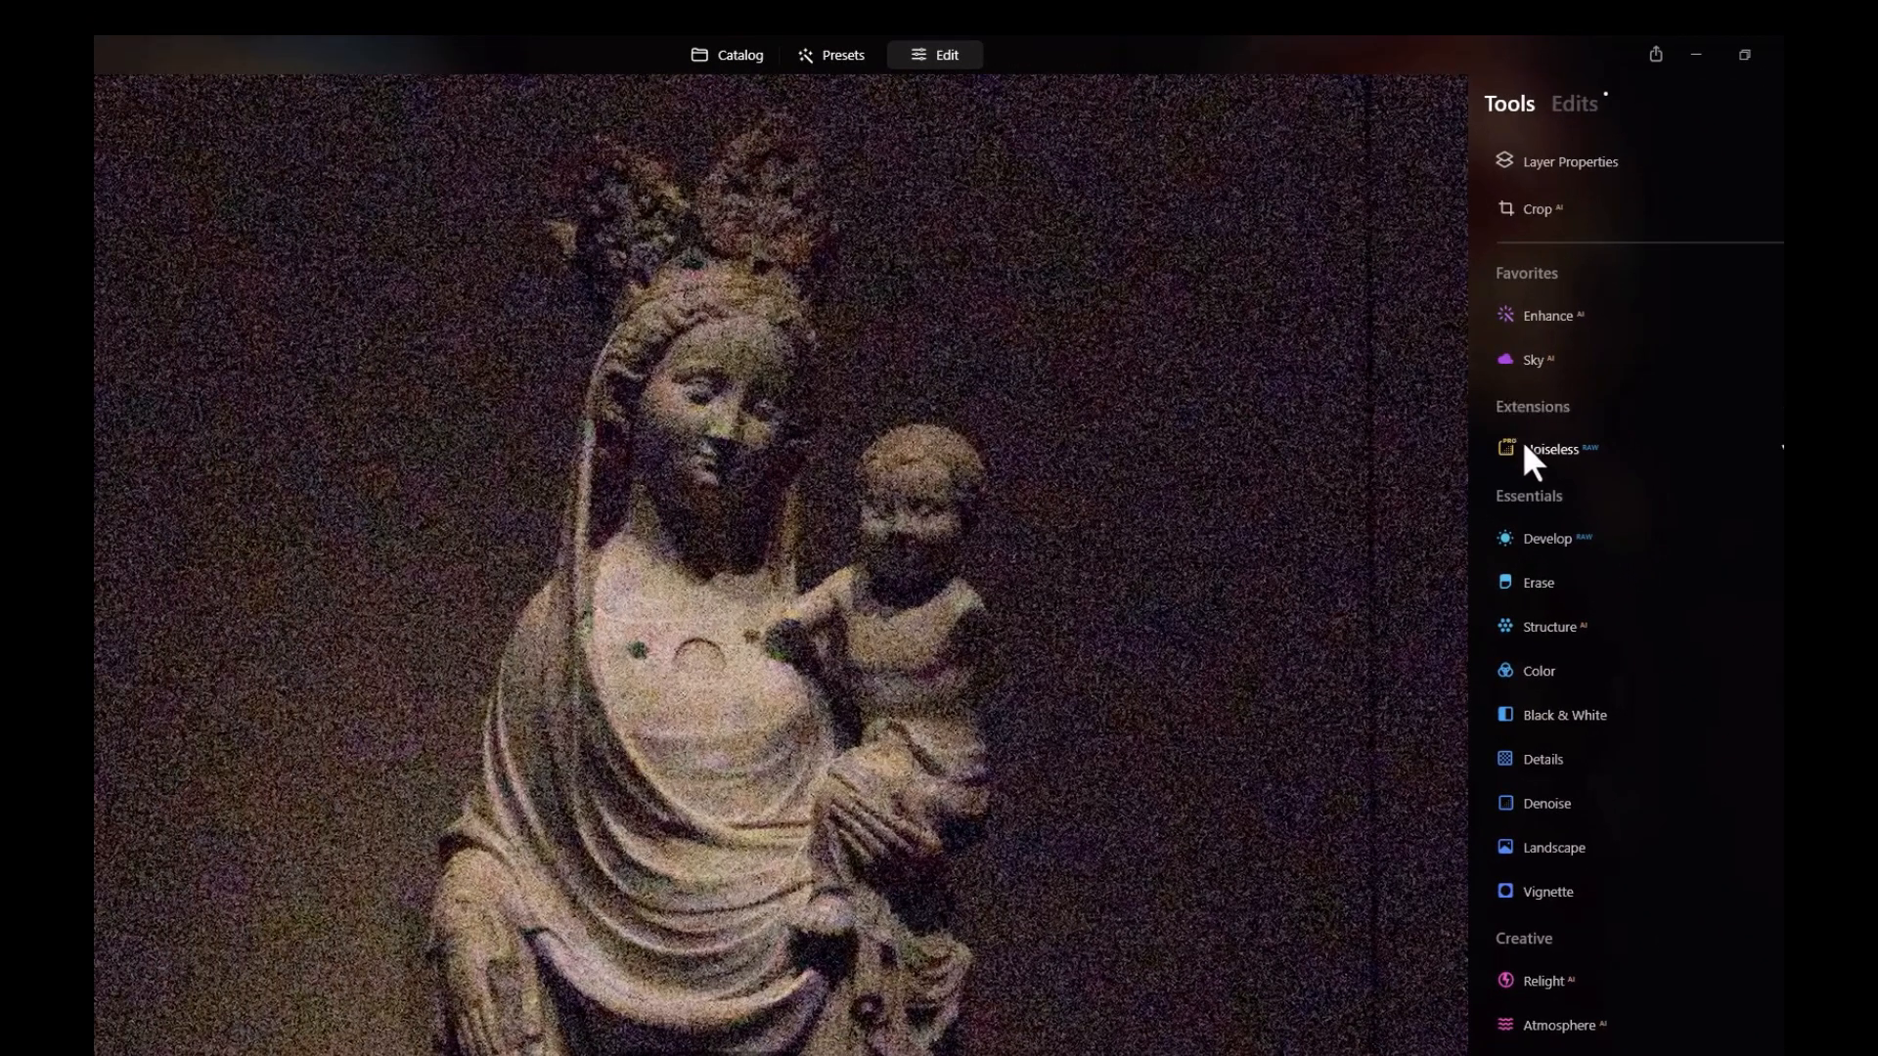
pyautogui.moveTo(1581, 481)
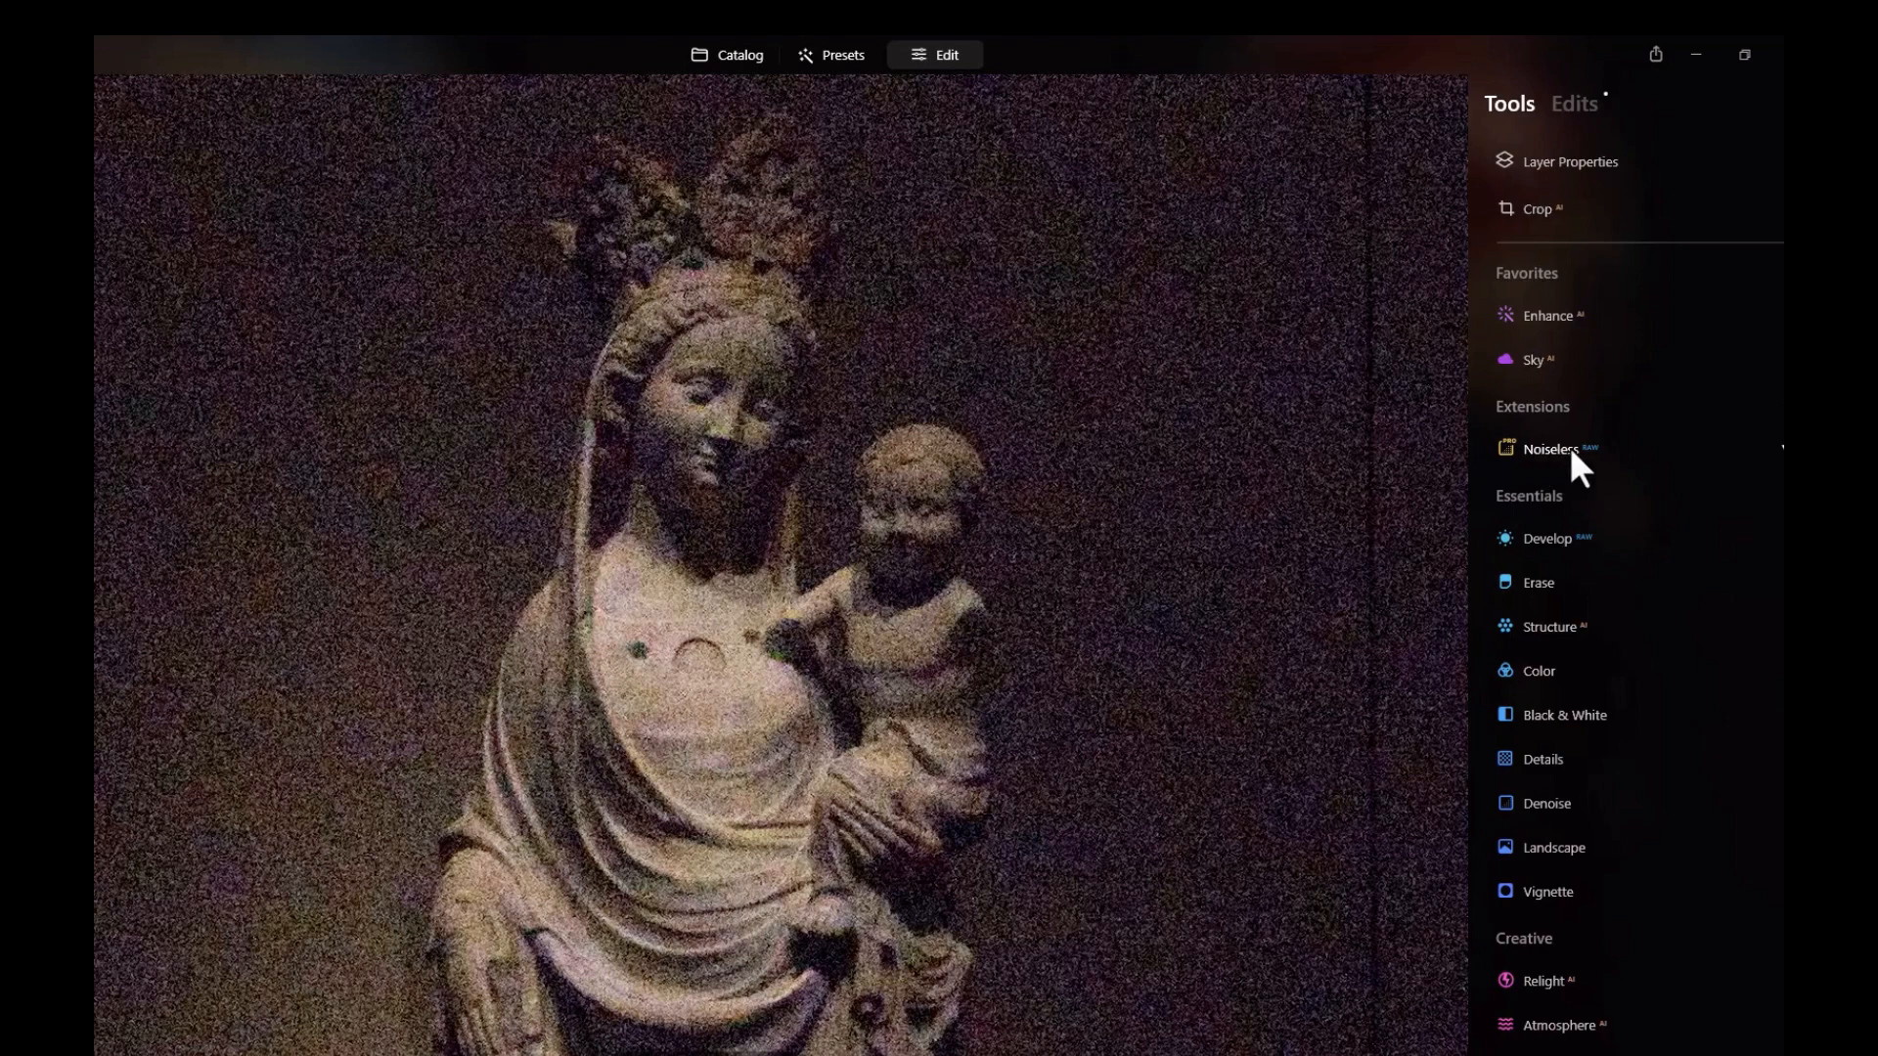
pyautogui.moveTo(1607, 487)
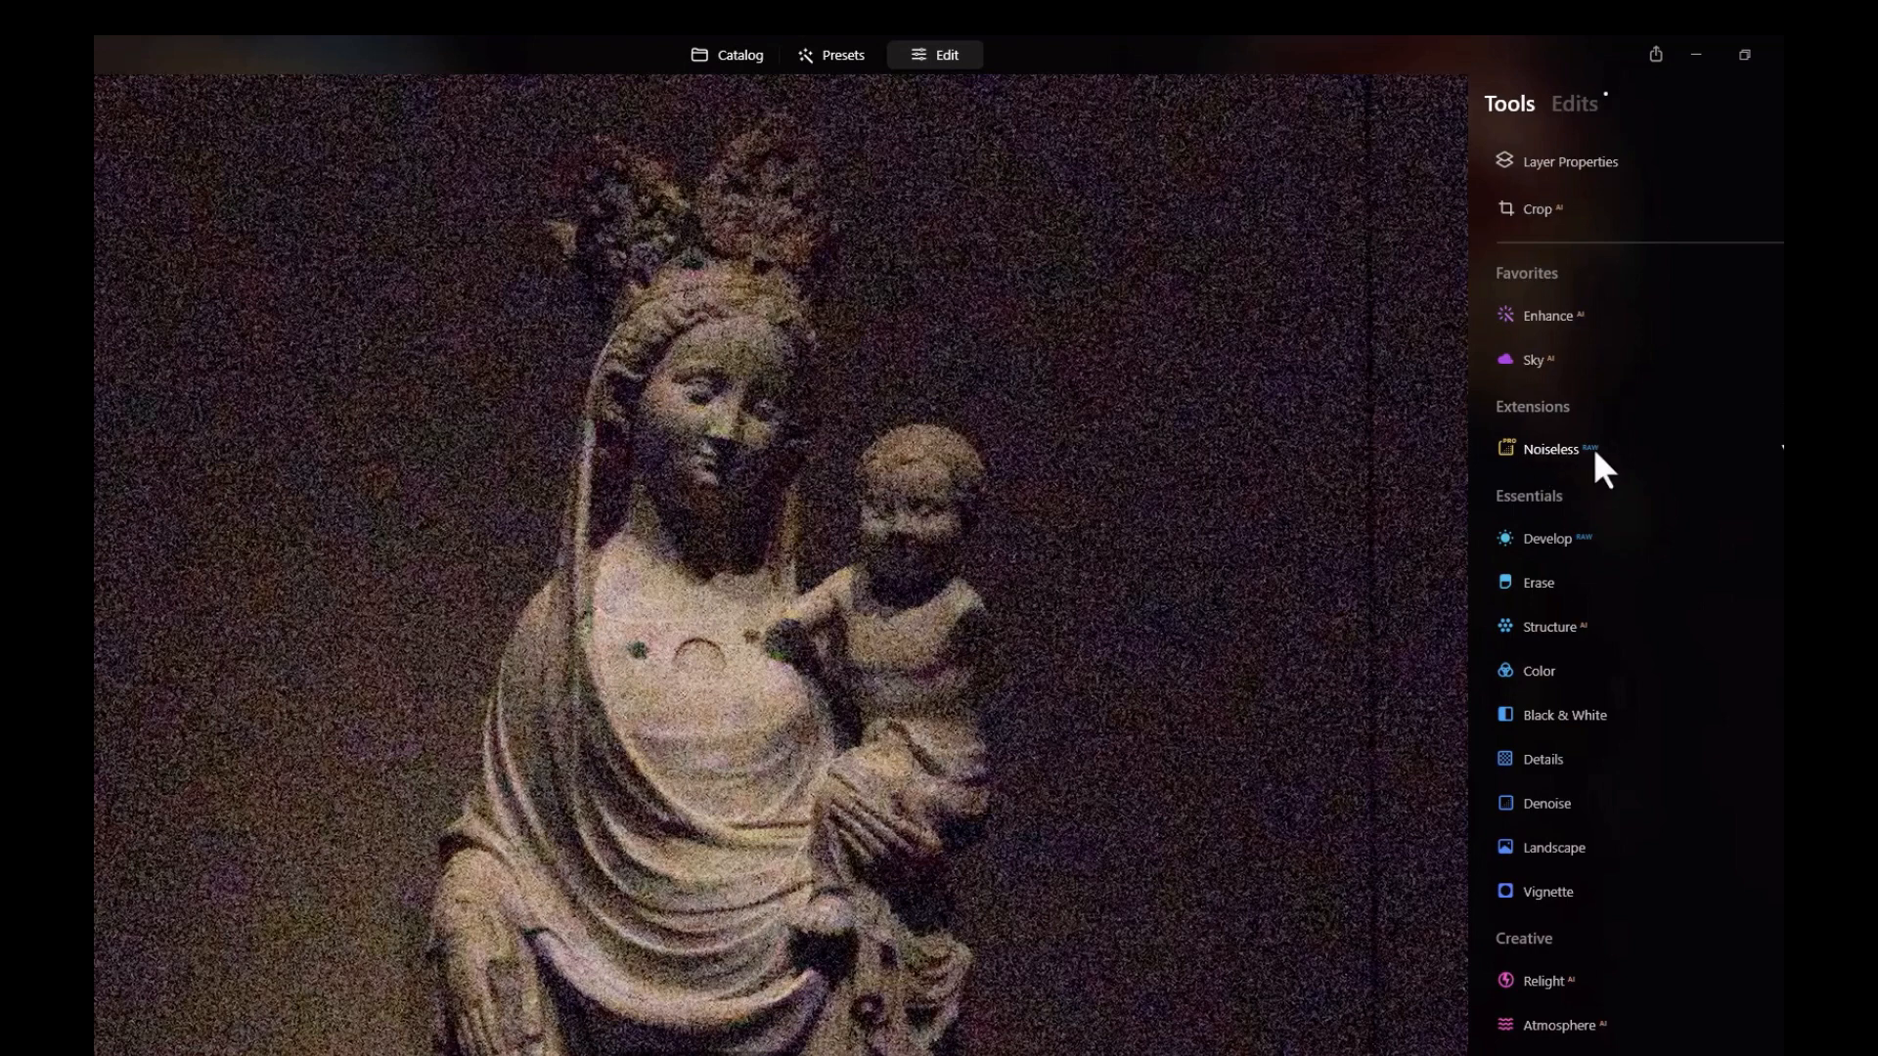
# Try the Noiseless High and Low presets, then set Luminosity and Color Denoise to 100.
pyautogui.click(1551, 449)
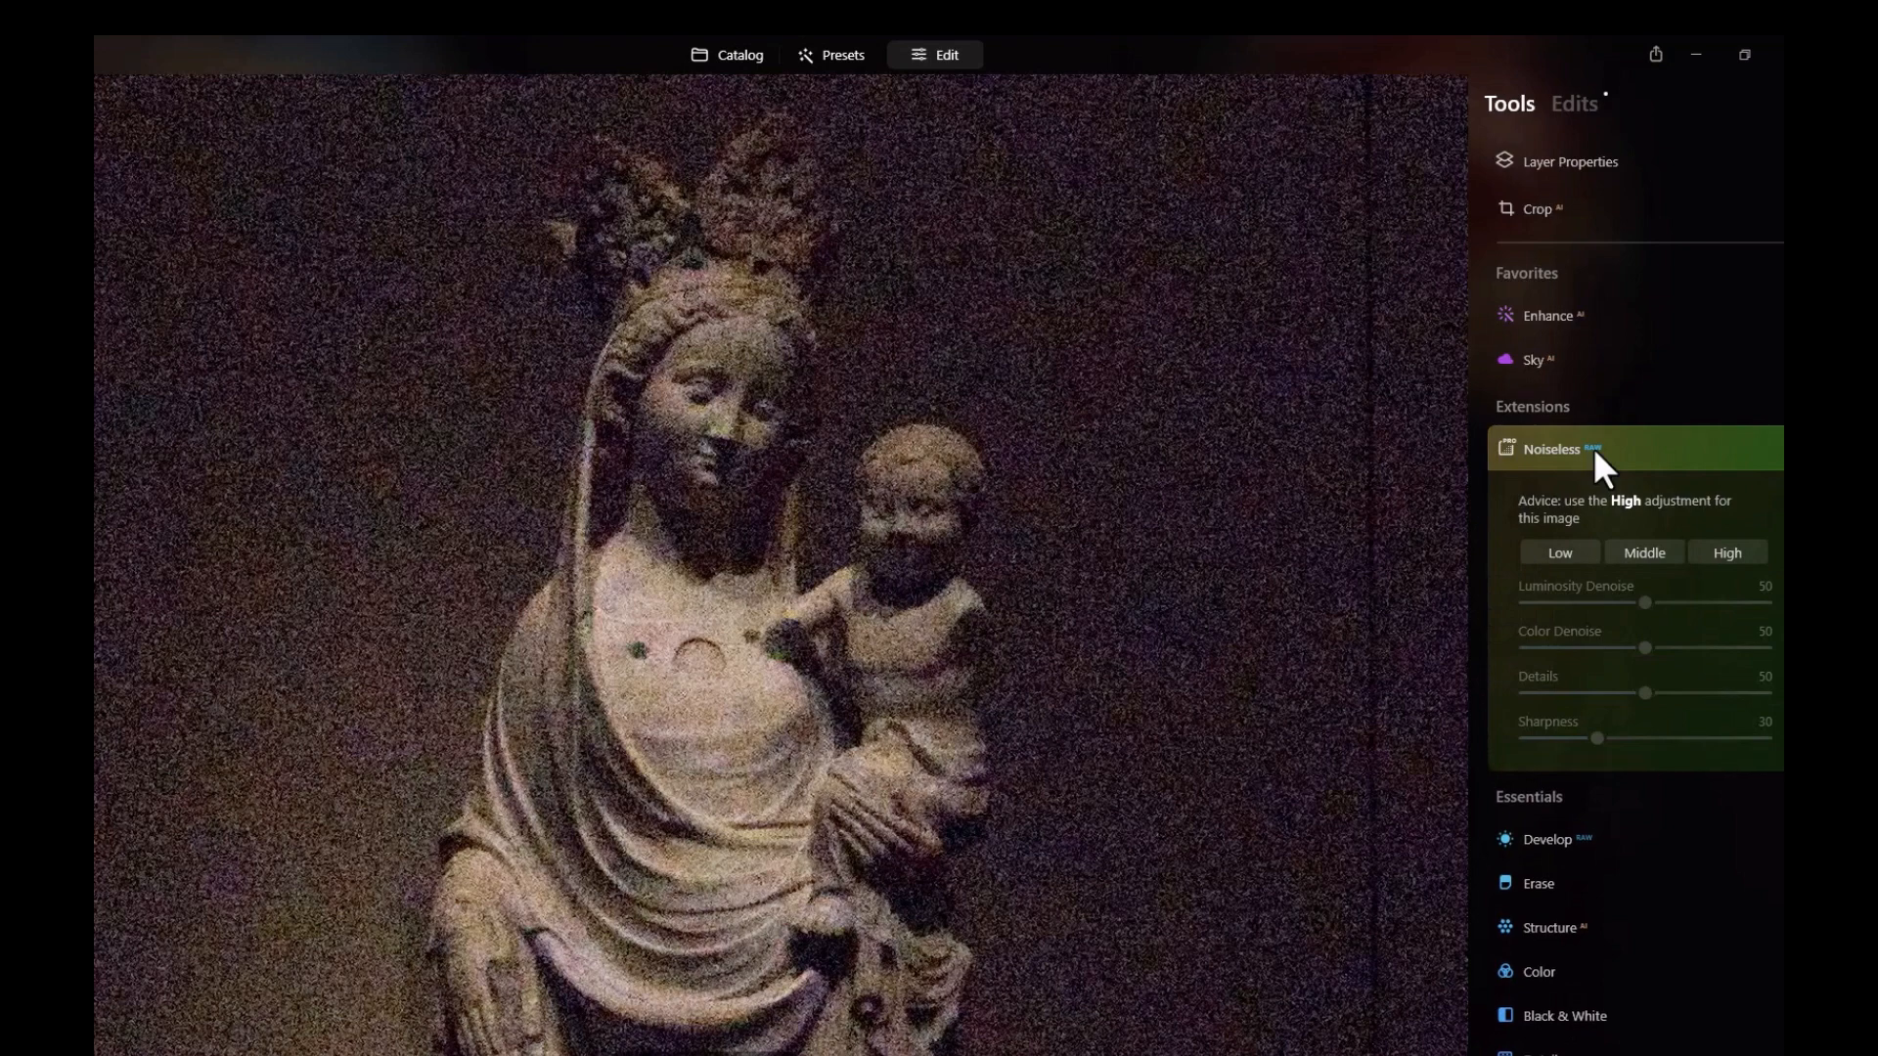
pyautogui.click(1728, 553)
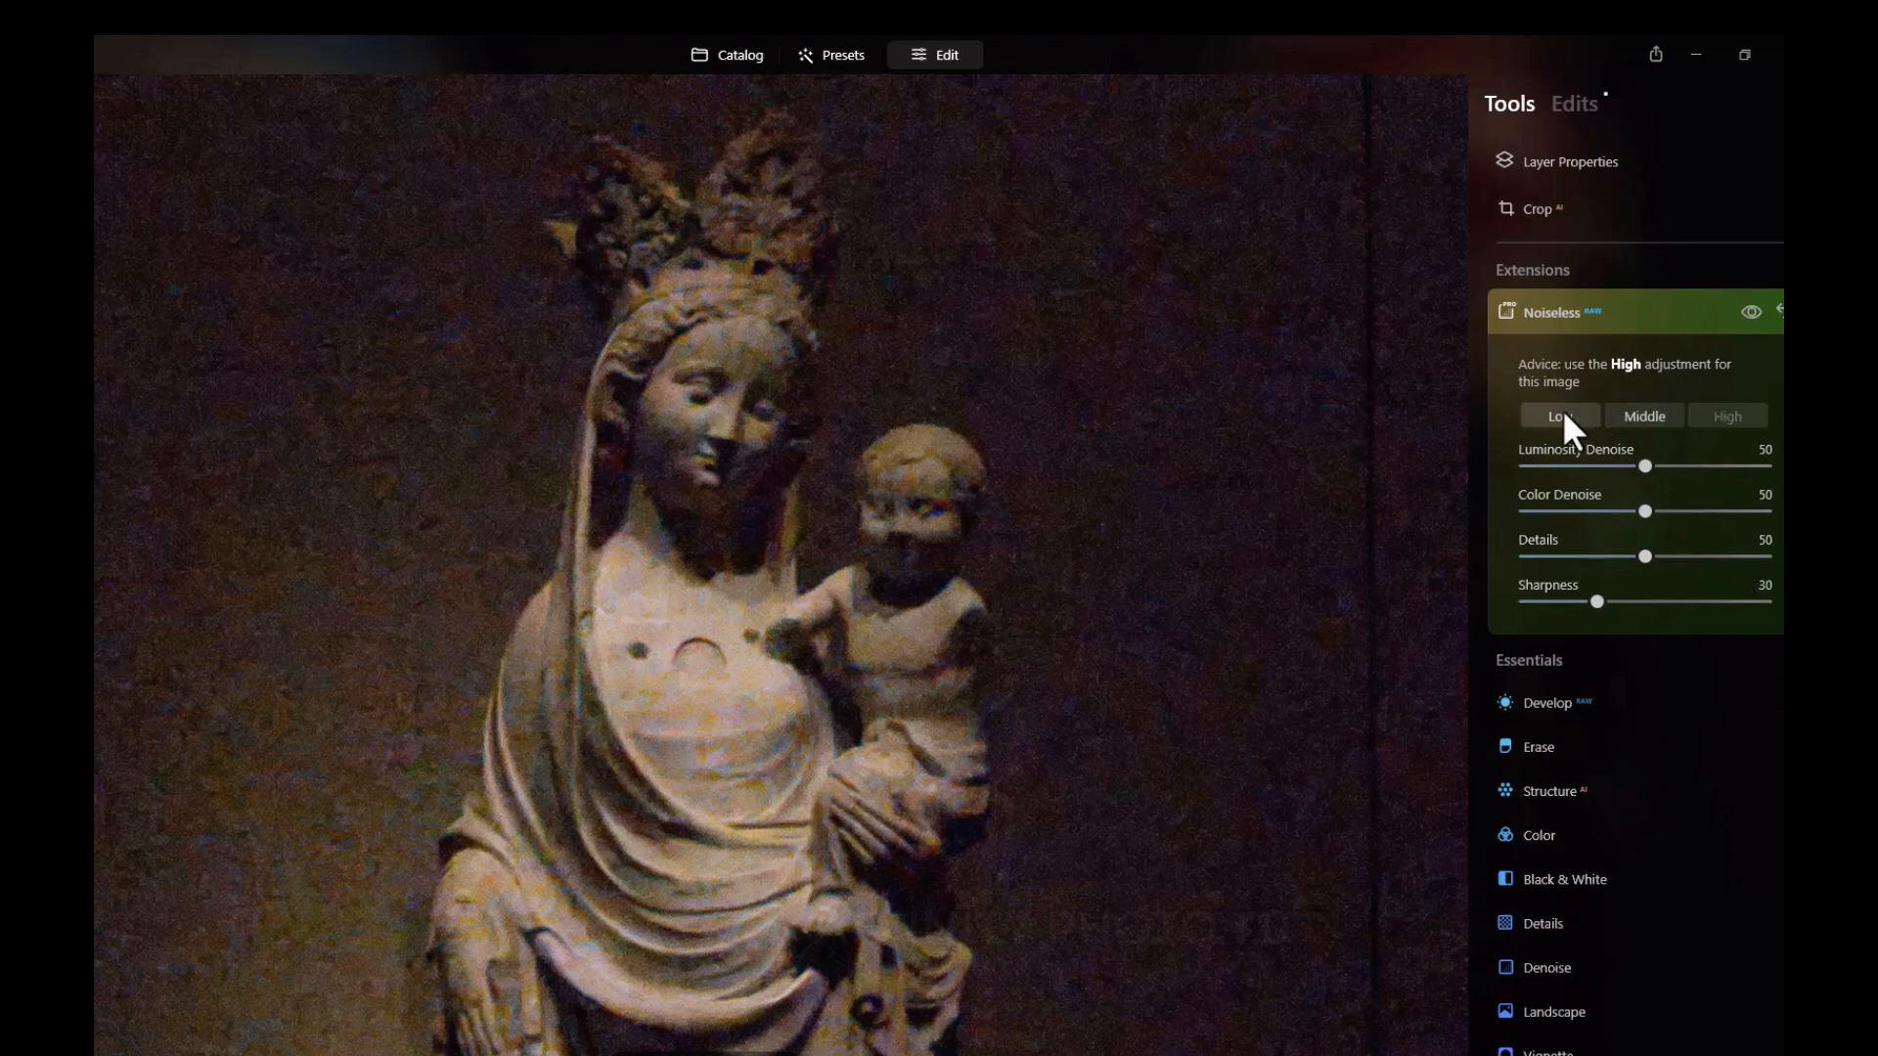
pyautogui.click(1644, 416)
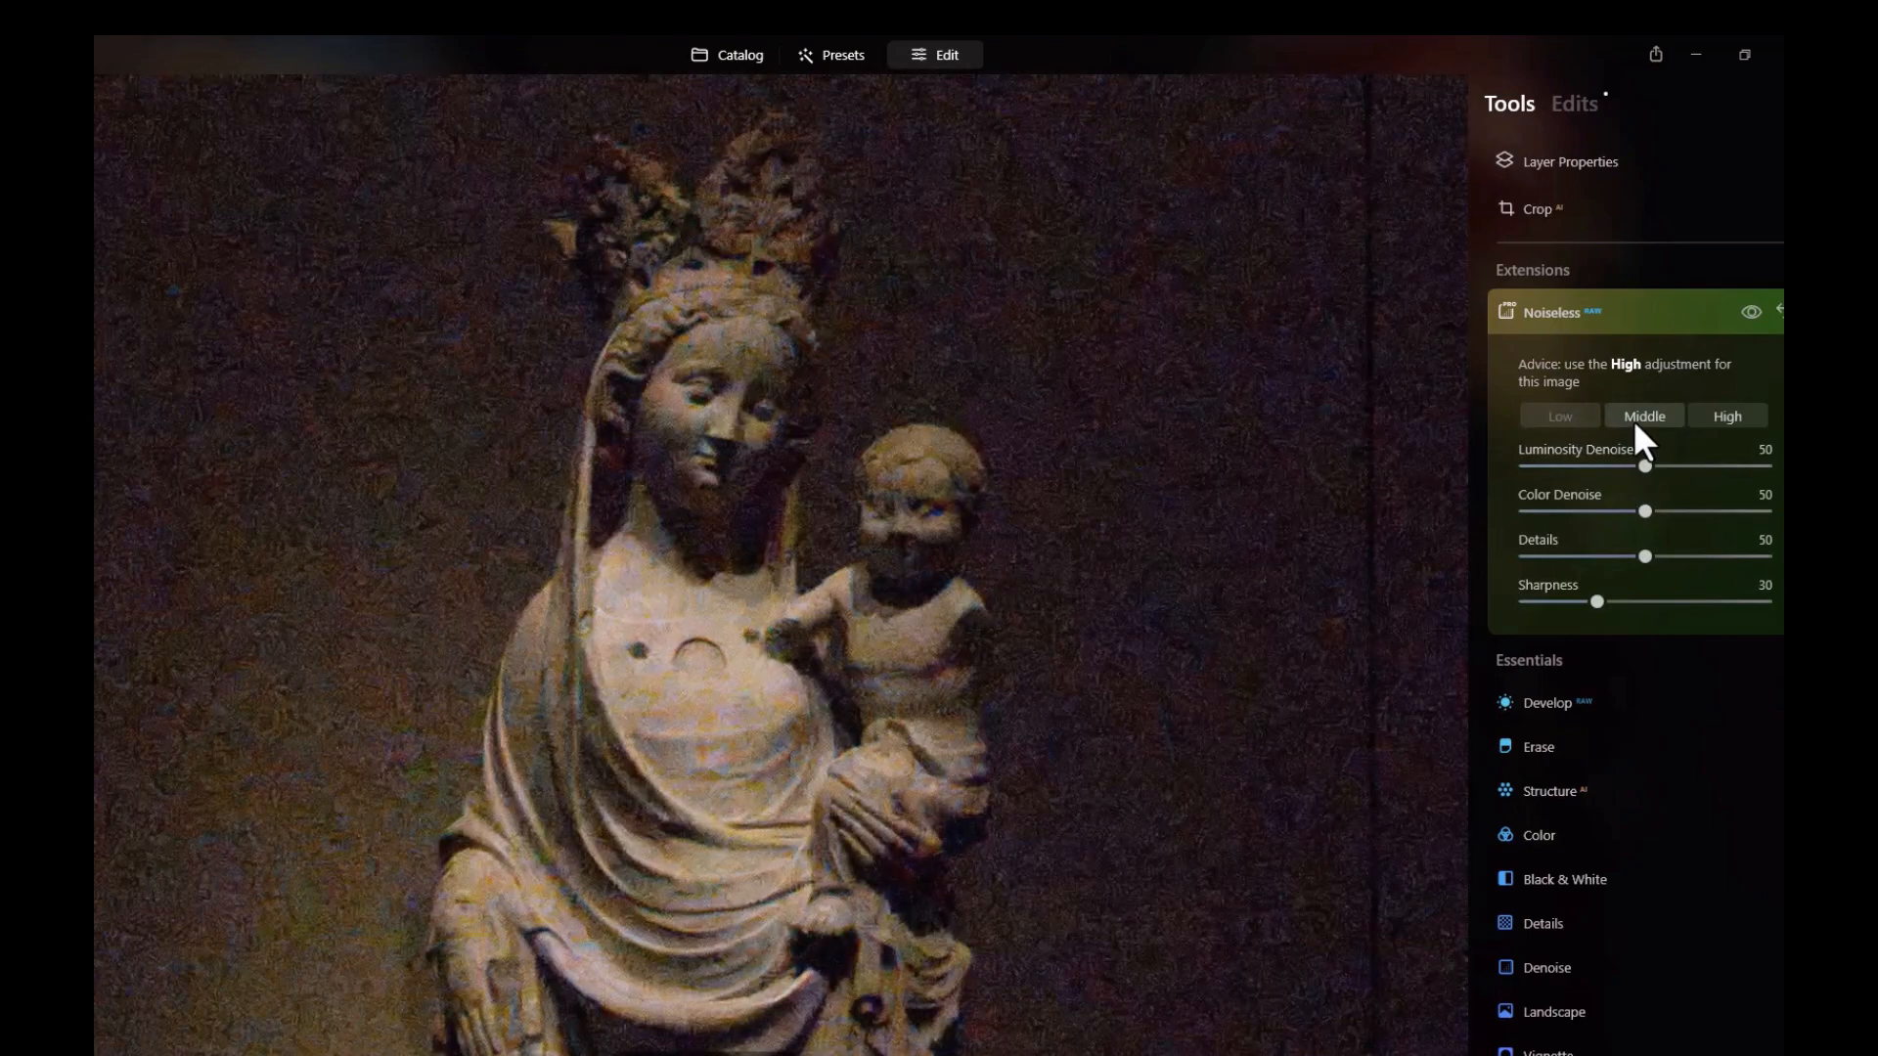
pyautogui.click(1644, 416)
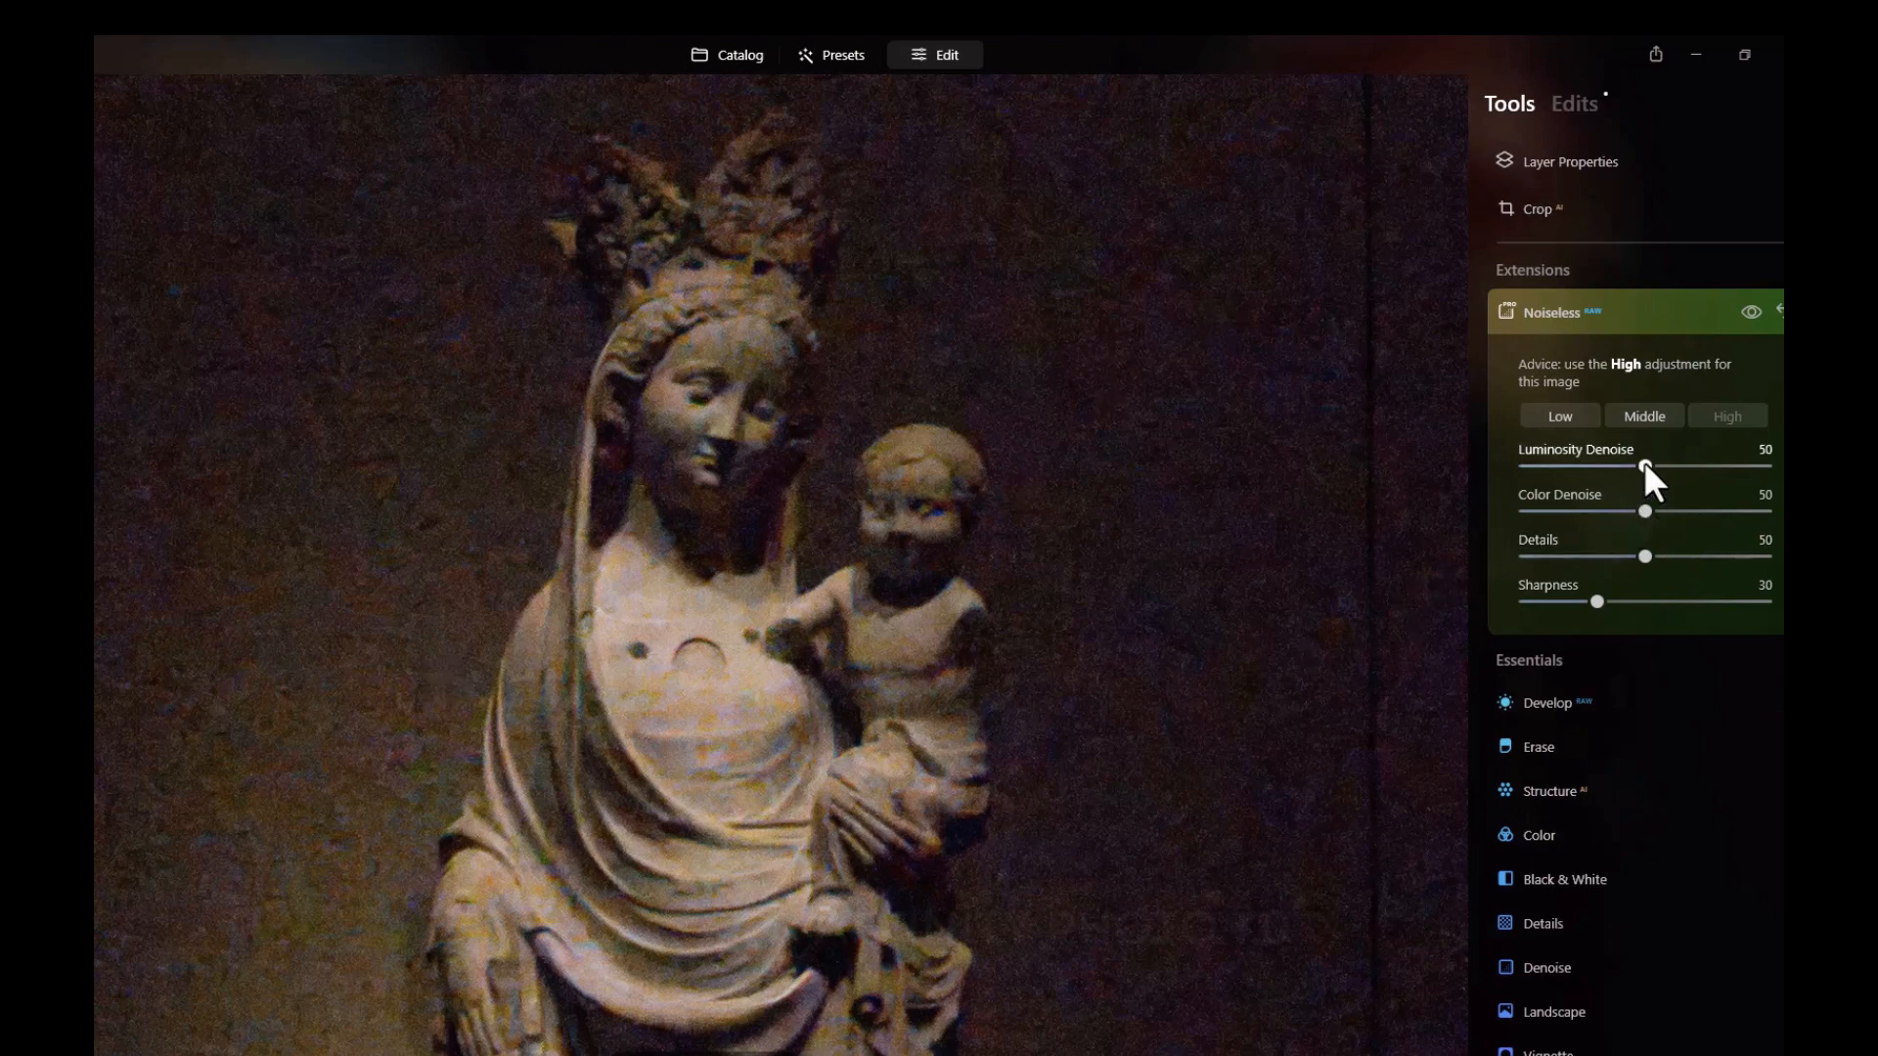
pyautogui.moveTo(1644, 467); pyautogui.dragTo(1765, 468)
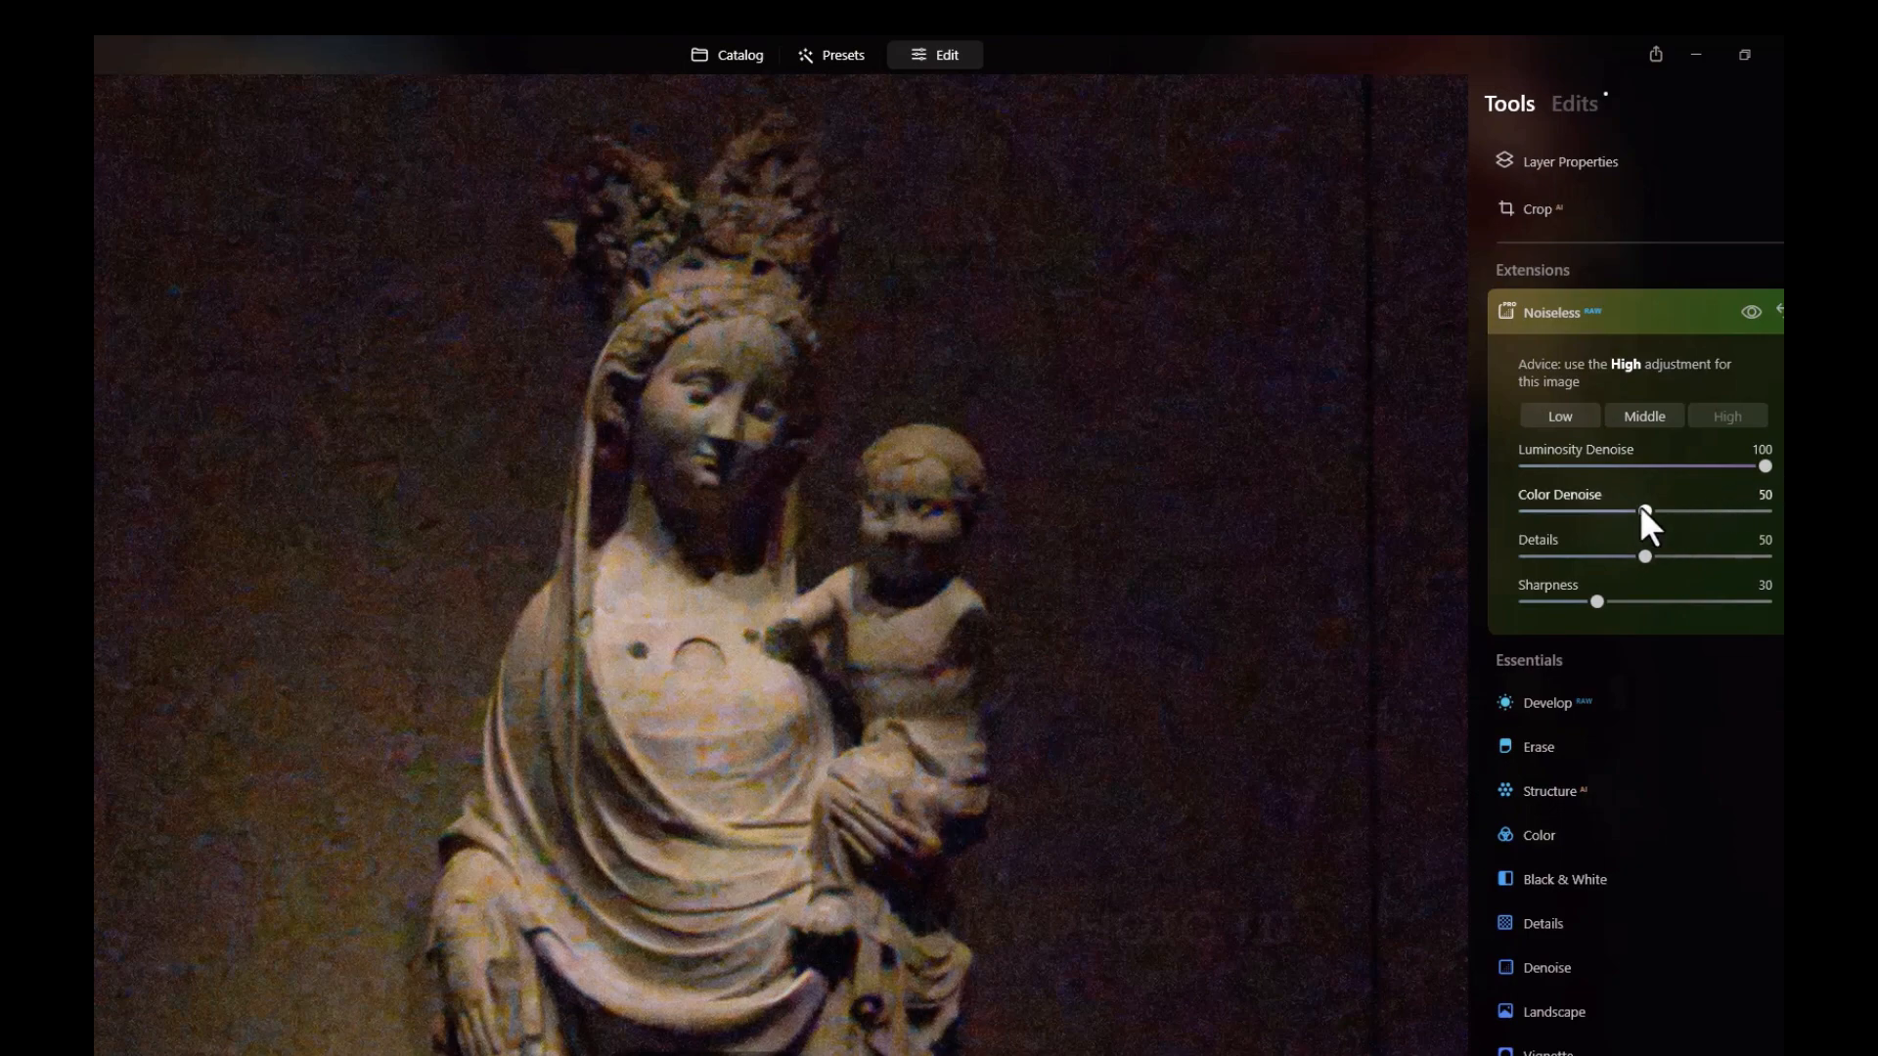
pyautogui.moveTo(1645, 512); pyautogui.dragTo(1765, 512)
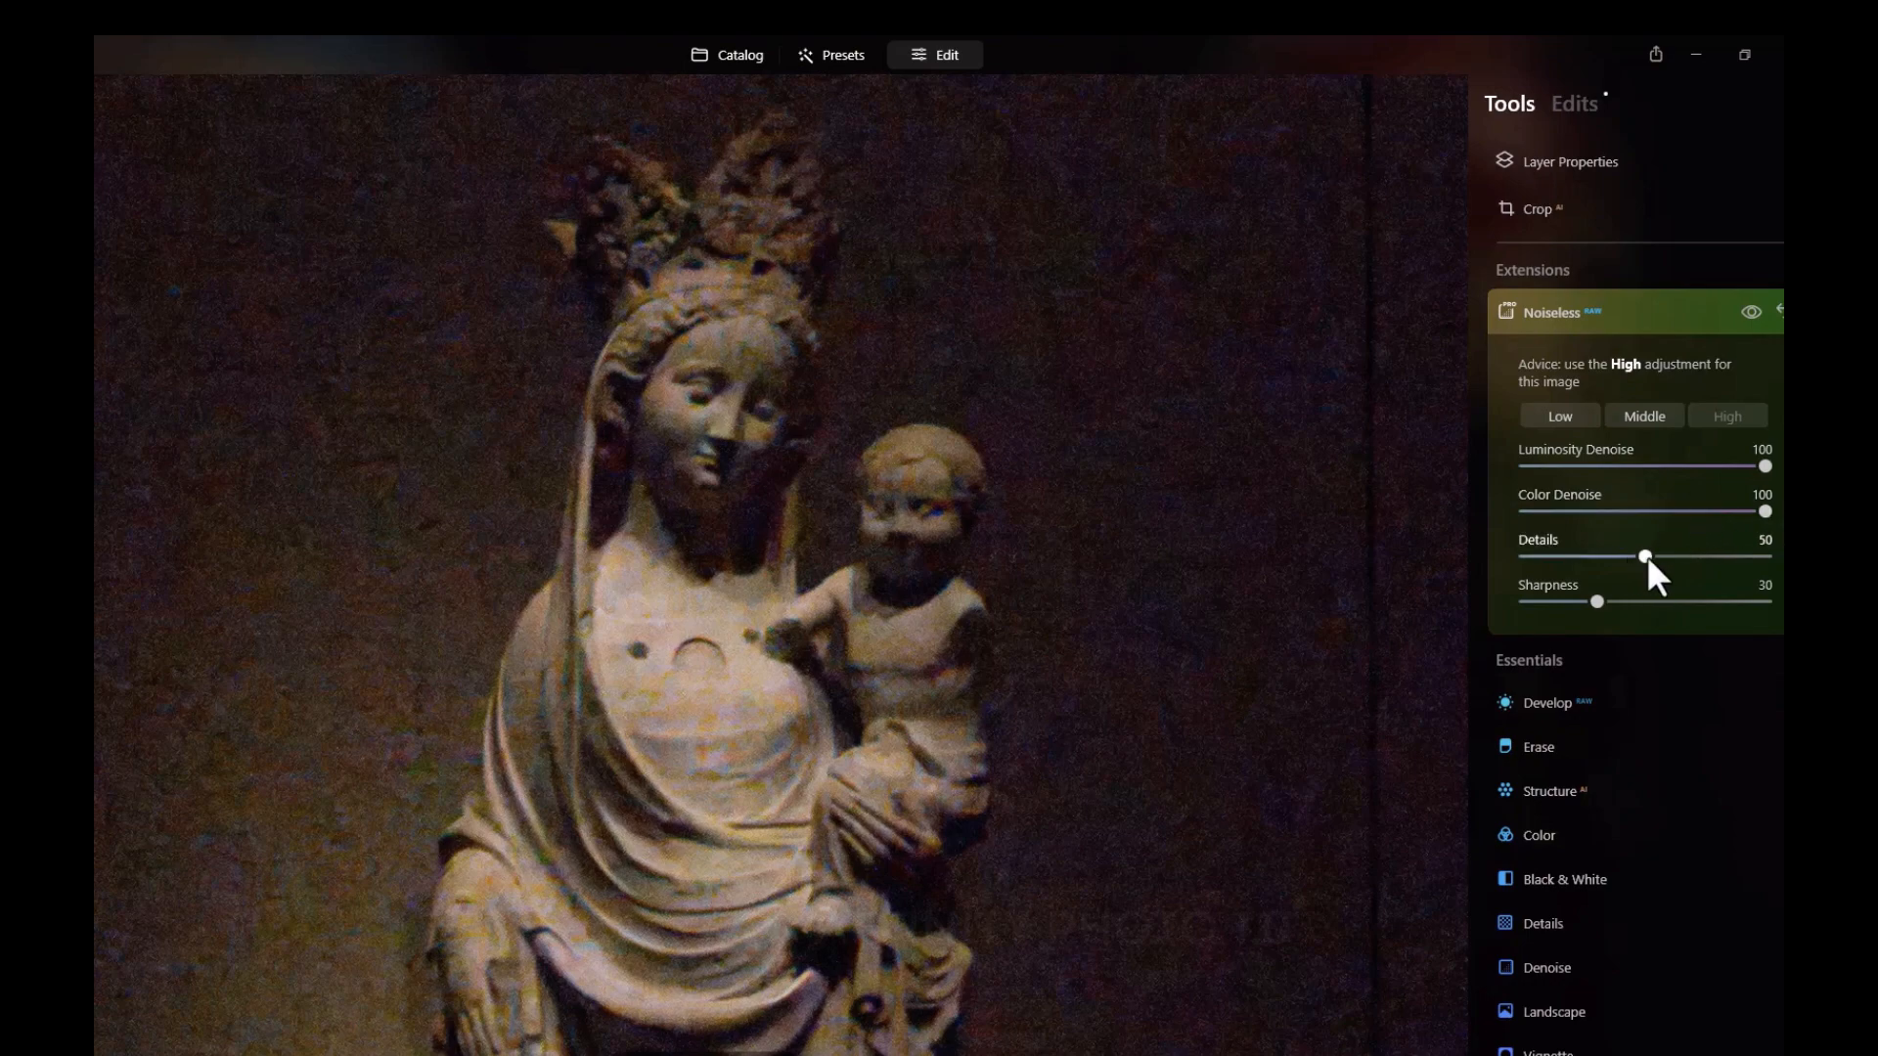
pyautogui.moveTo(1733, 363)
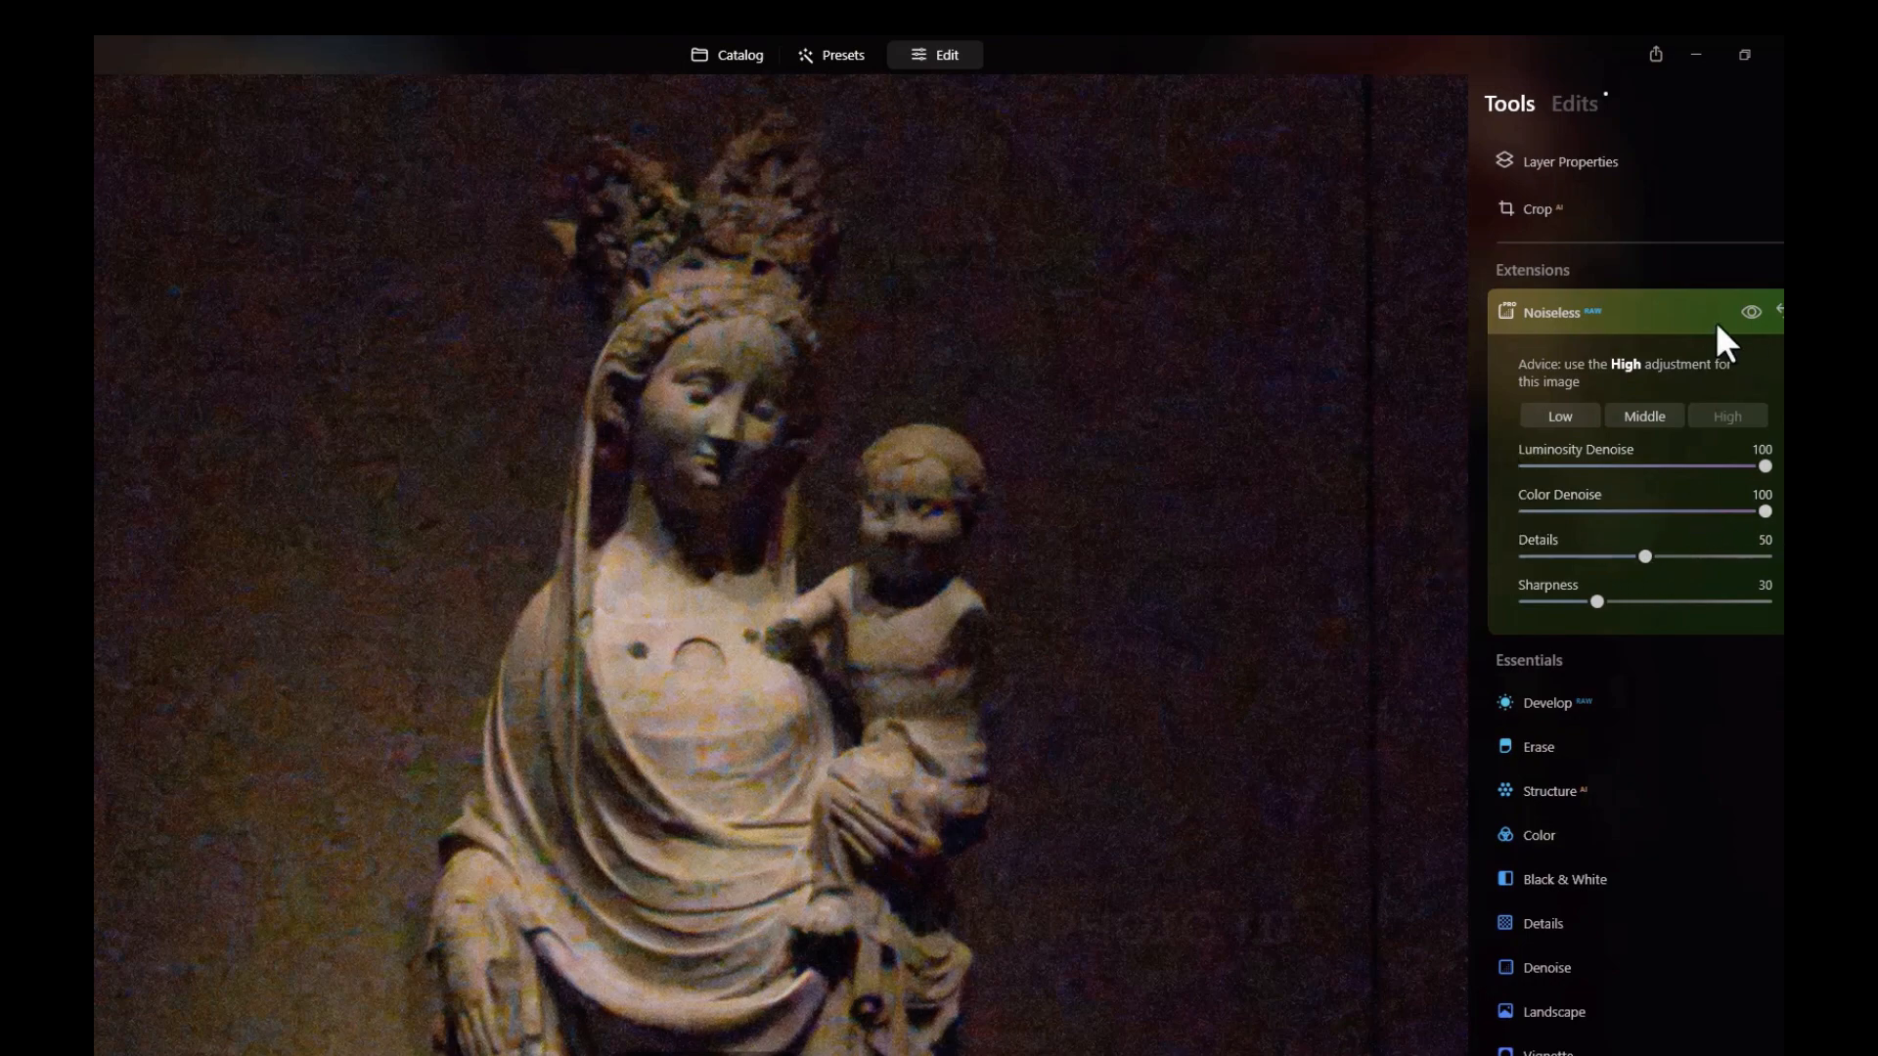
# Toggle the Noiseless eye icon to compare the denoised statue with the original.
pyautogui.click(1752, 312)
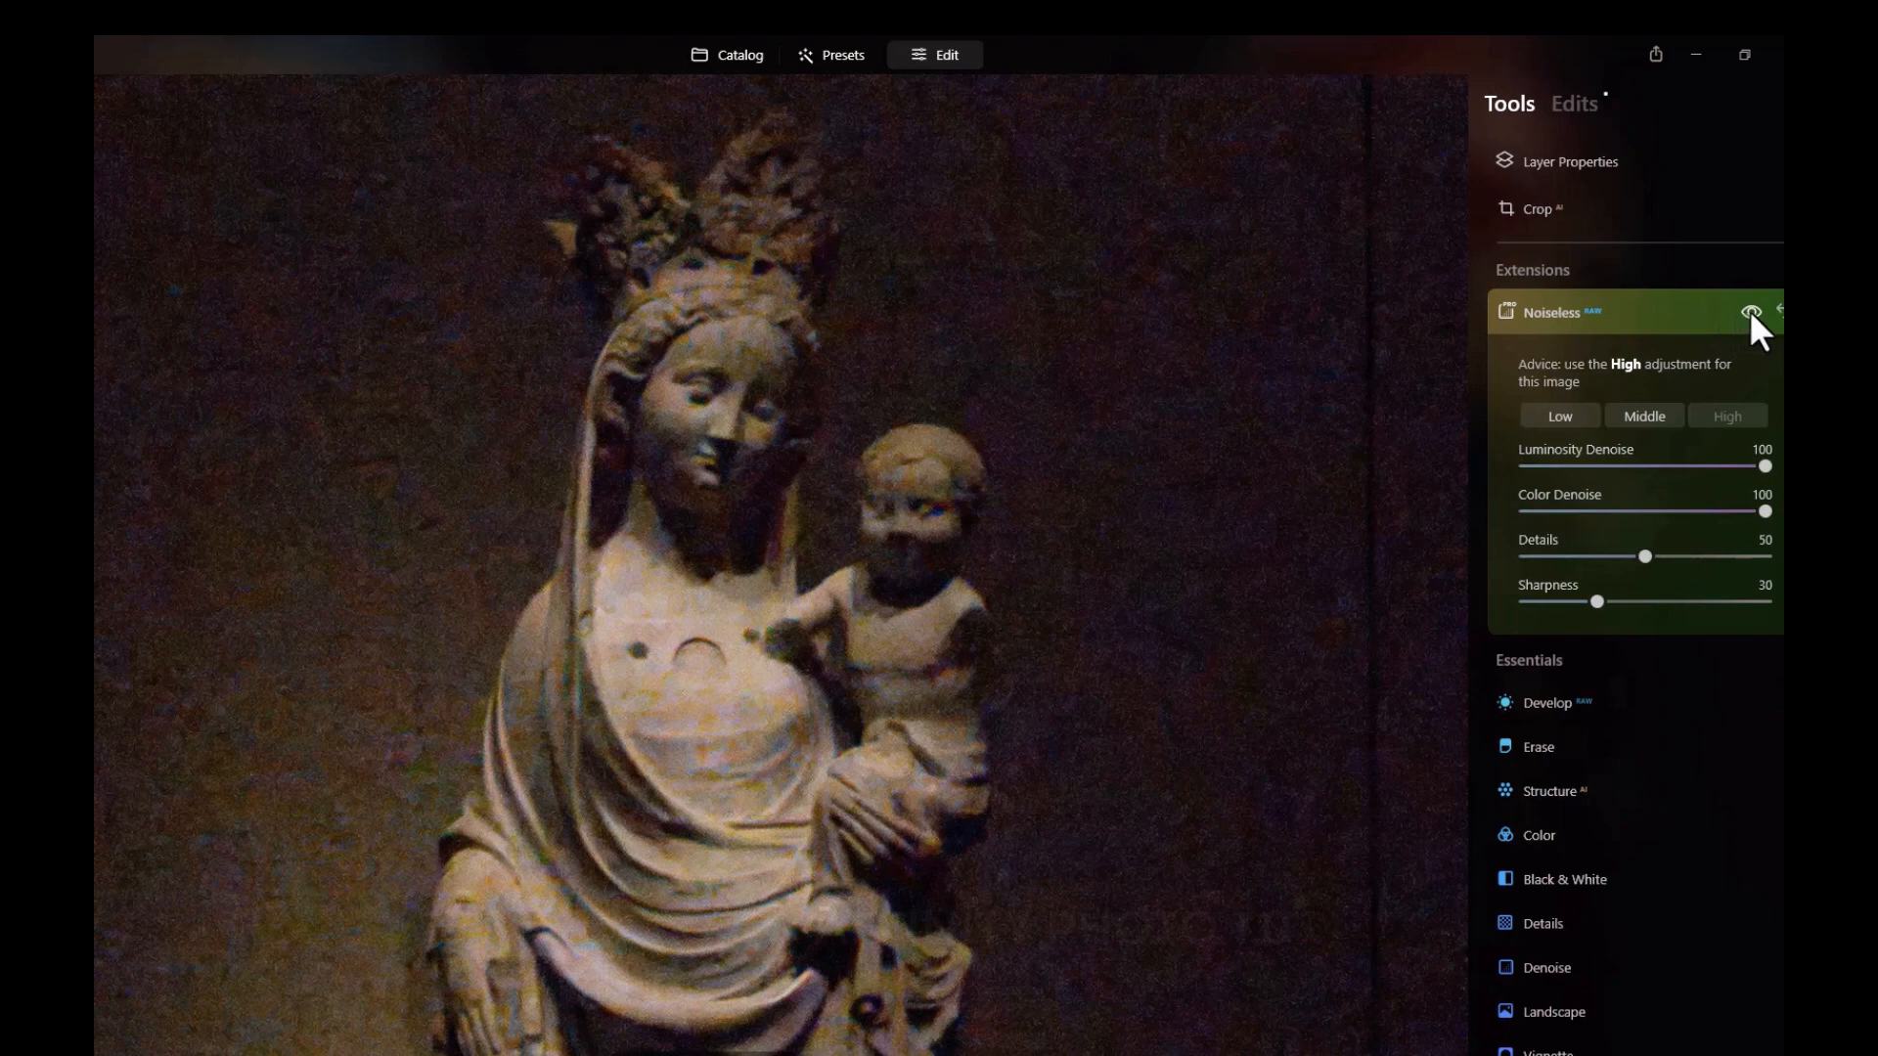
pyautogui.click(1751, 313)
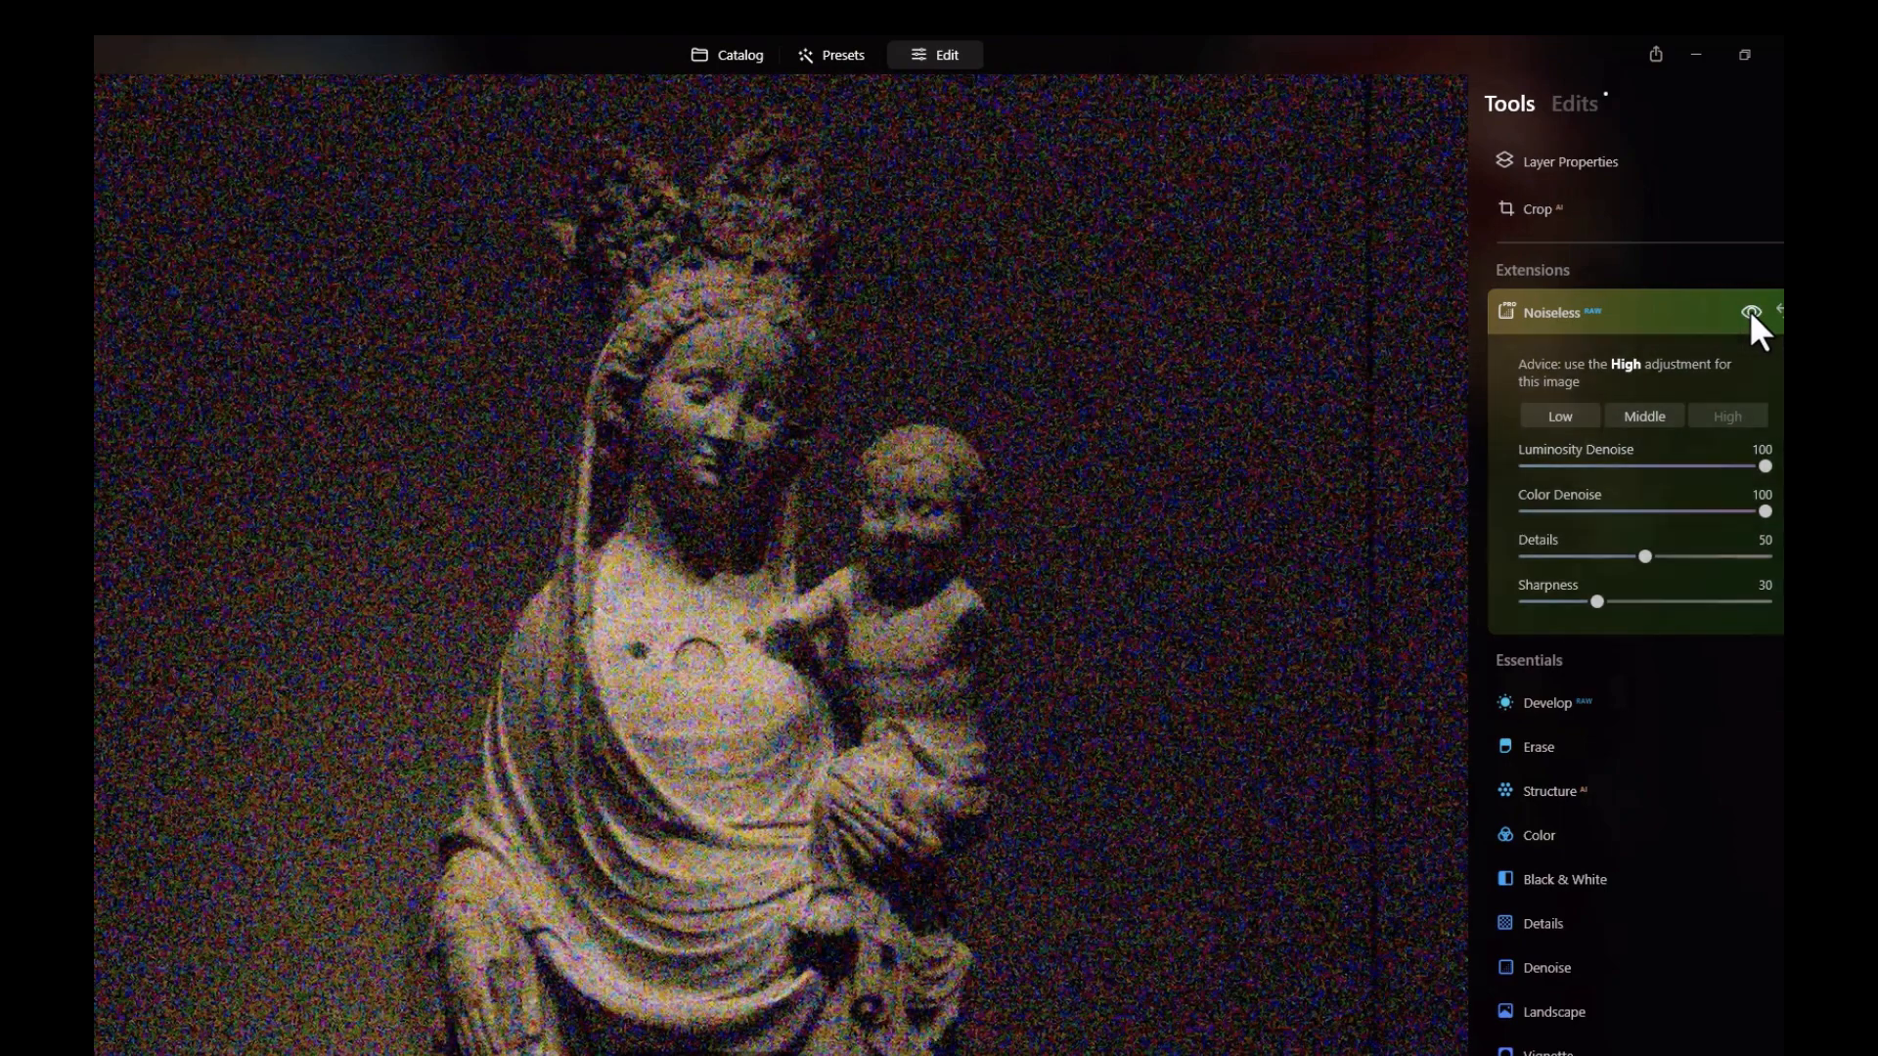
pyautogui.click(1747, 311)
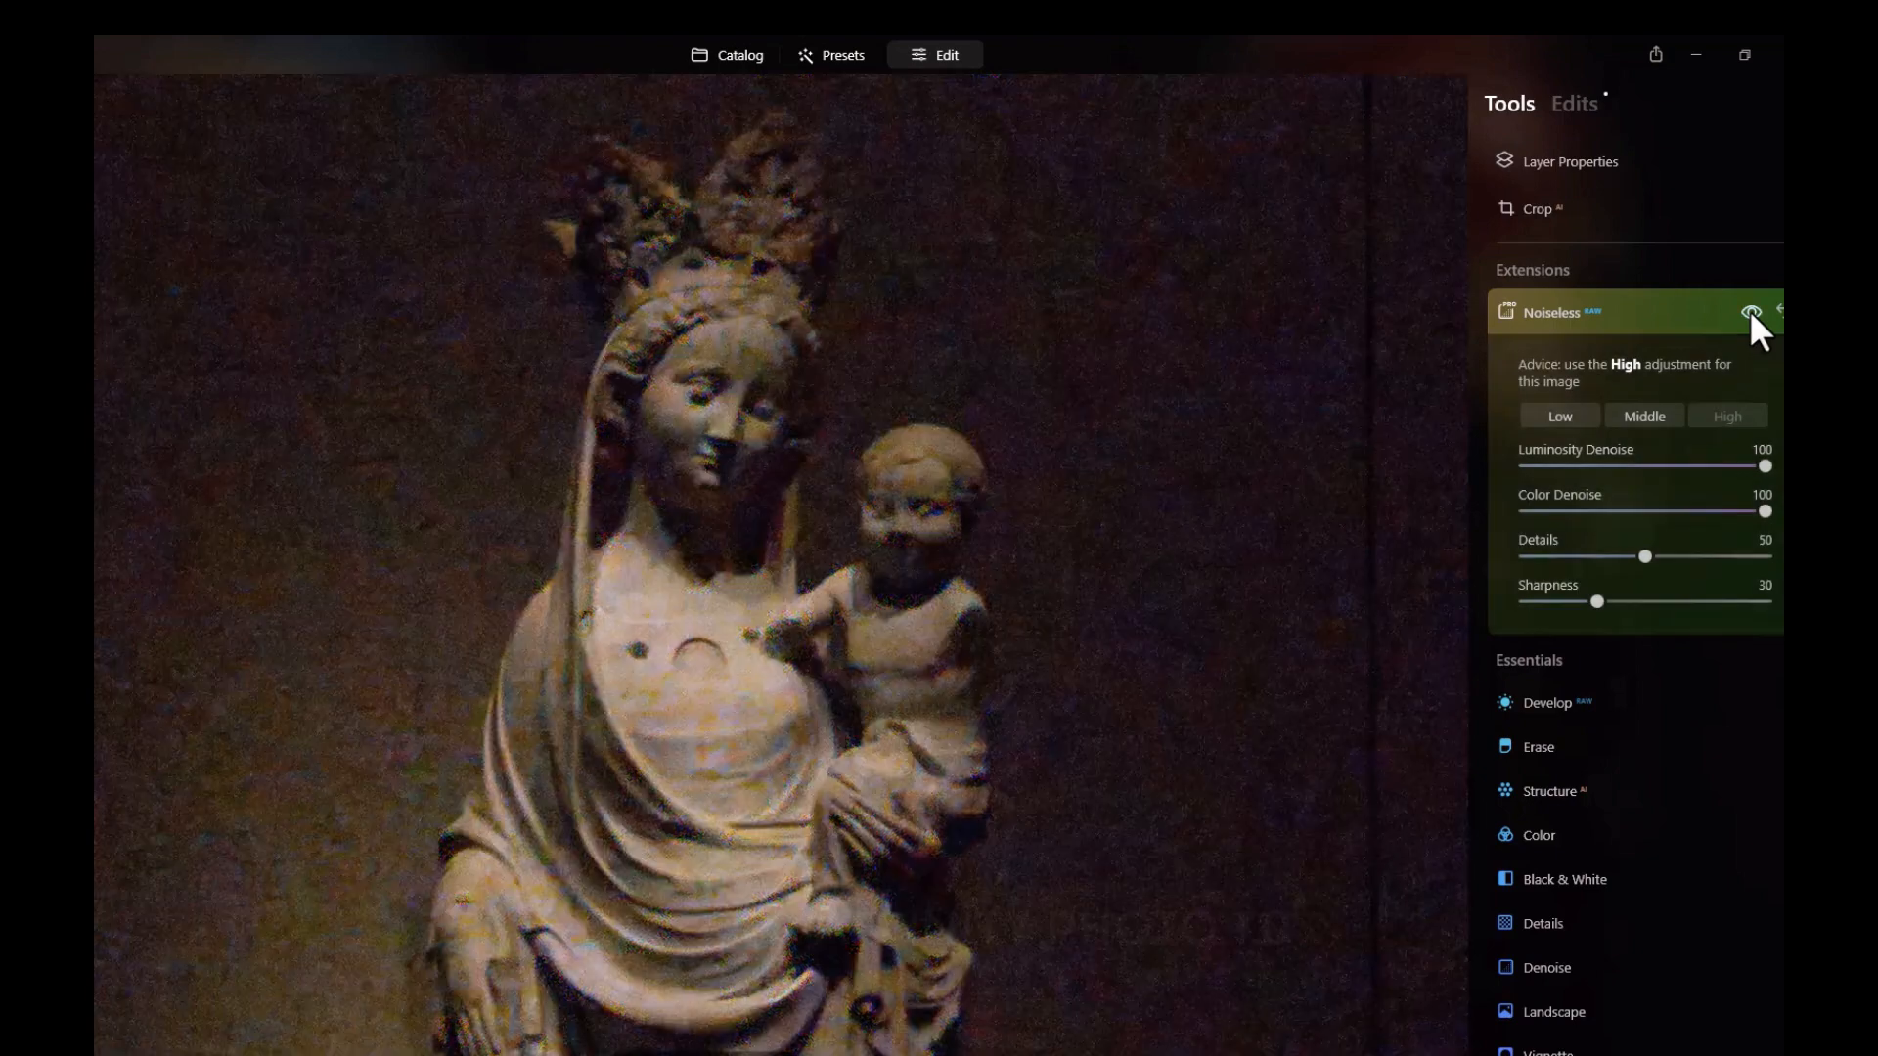
pyautogui.click(1751, 313)
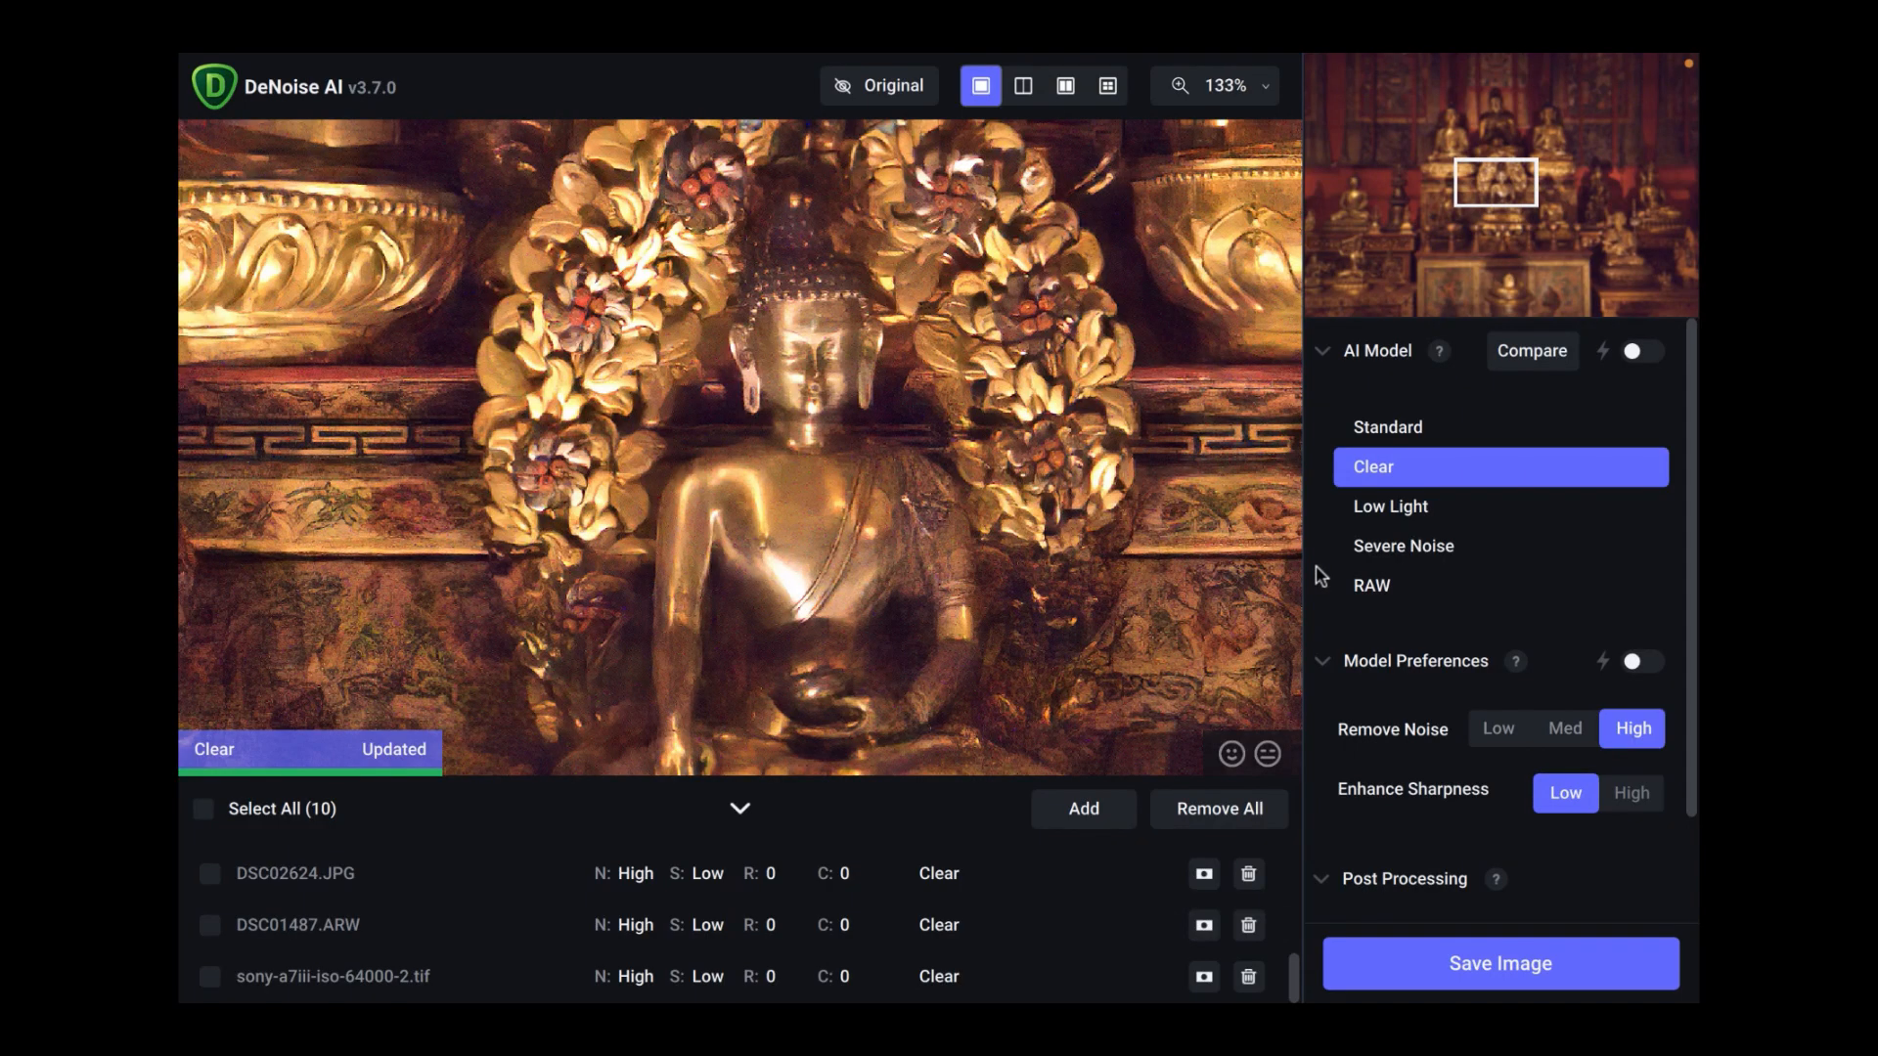
pyautogui.moveTo(412, 891)
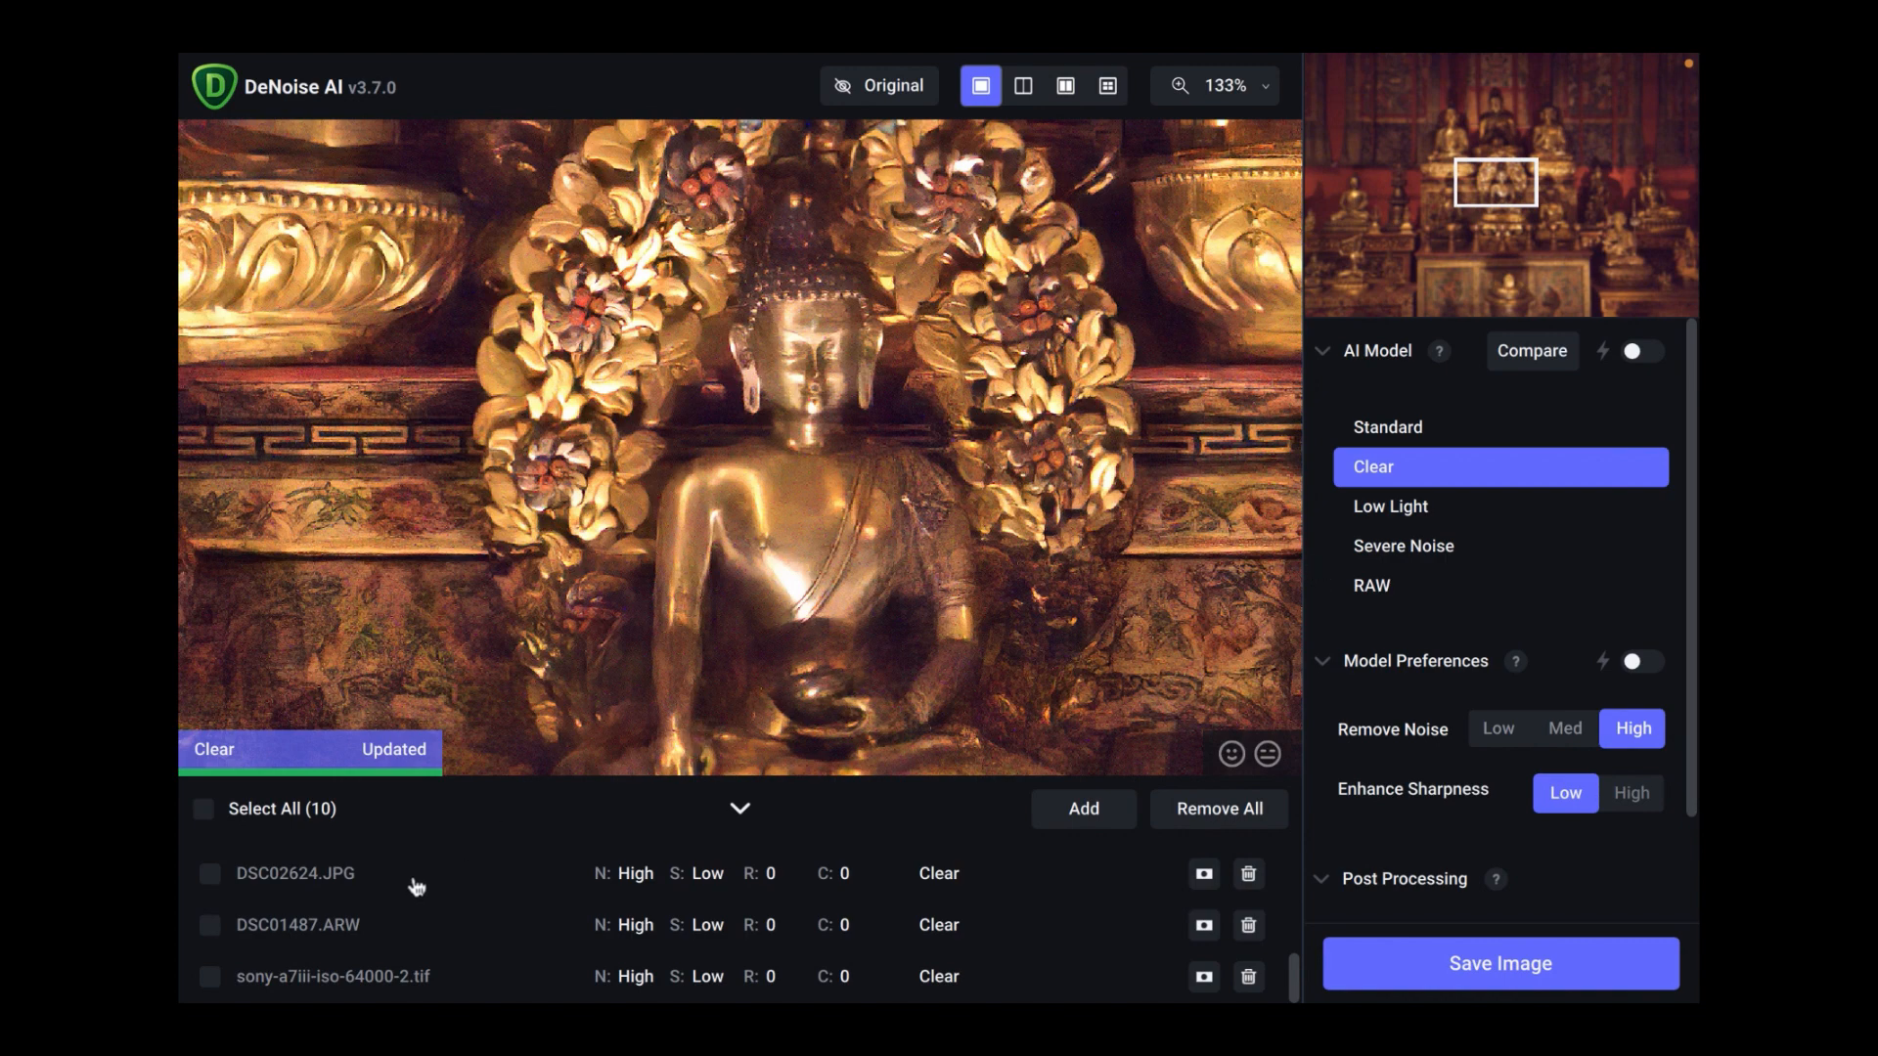
# Preview DSC02624.JPG and DSC01487.ARW, comparing the original with the denoised view.
pyautogui.click(294, 873)
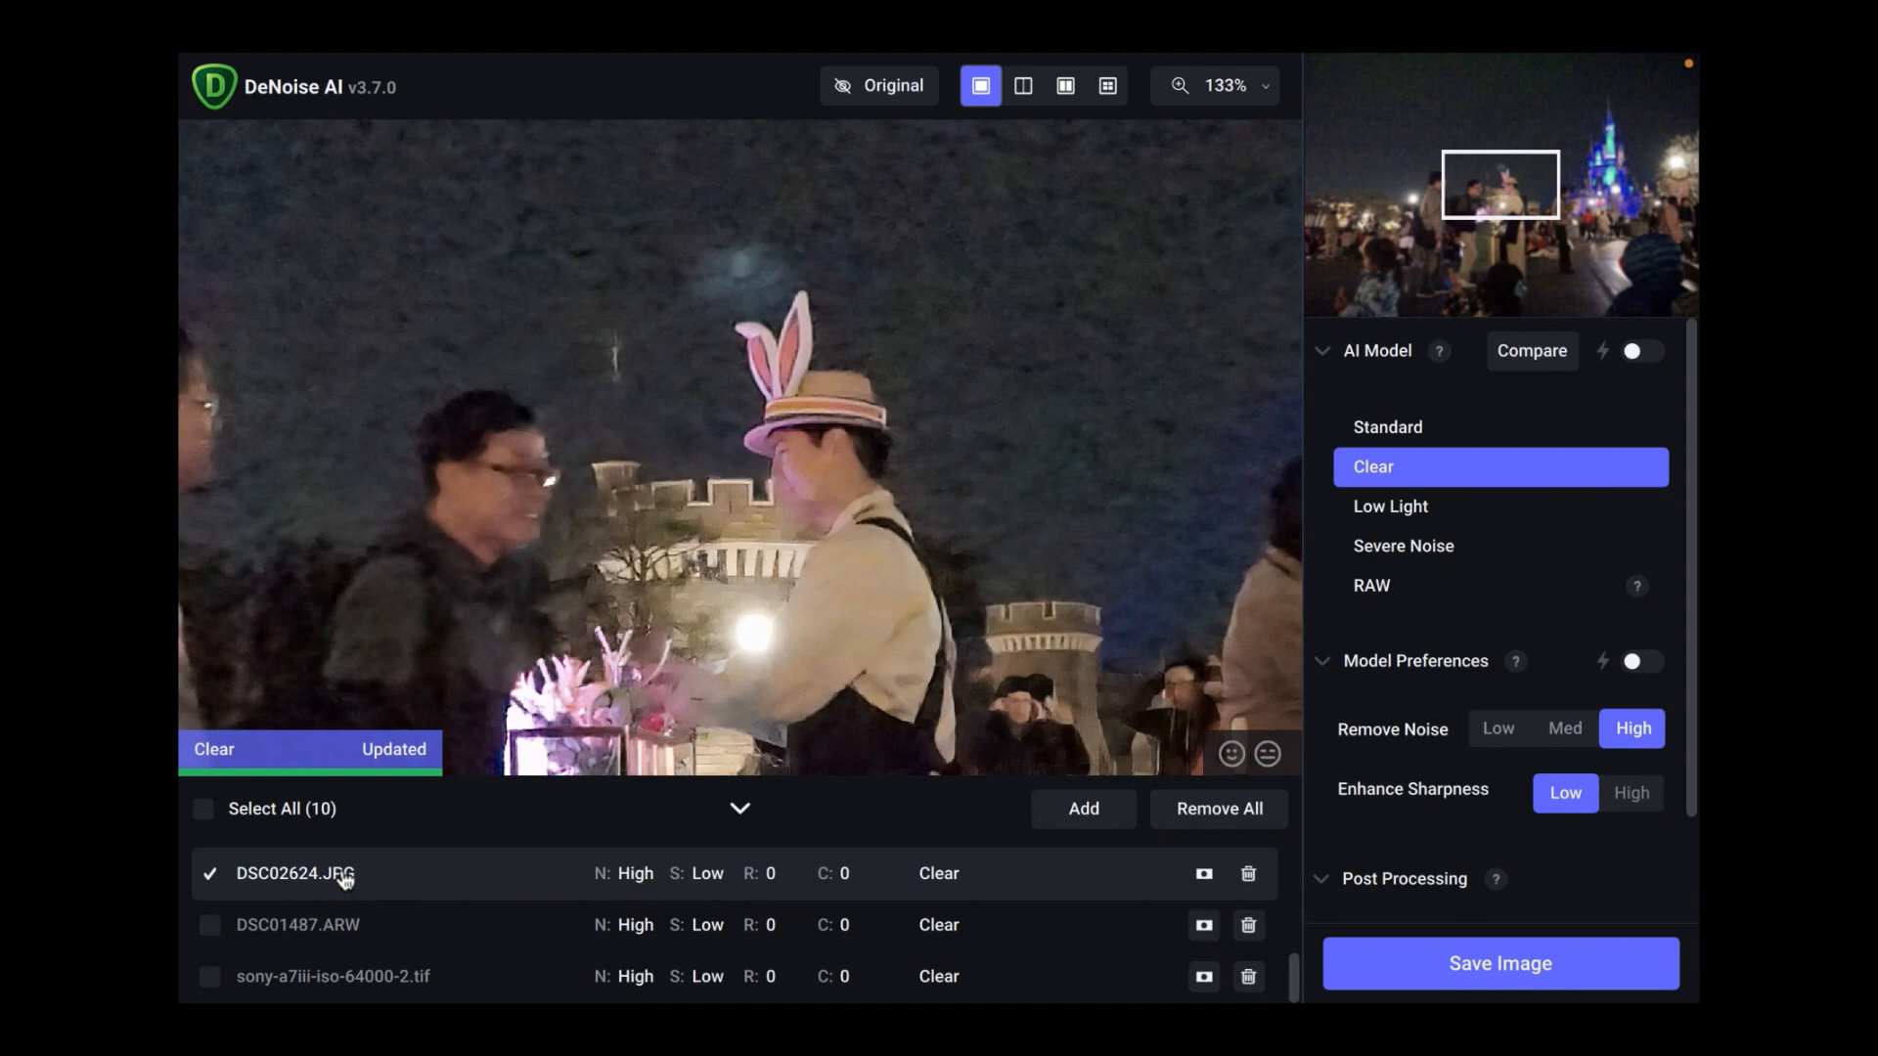
pyautogui.click(297, 925)
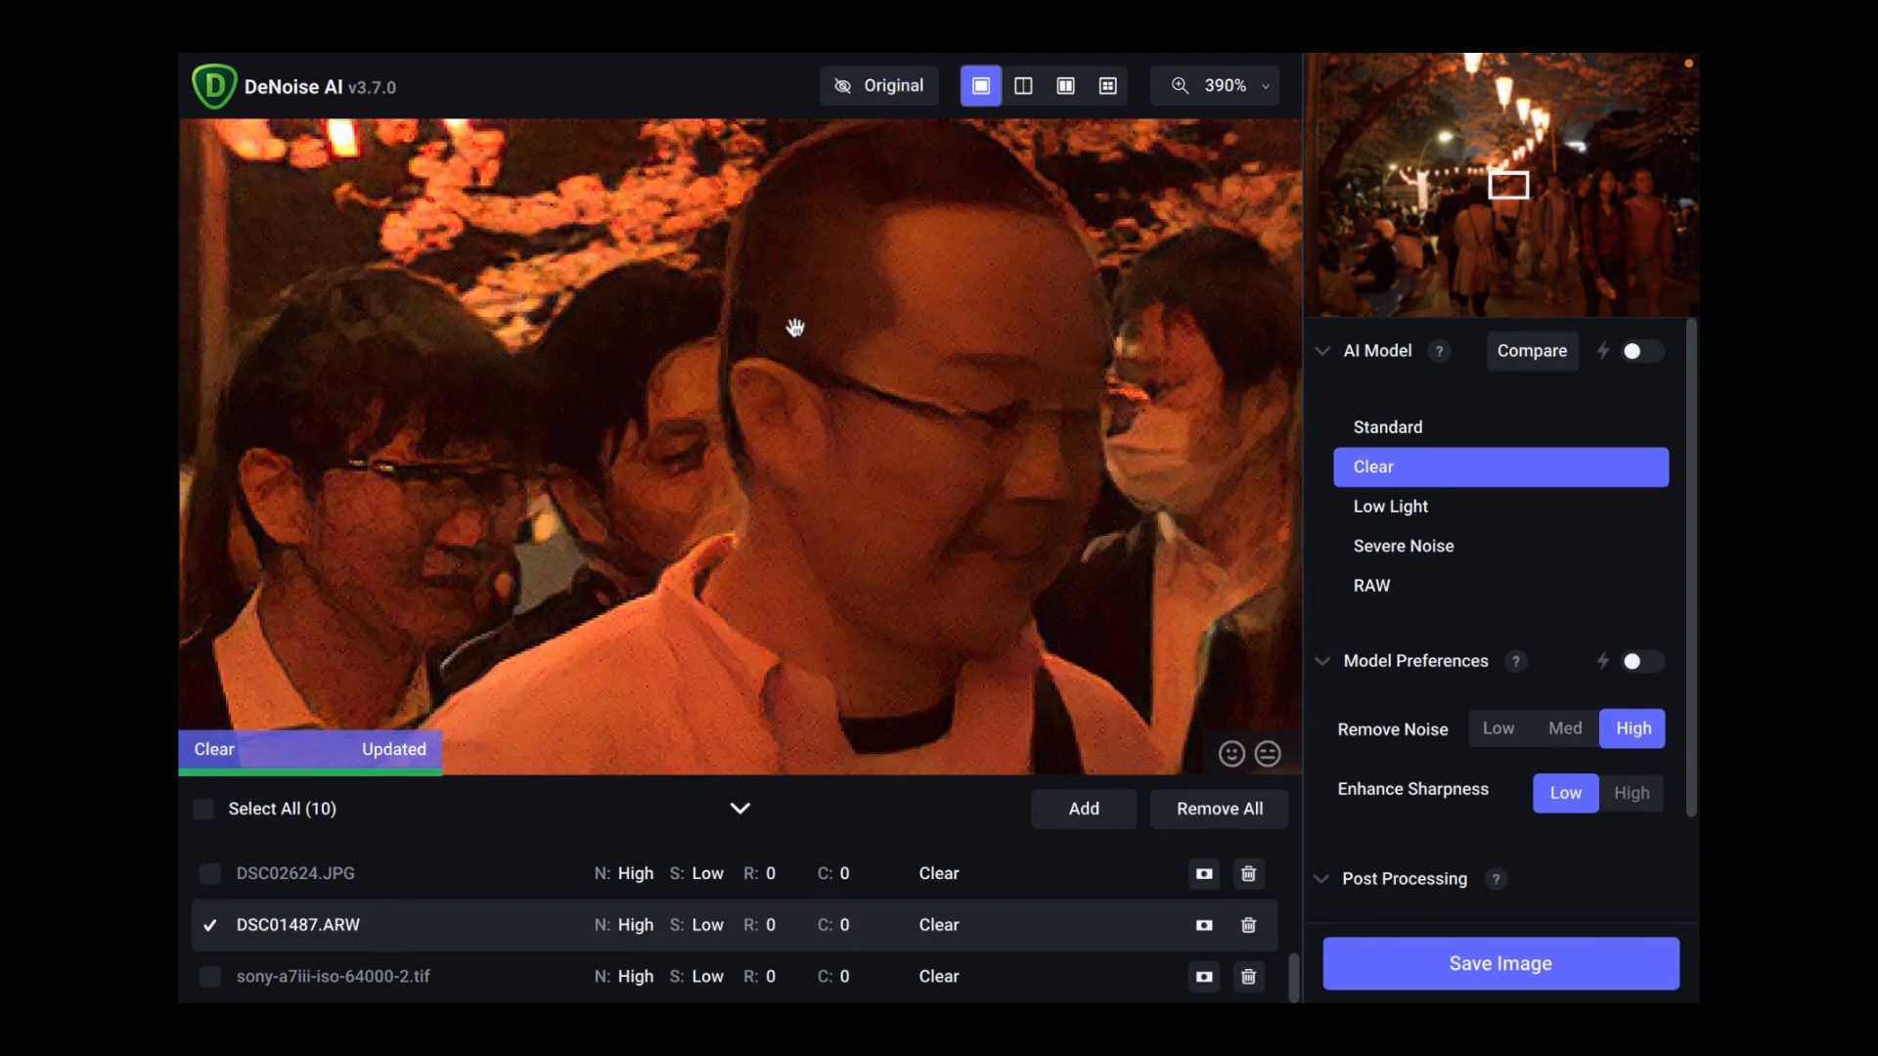
pyautogui.moveTo(898, 93)
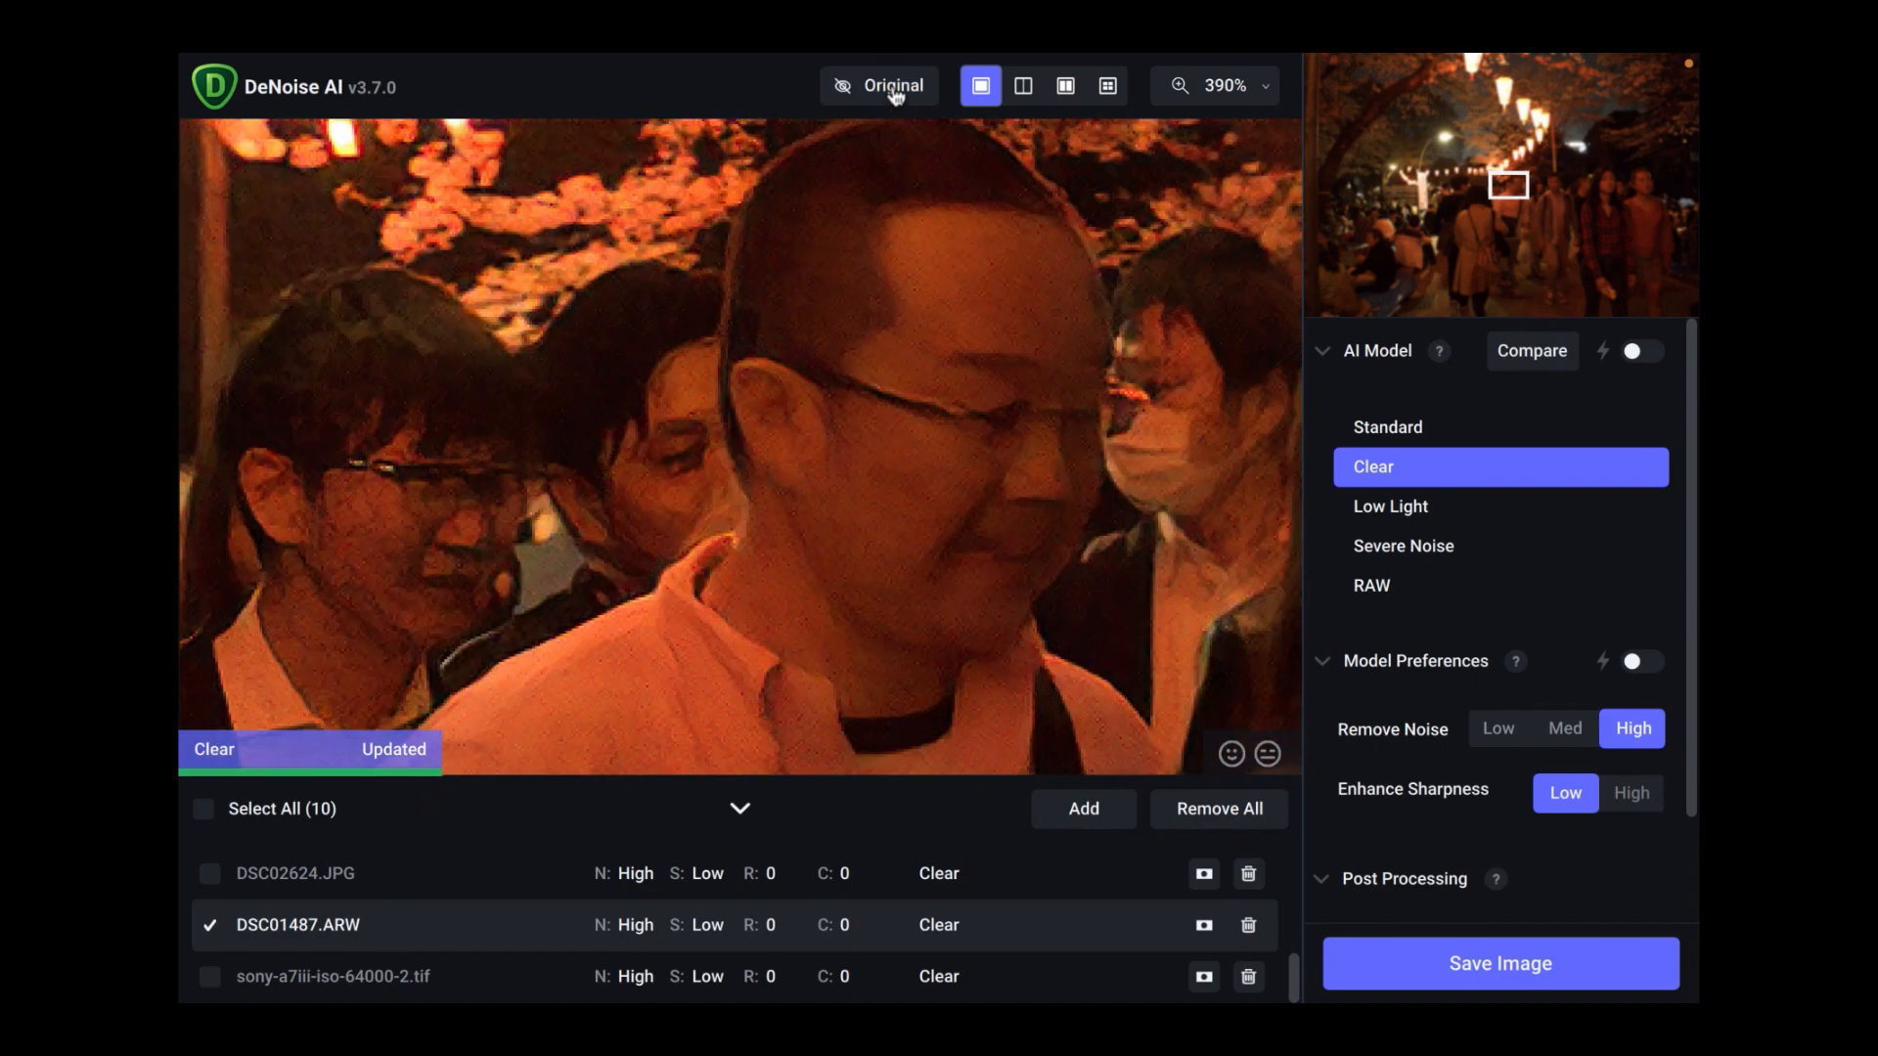
pyautogui.click(885, 85)
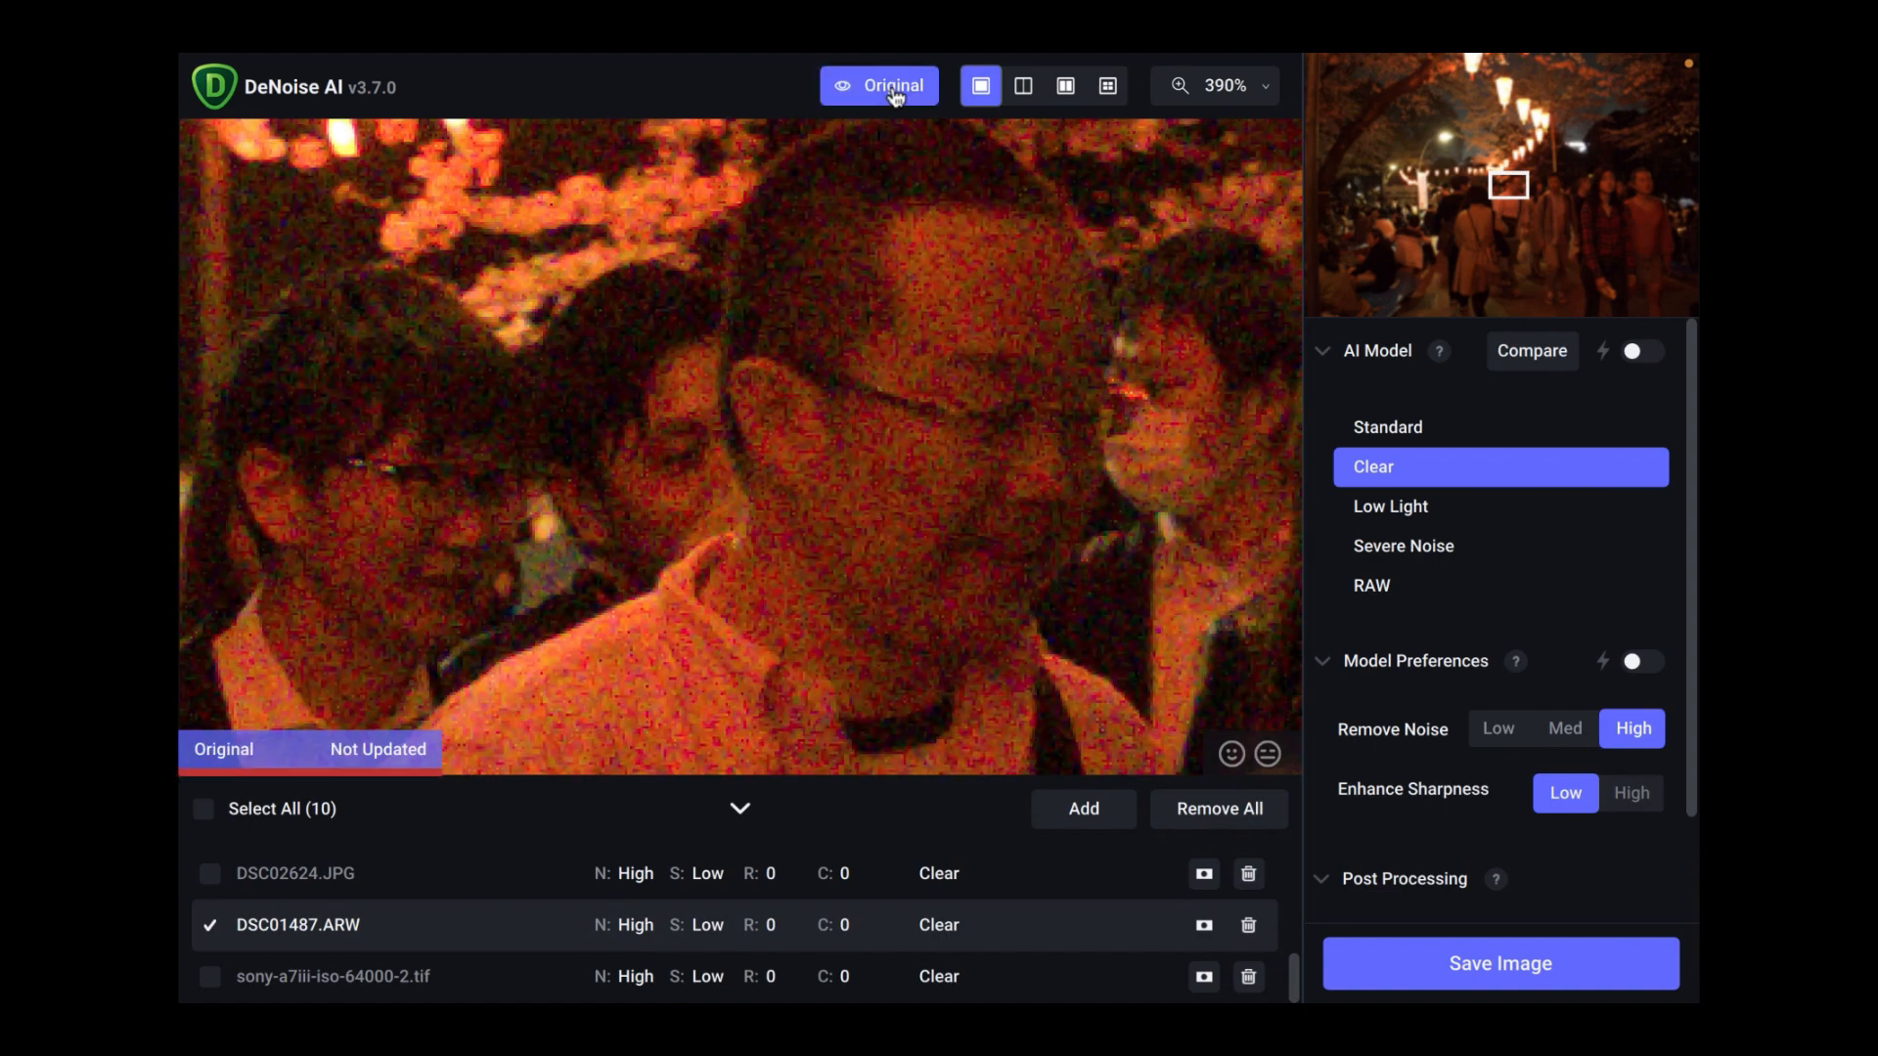
pyautogui.click(879, 85)
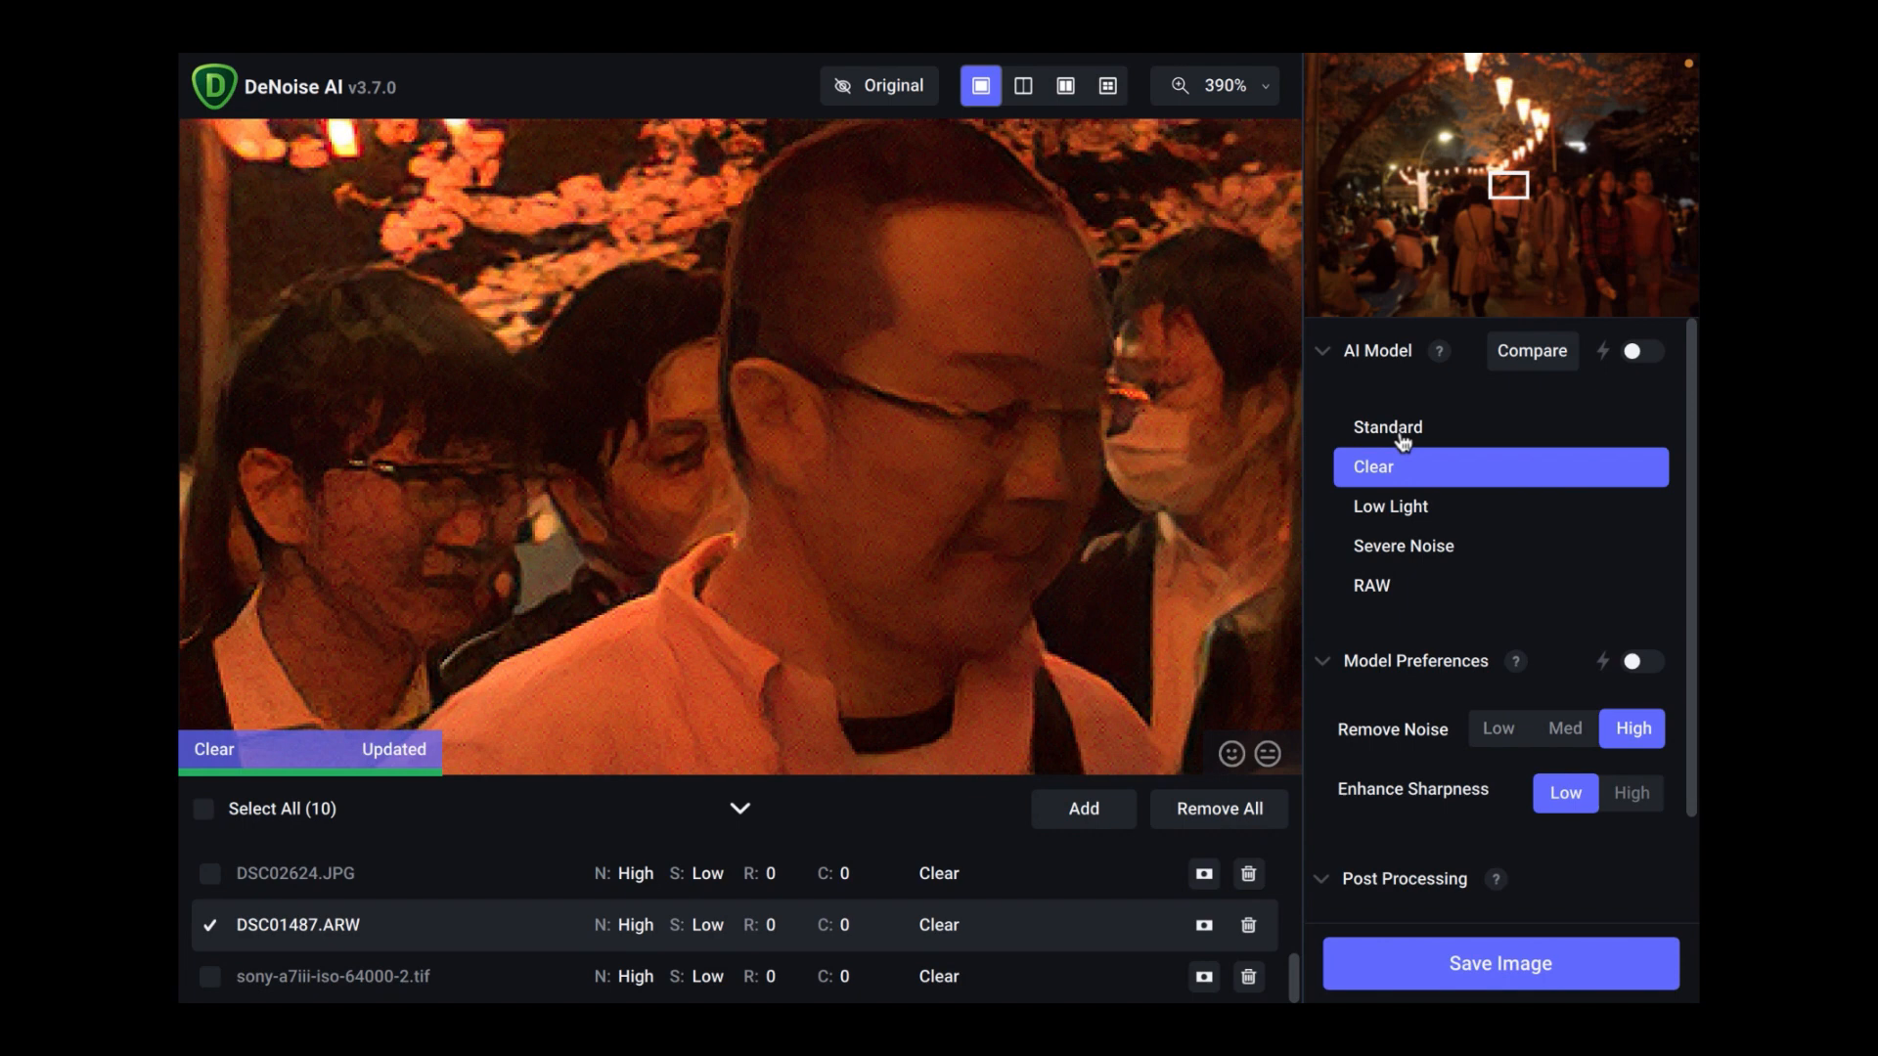
pyautogui.moveTo(1399, 440)
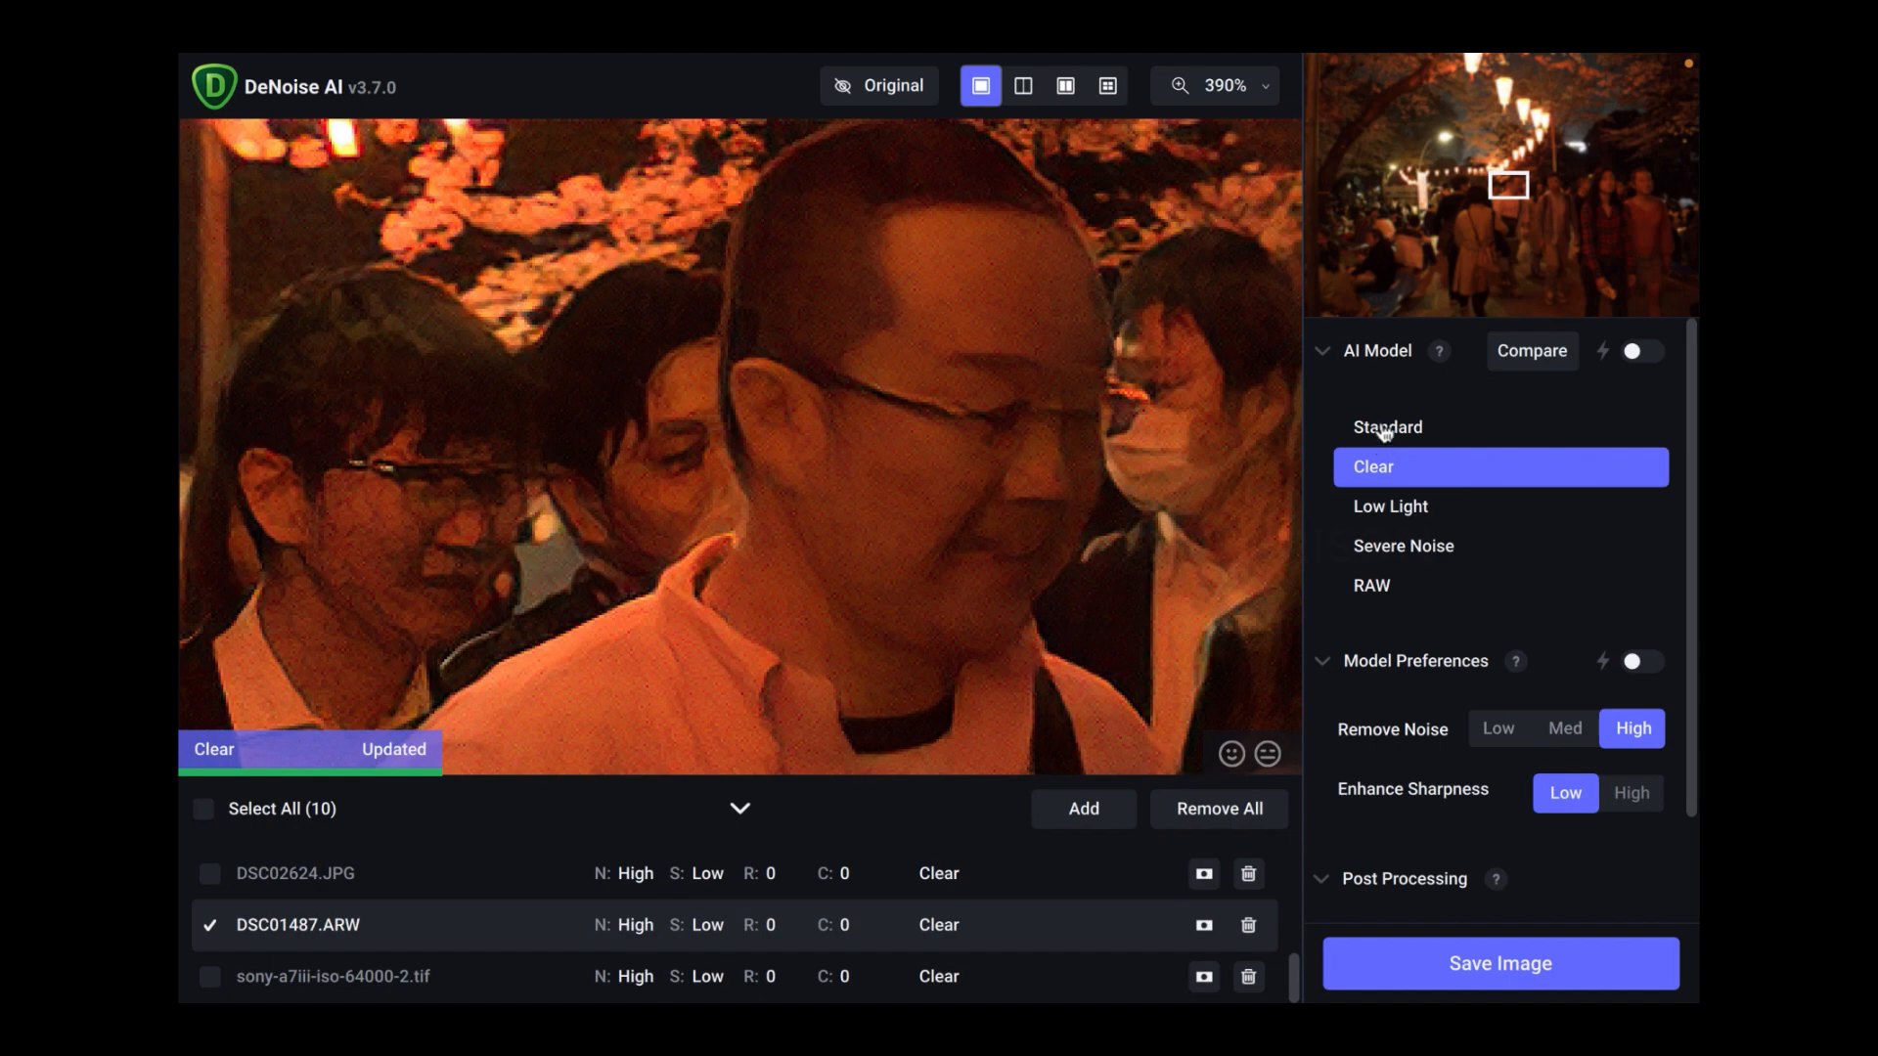
# Try the Standard, Clear, RAW, Severe Noise and Low Light models, ending on Clear.
pyautogui.click(1388, 428)
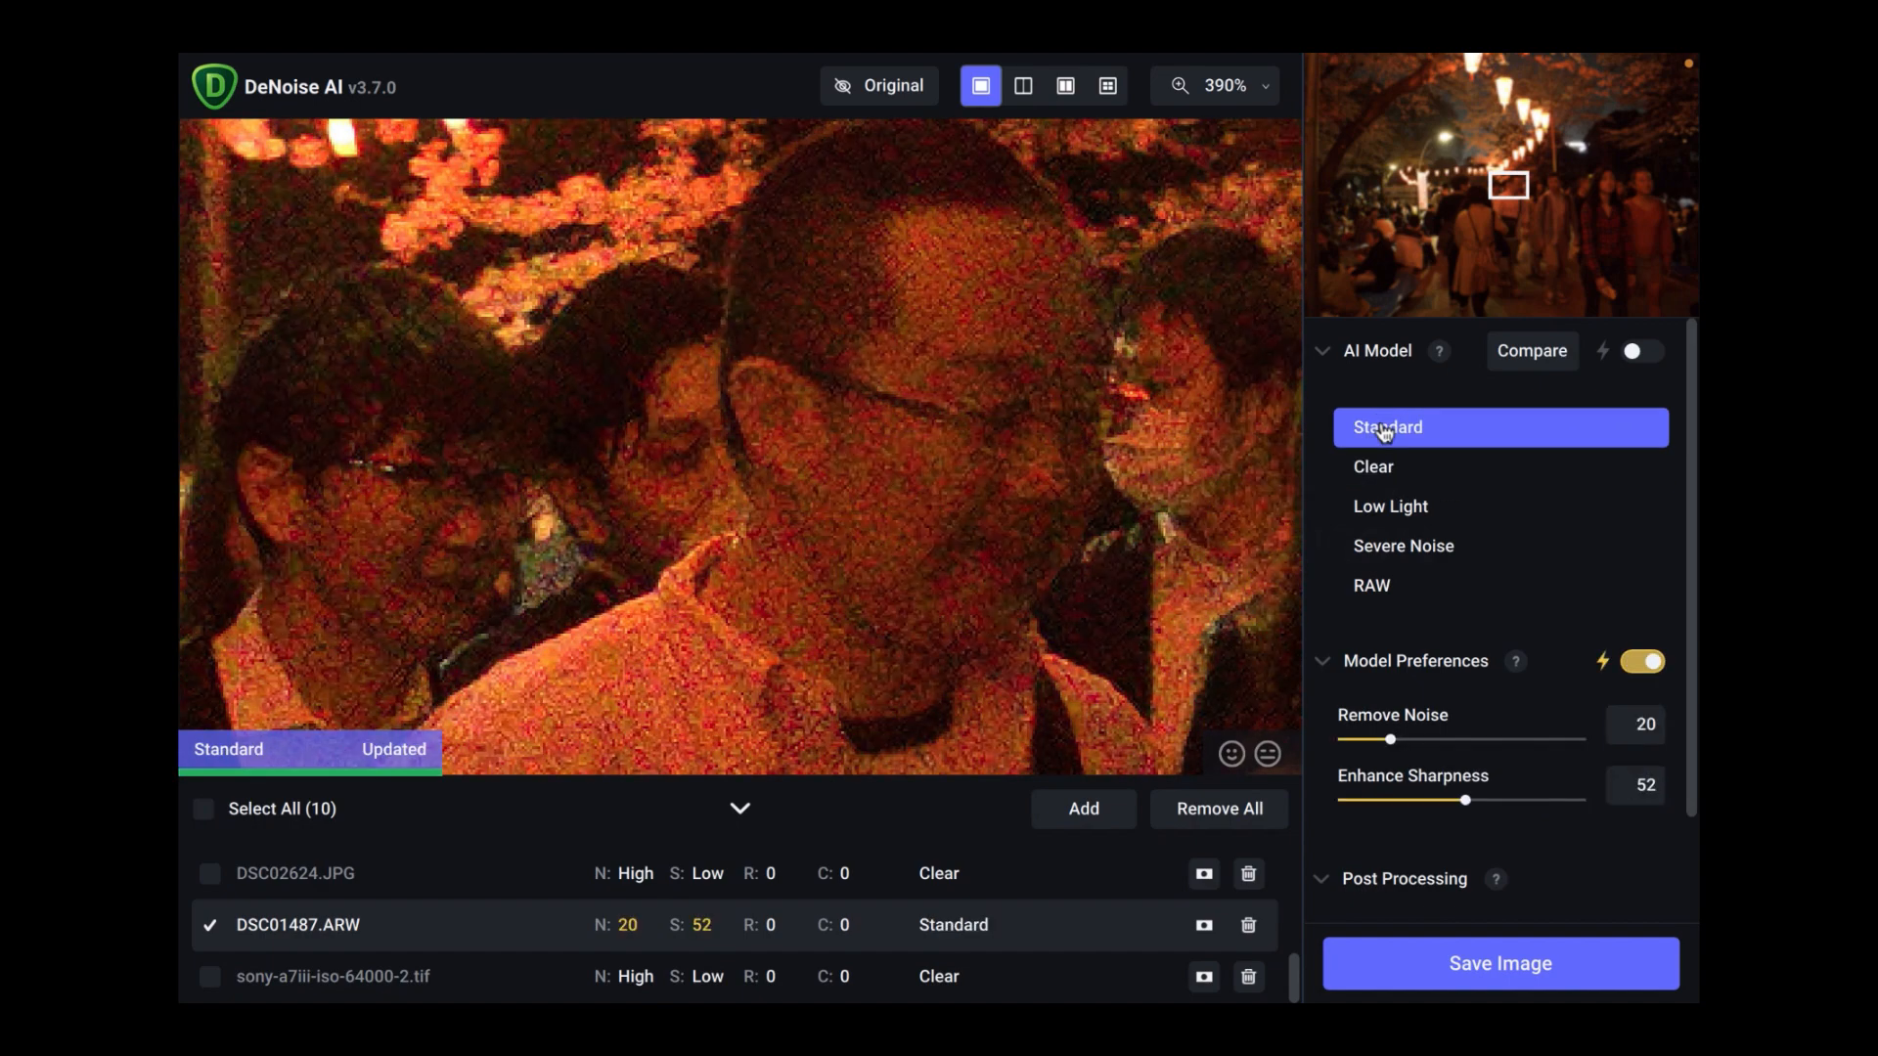
pyautogui.moveTo(940, 198)
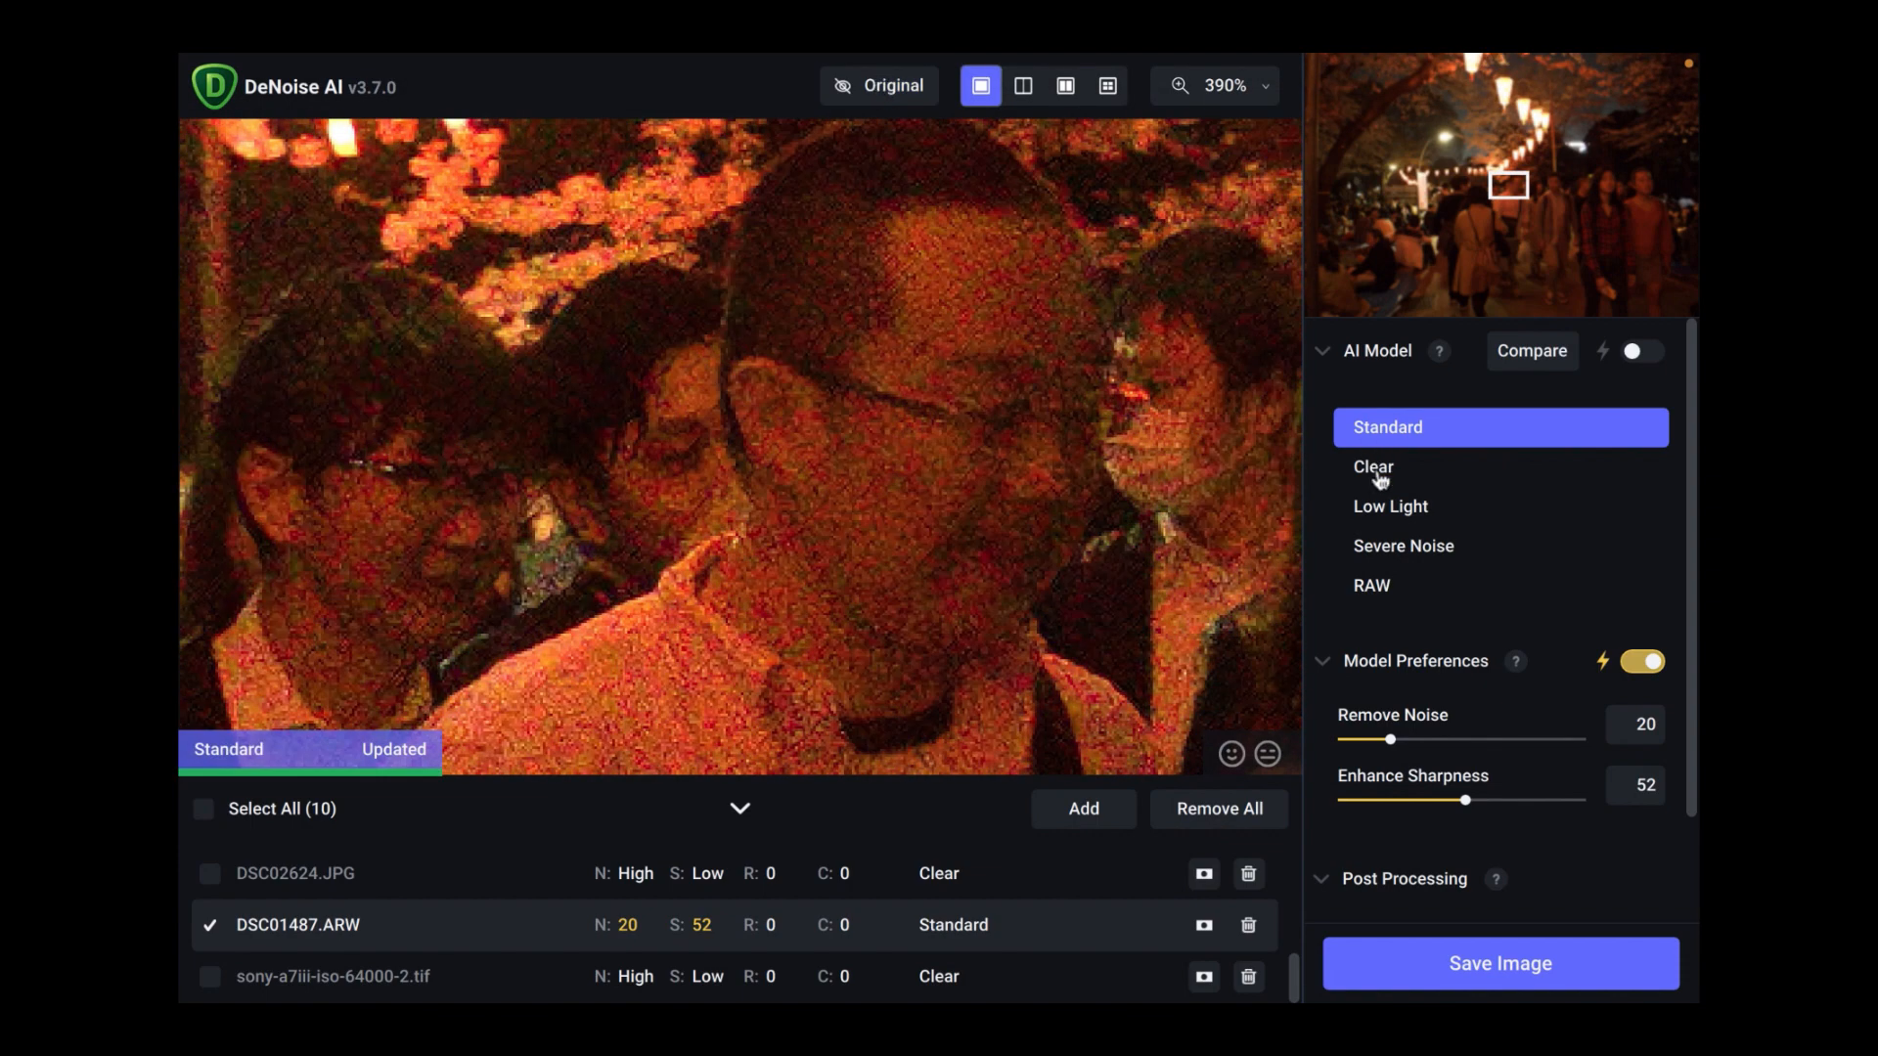
pyautogui.click(1374, 466)
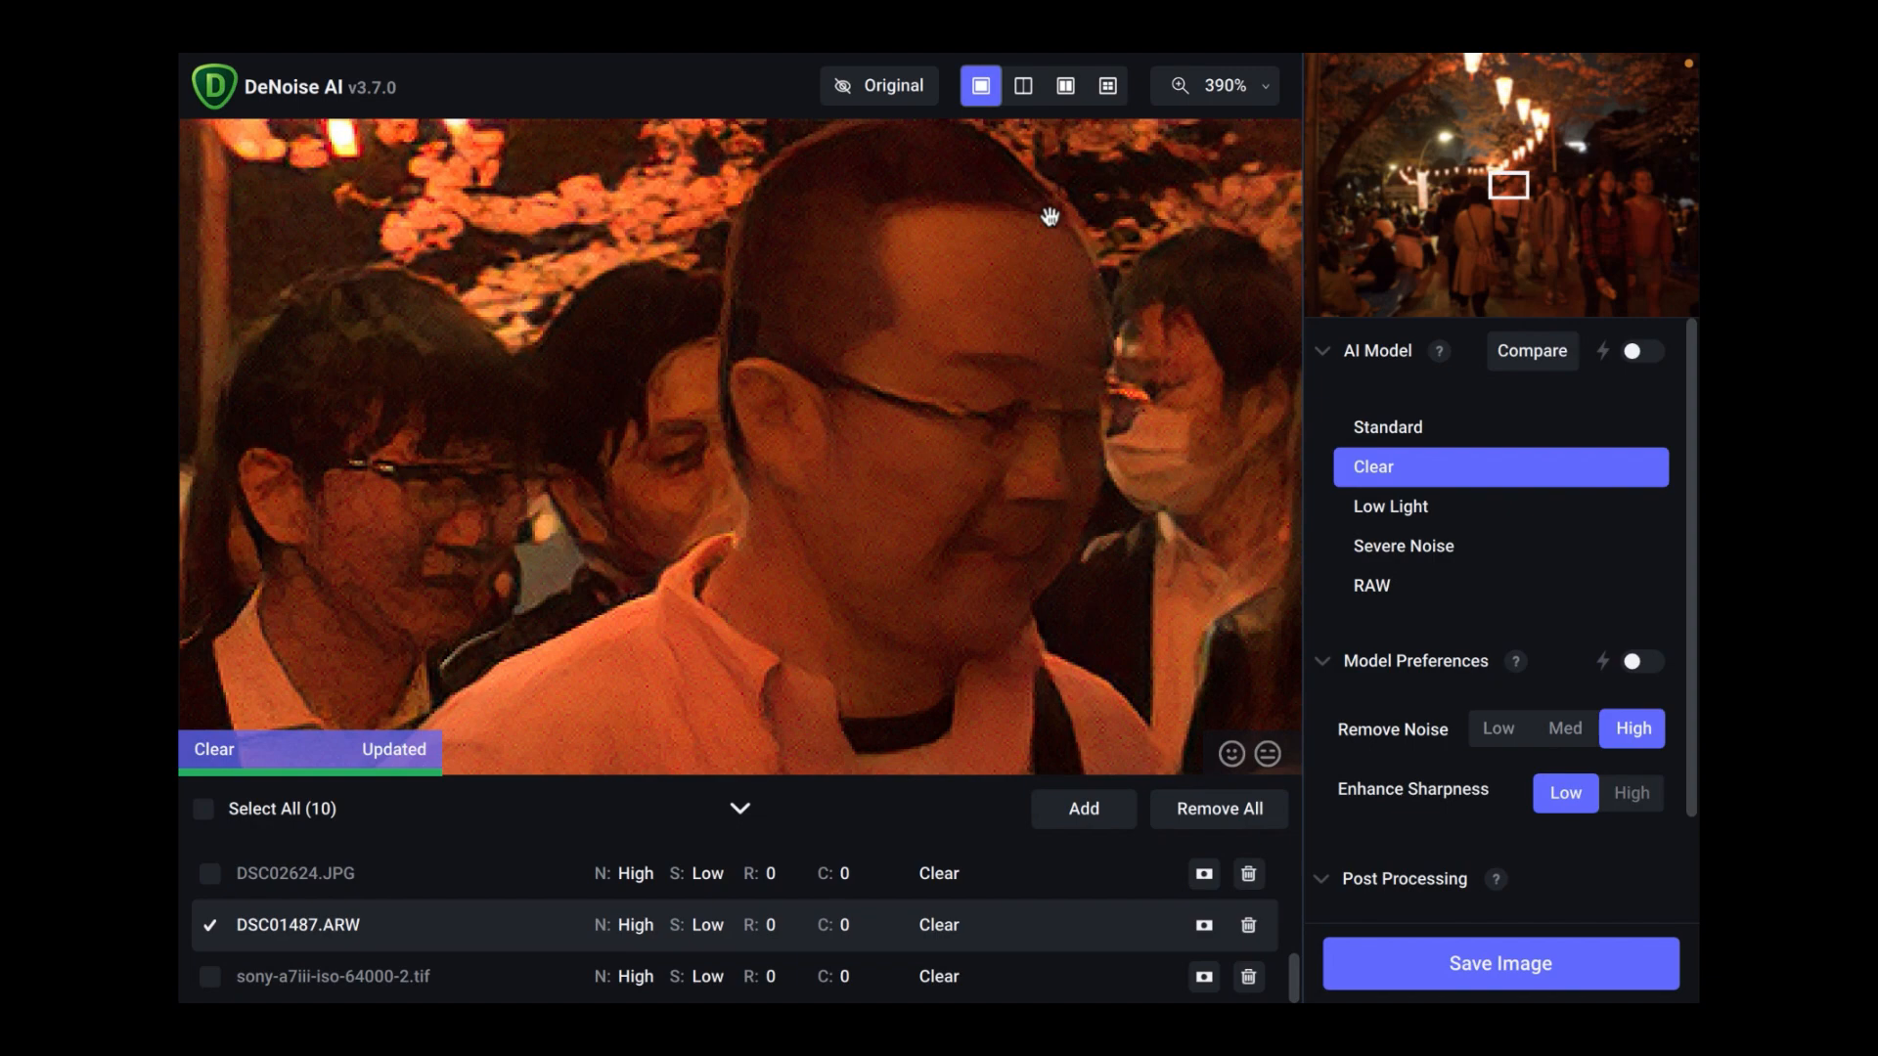
pyautogui.click(1372, 586)
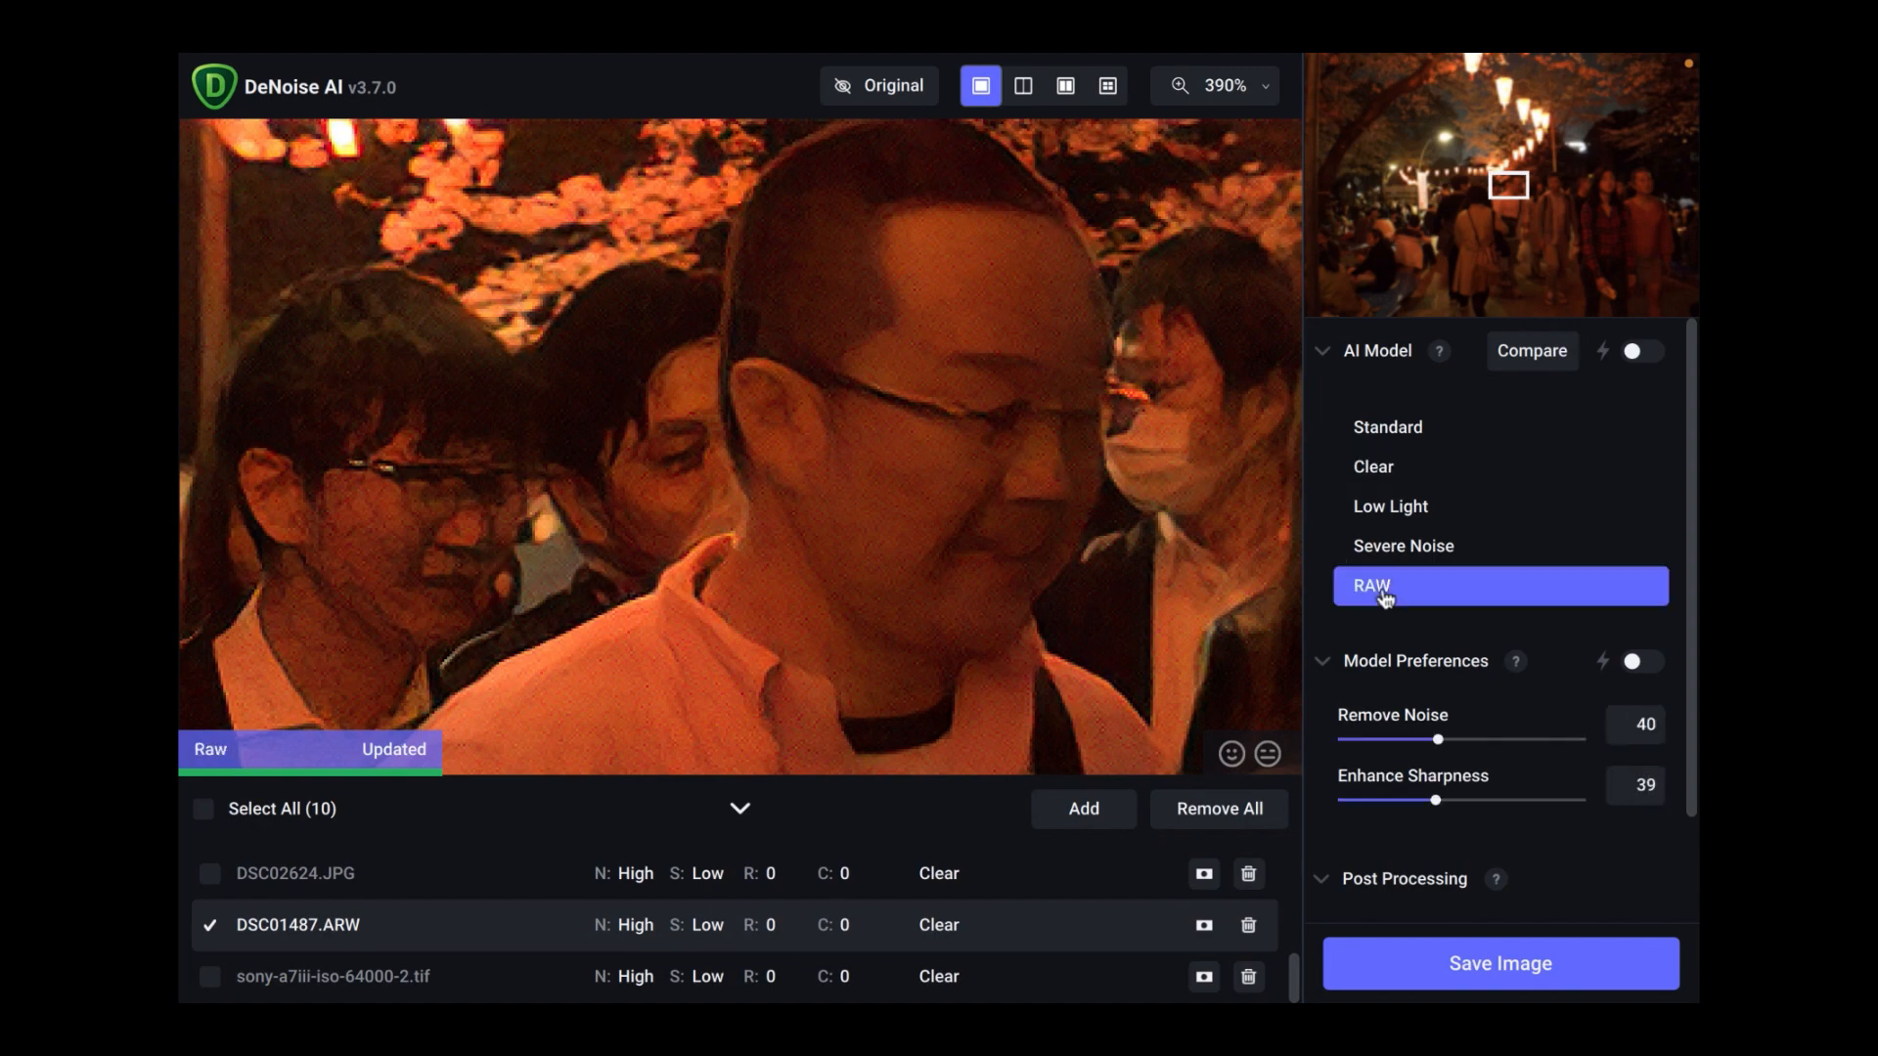
pyautogui.click(1404, 546)
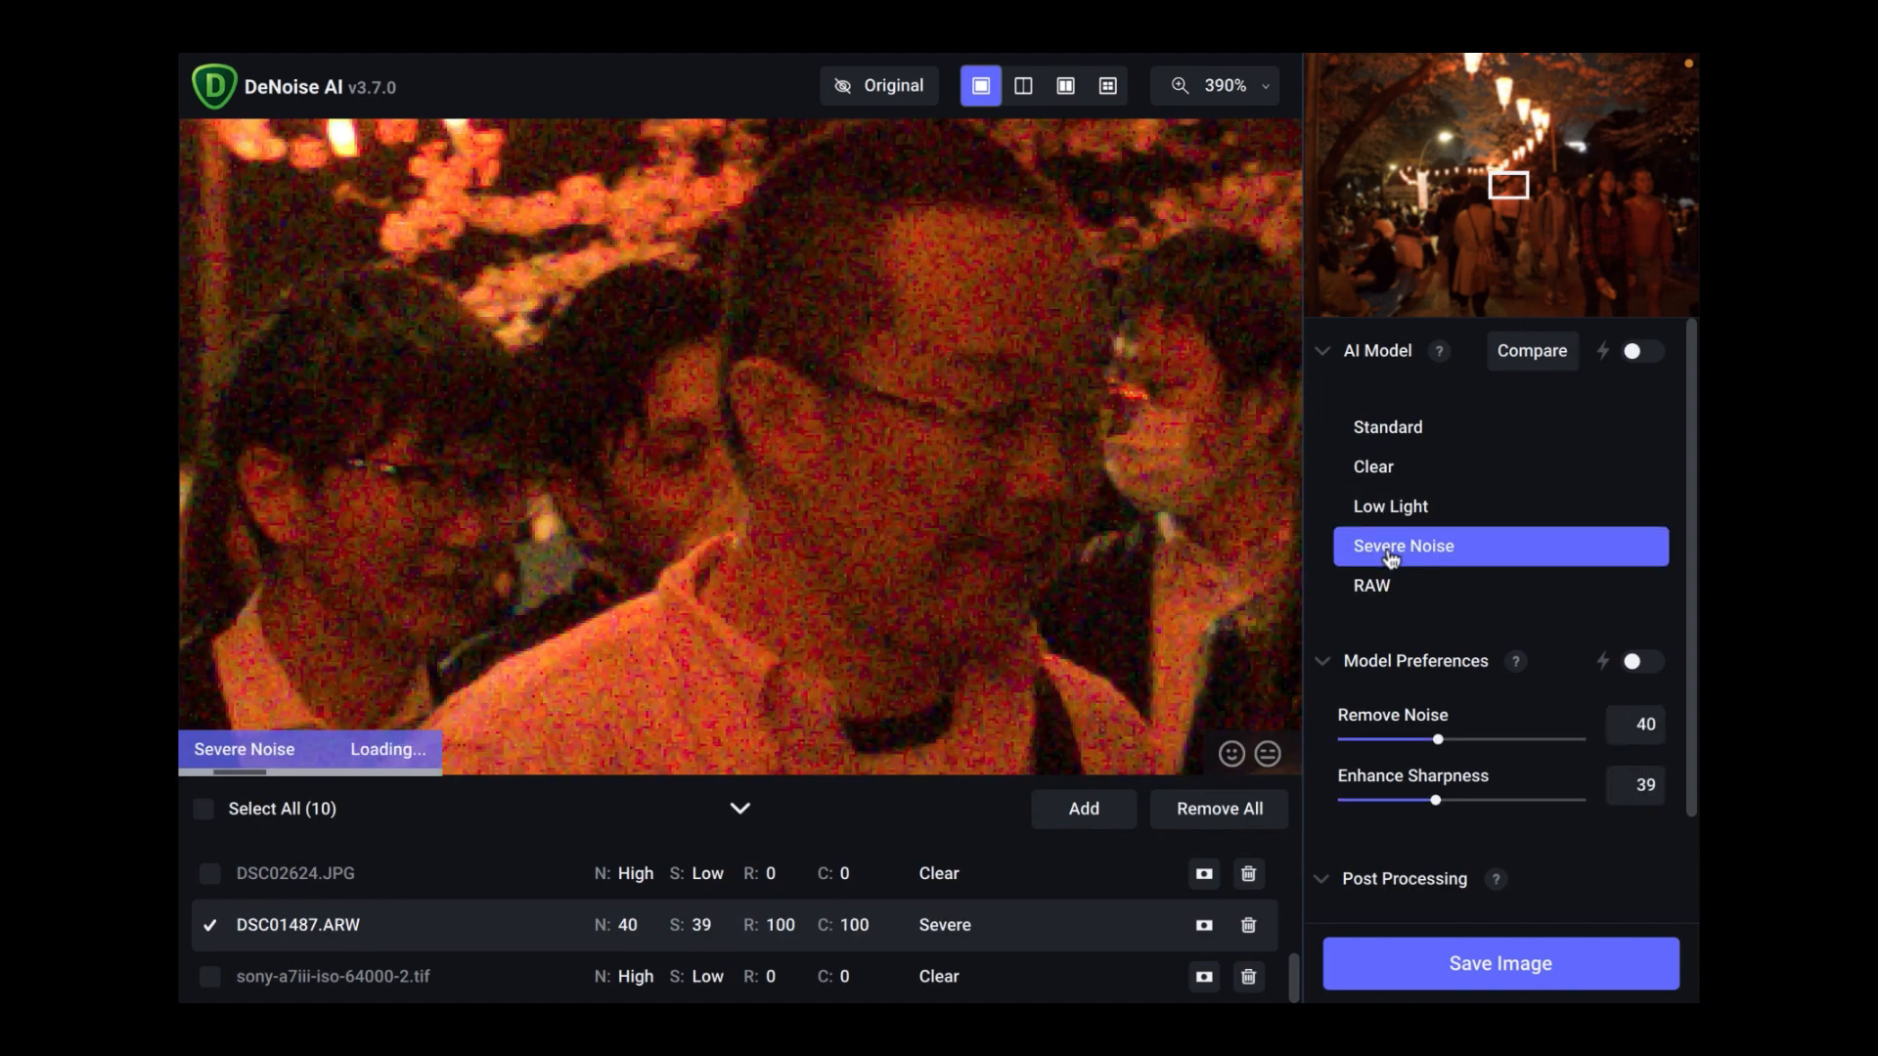
pyautogui.click(1391, 507)
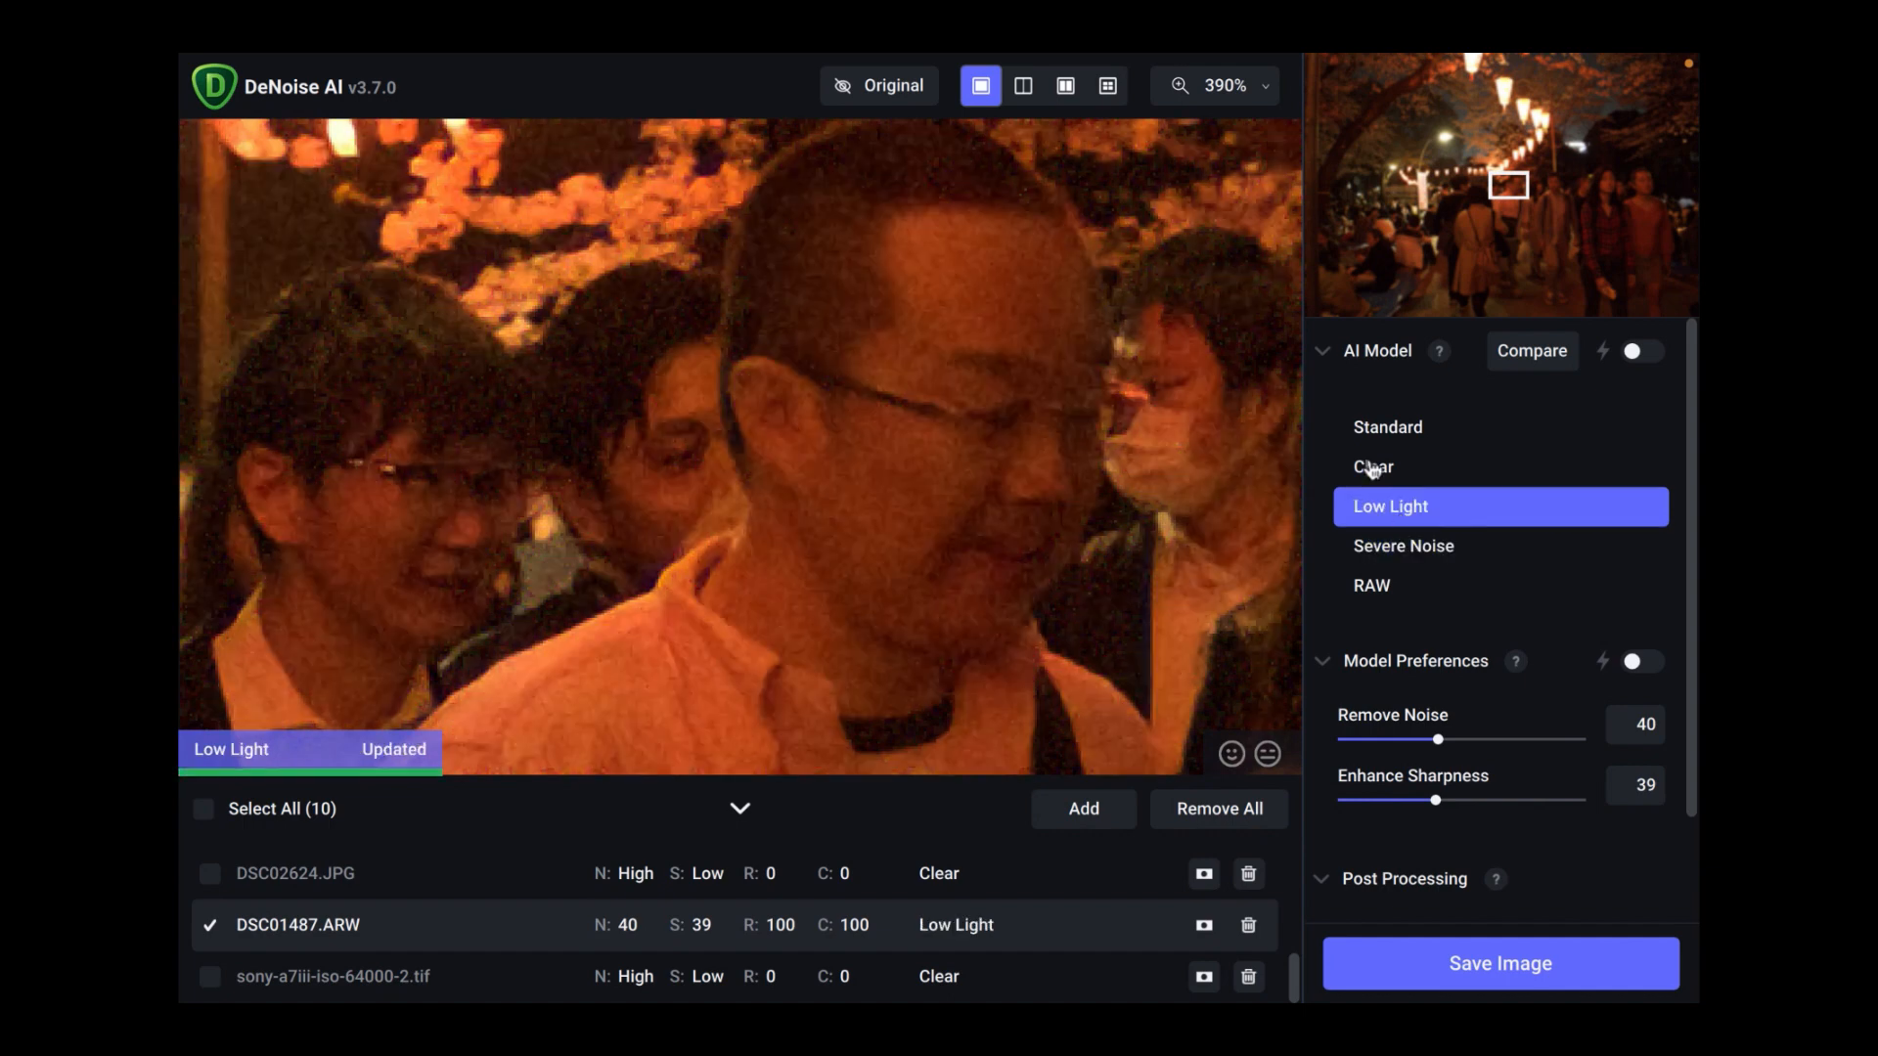
pyautogui.click(1373, 466)
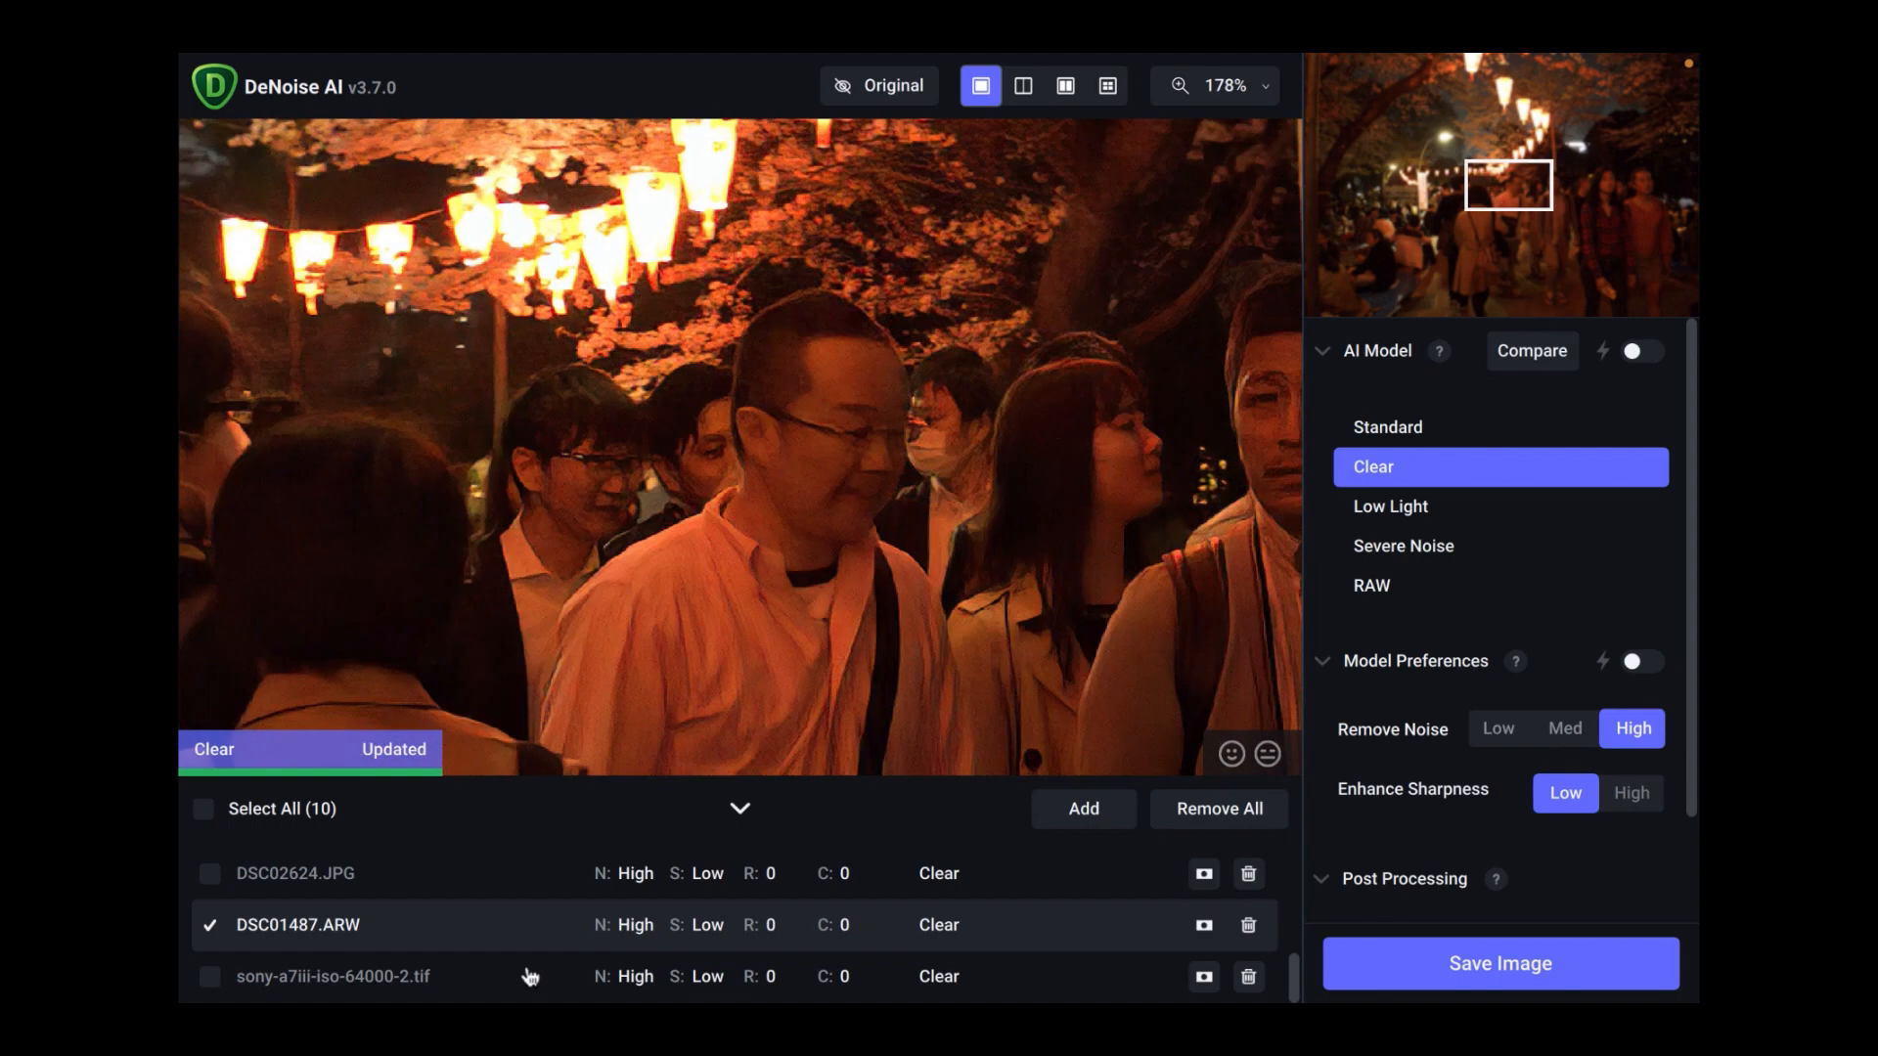
pyautogui.moveTo(948, 613)
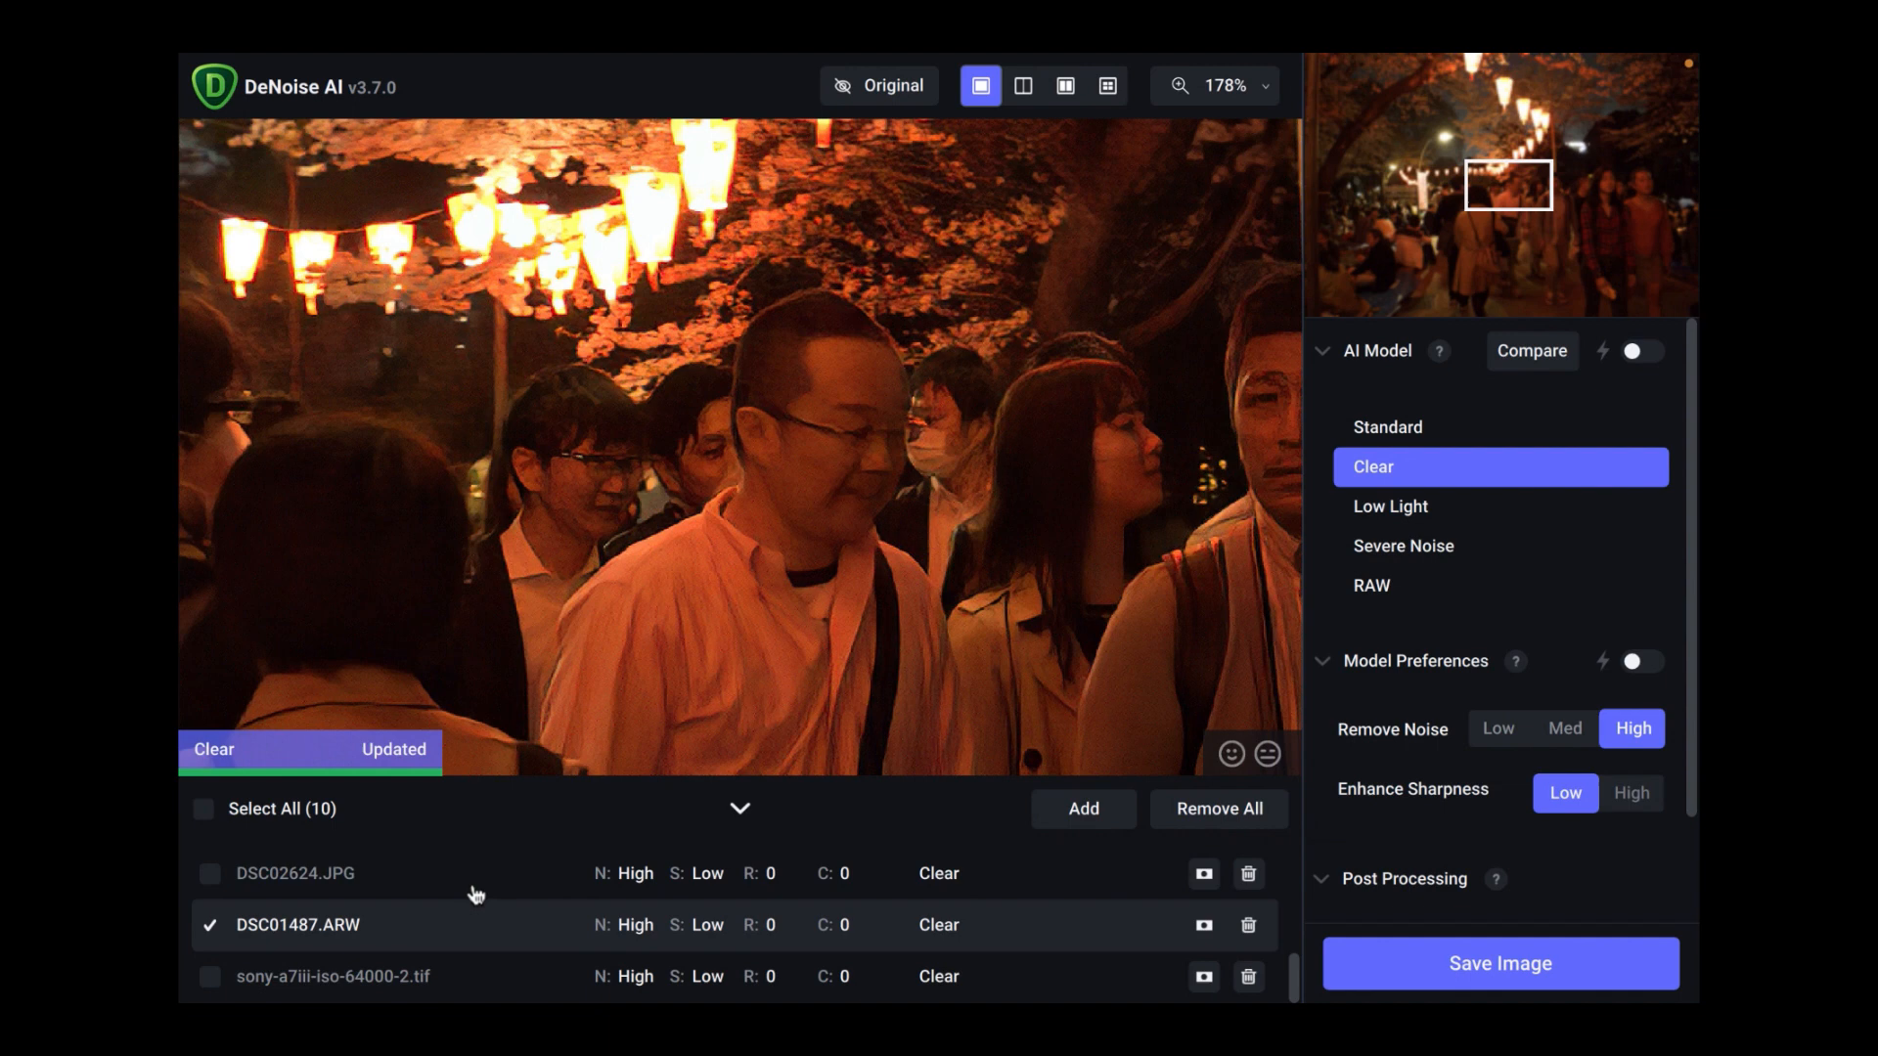
pyautogui.moveTo(284, 929)
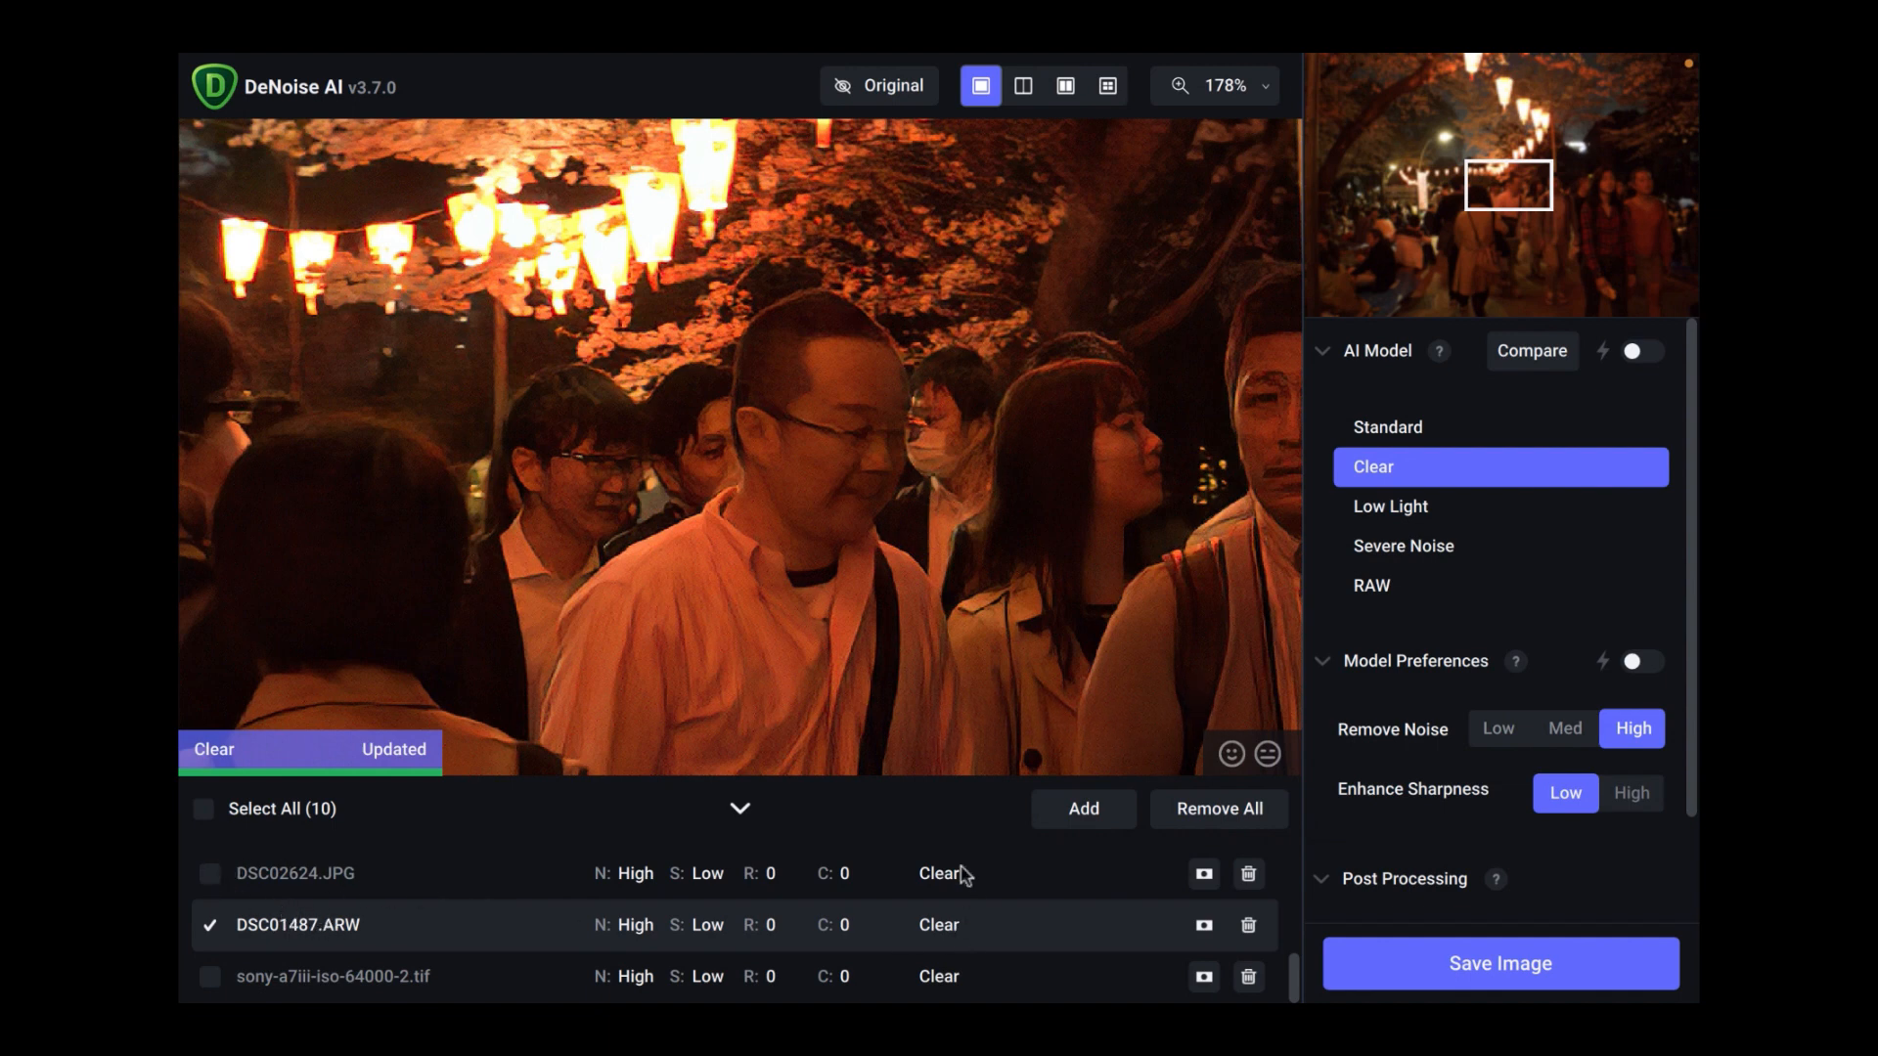
pyautogui.moveTo(329, 955)
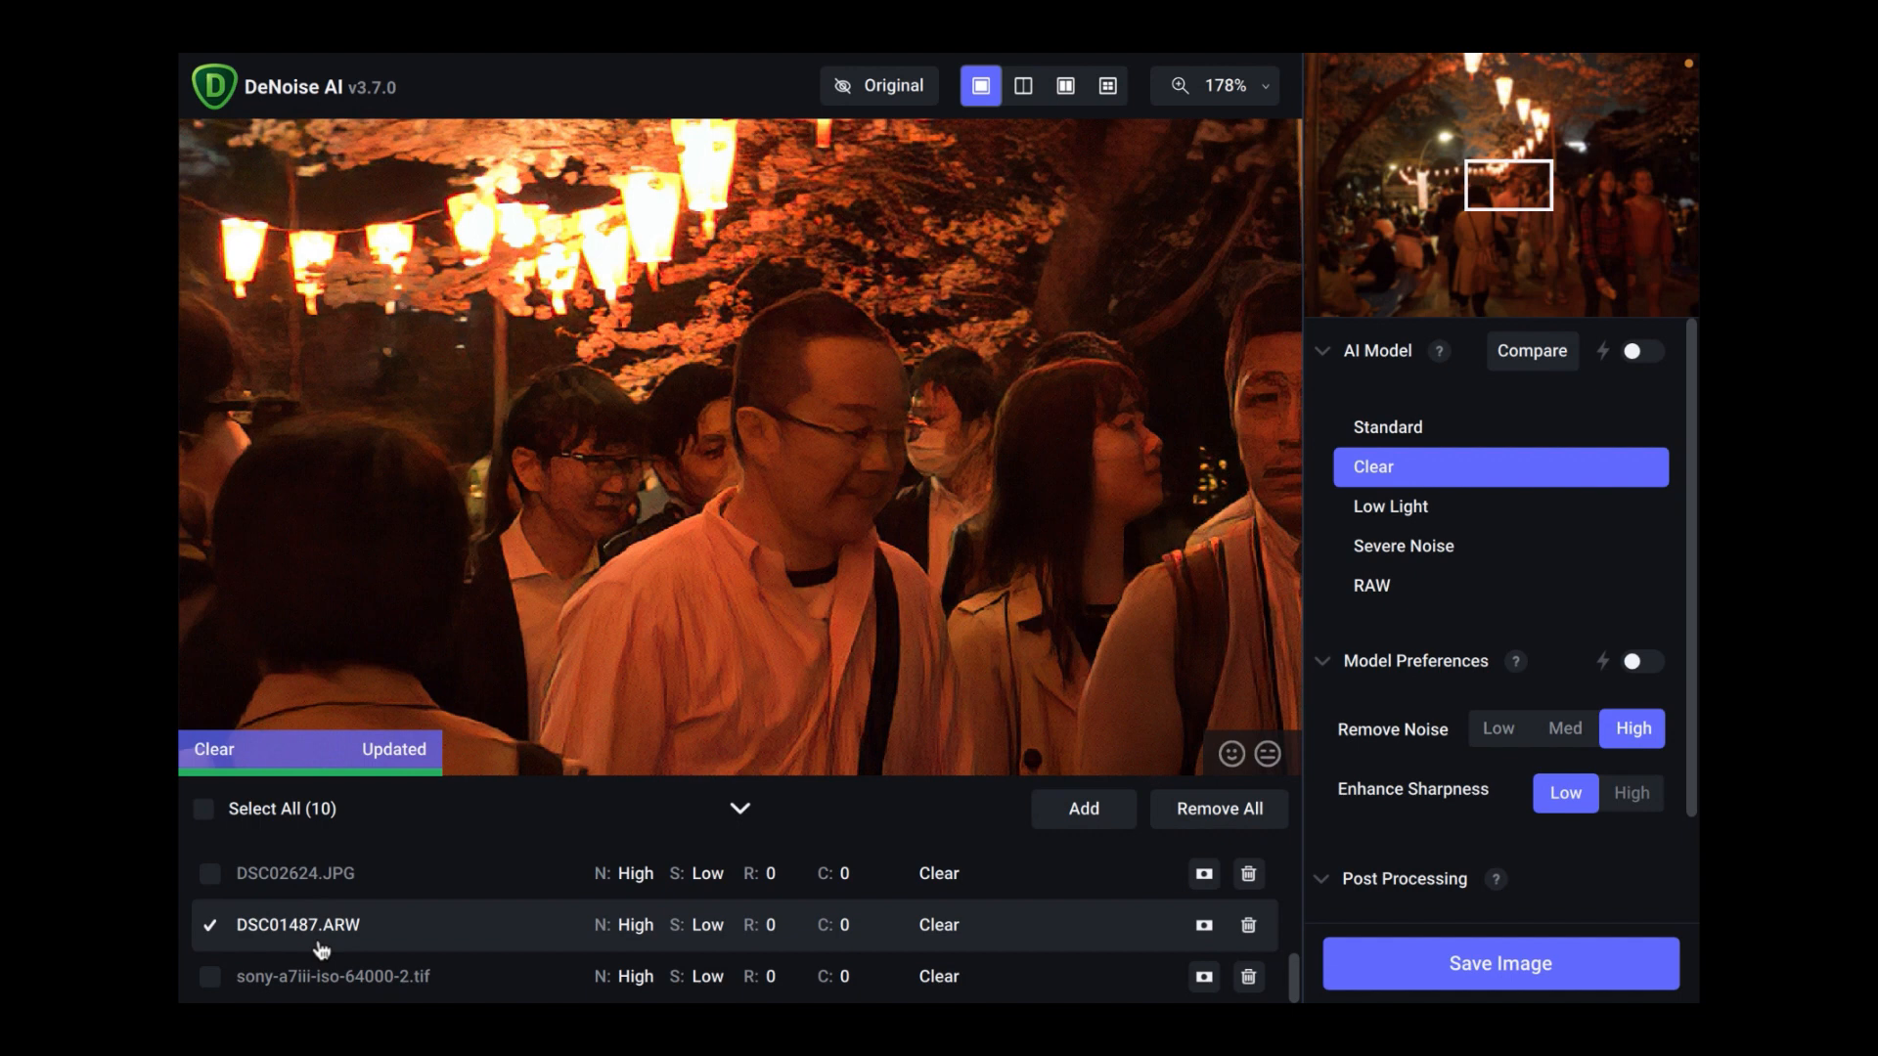
pyautogui.moveTo(283, 959)
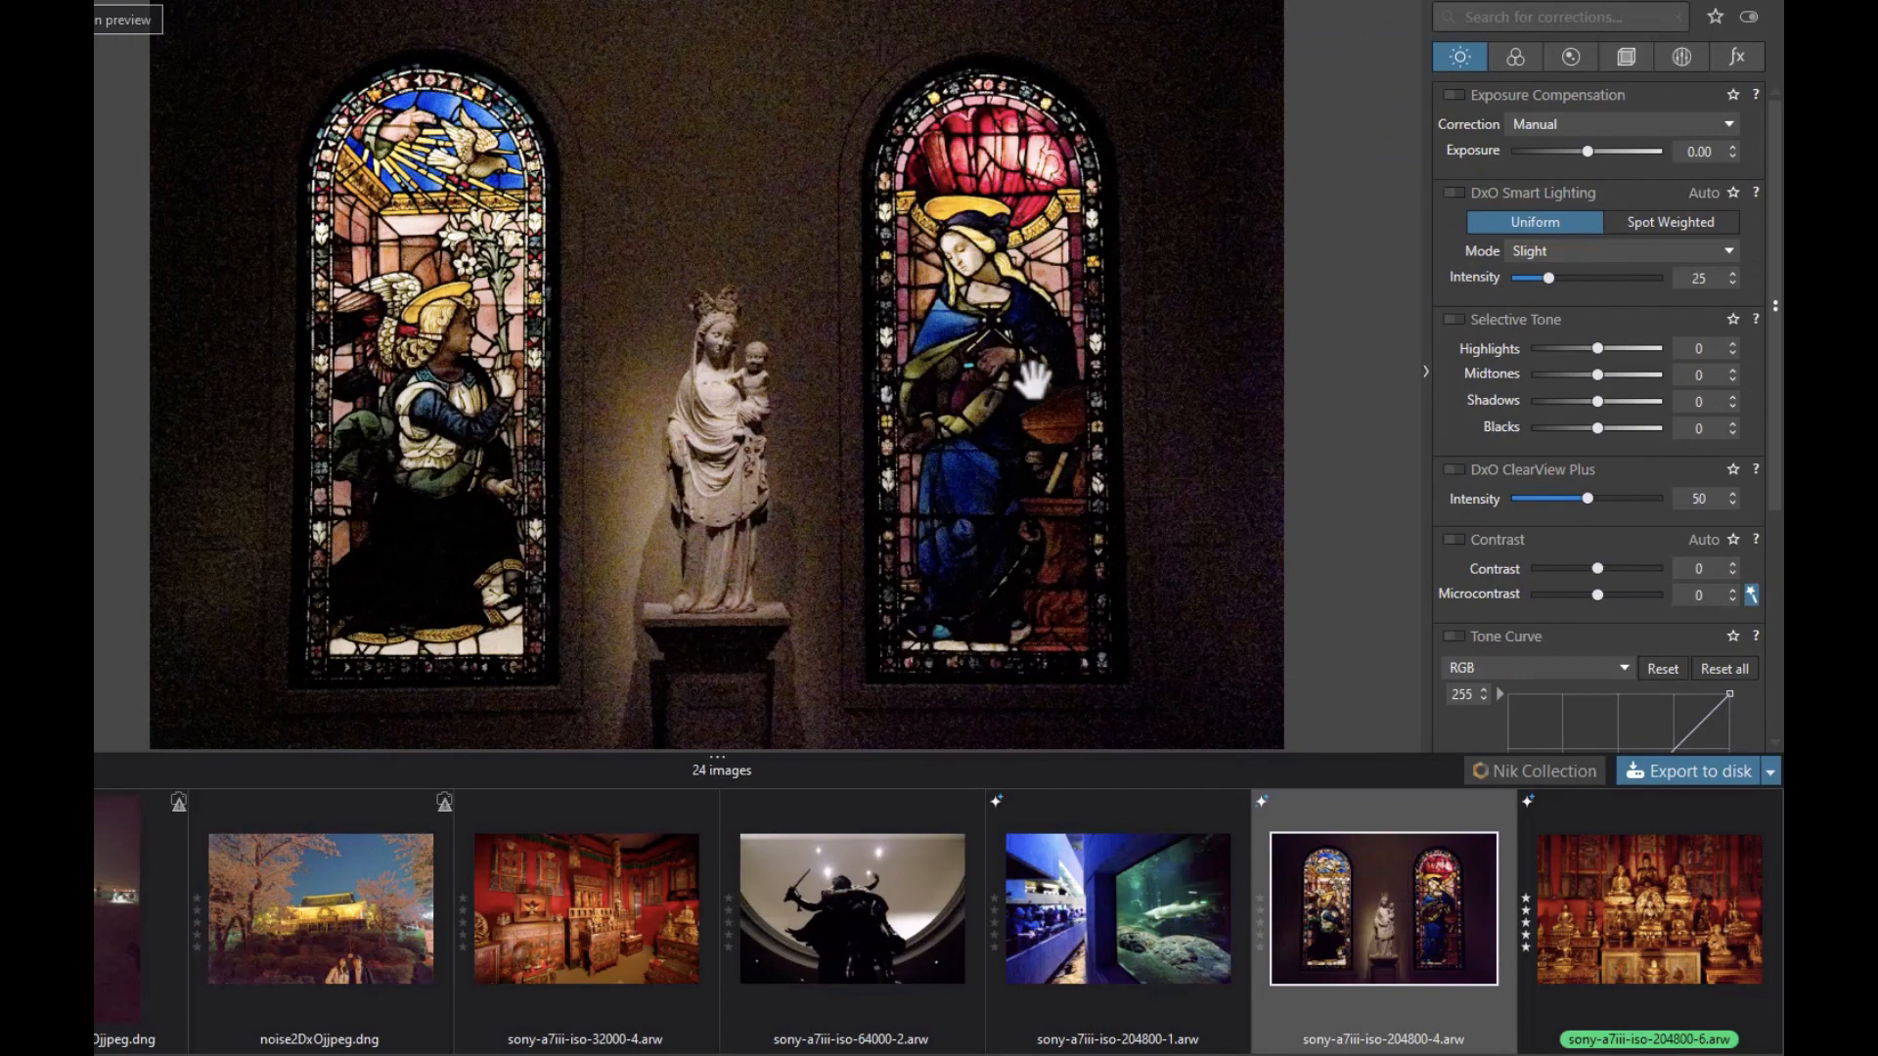
pyautogui.moveTo(624, 499)
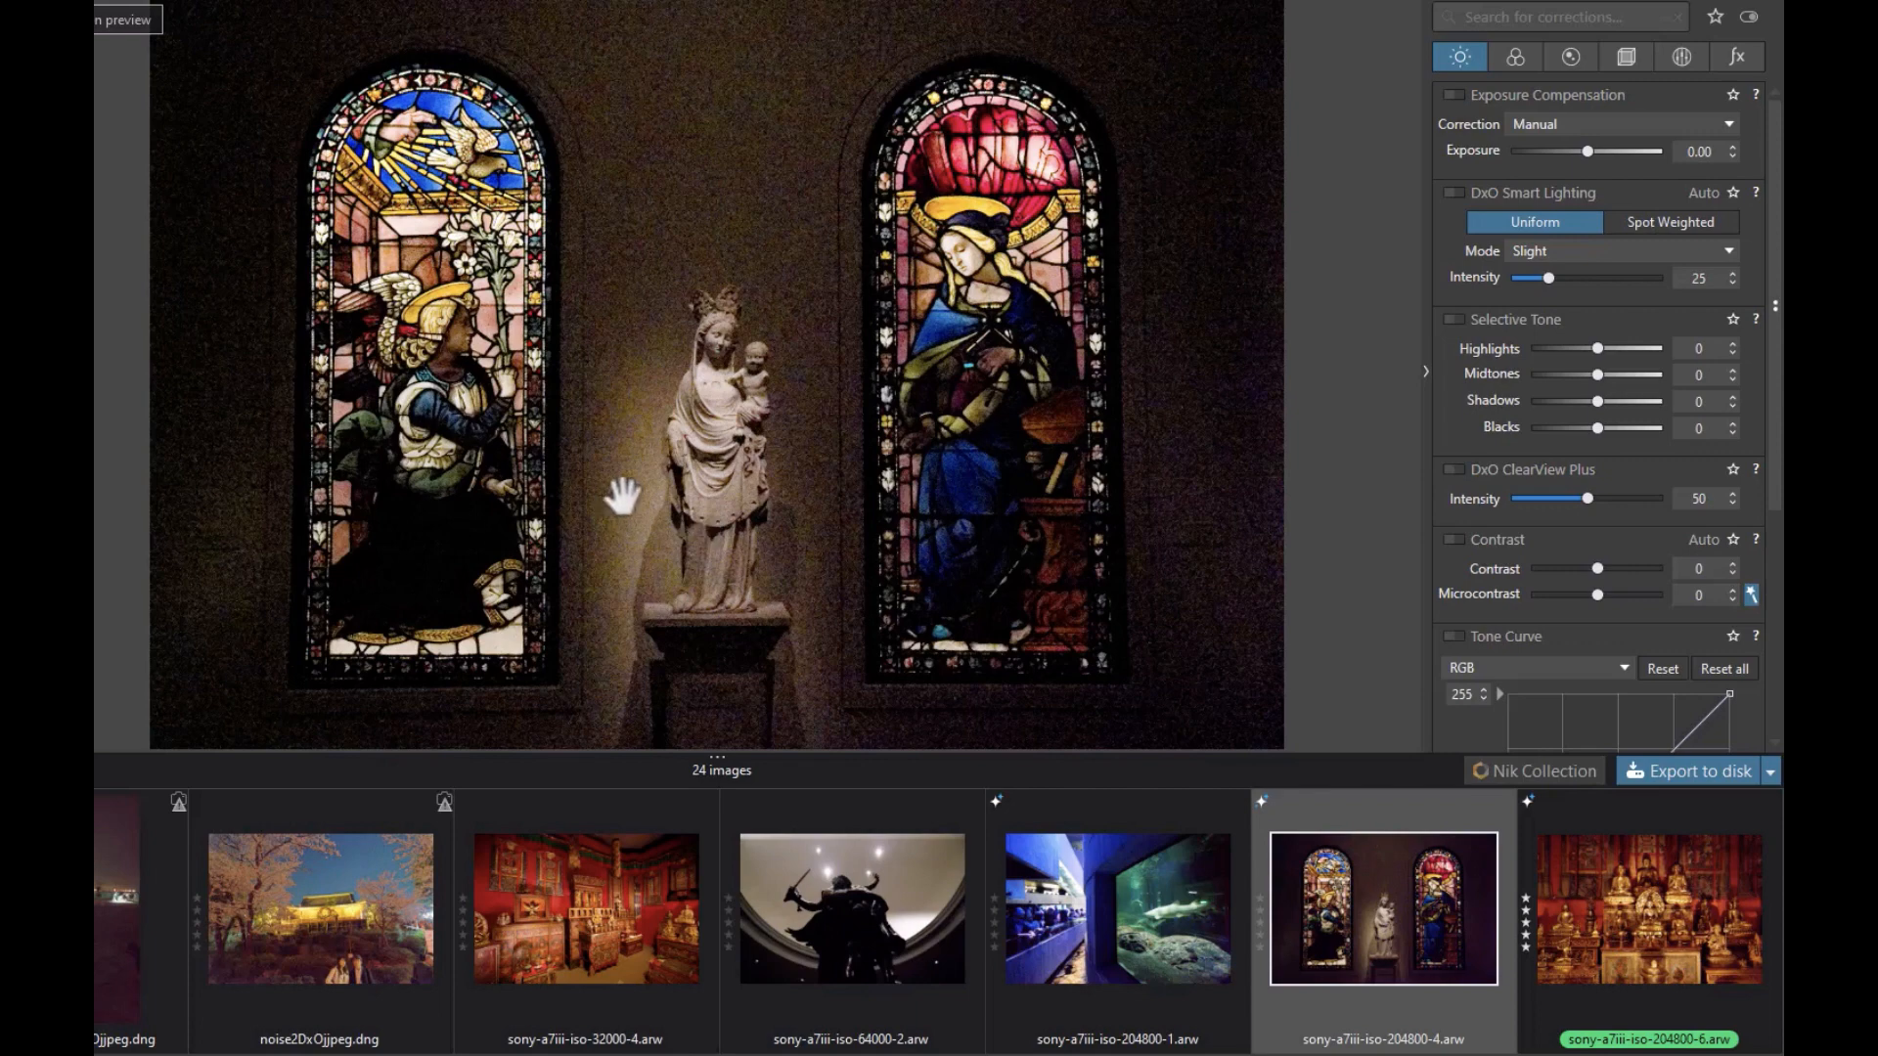
pyautogui.moveTo(1117, 491)
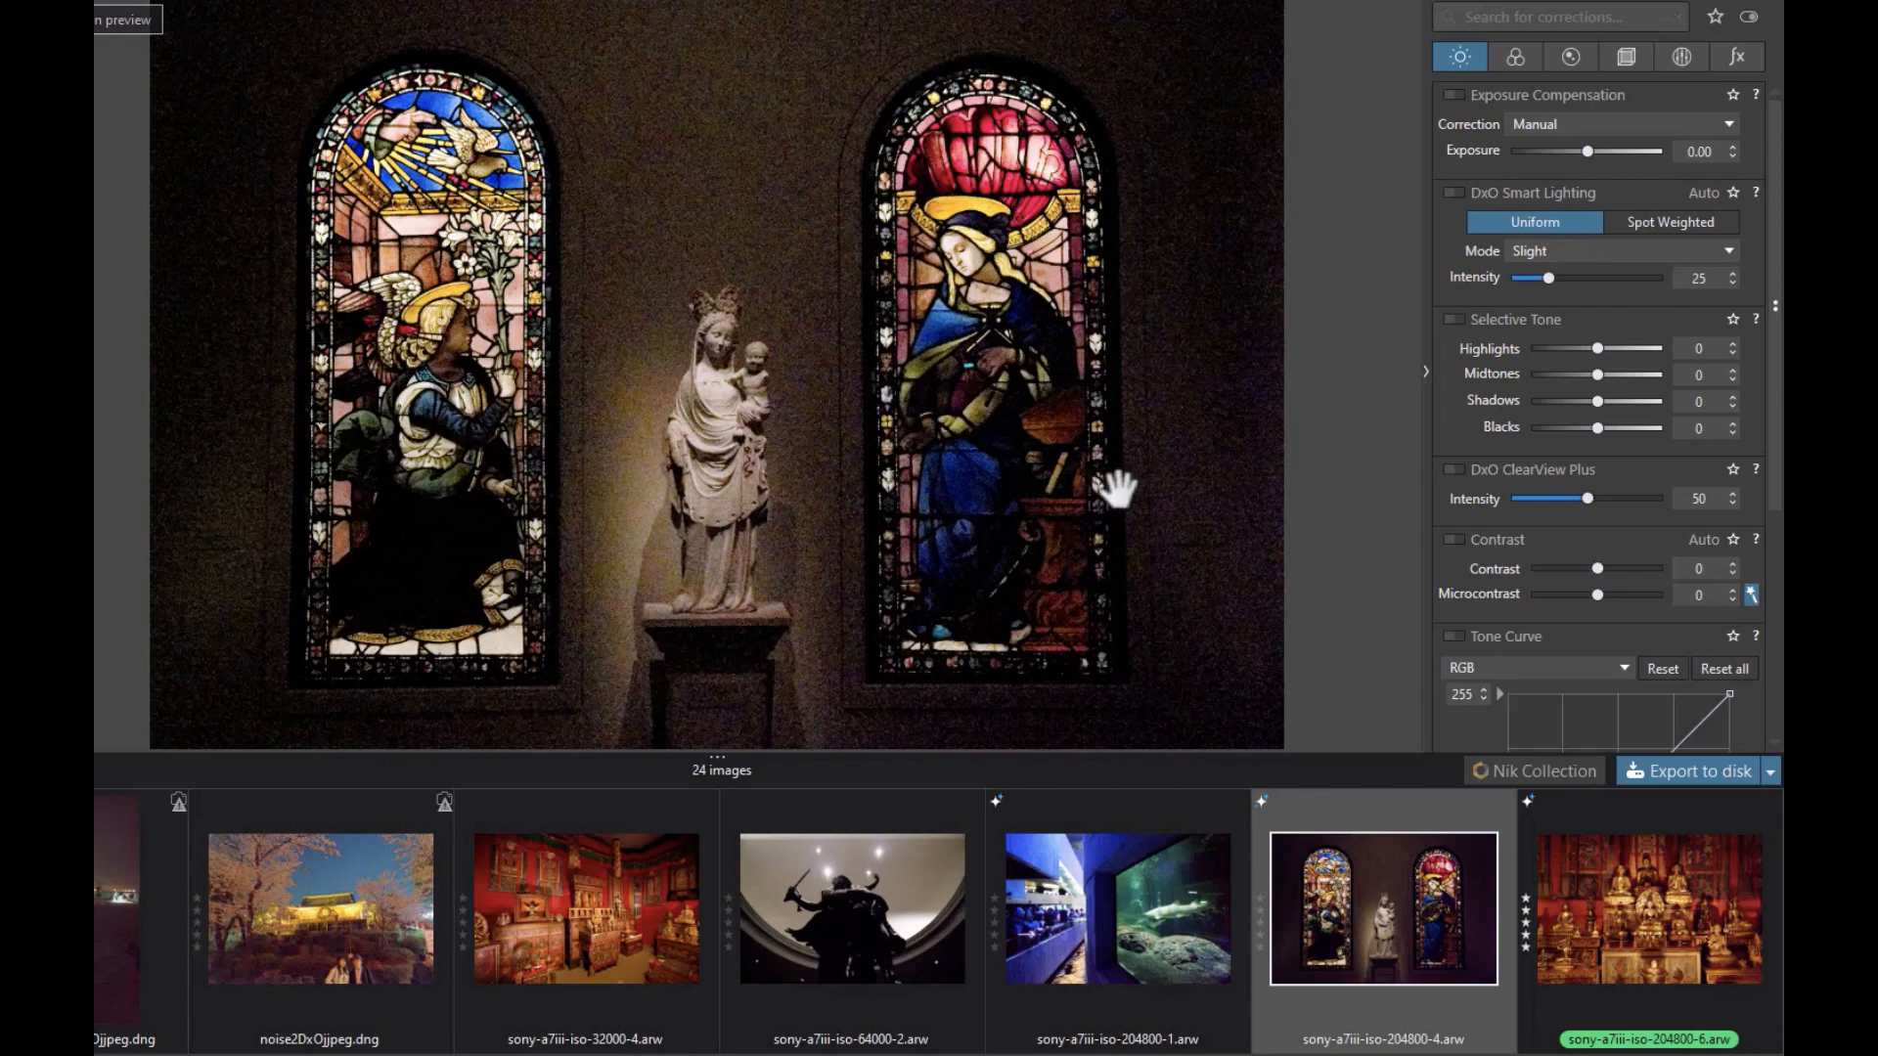
pyautogui.moveTo(1570, 57)
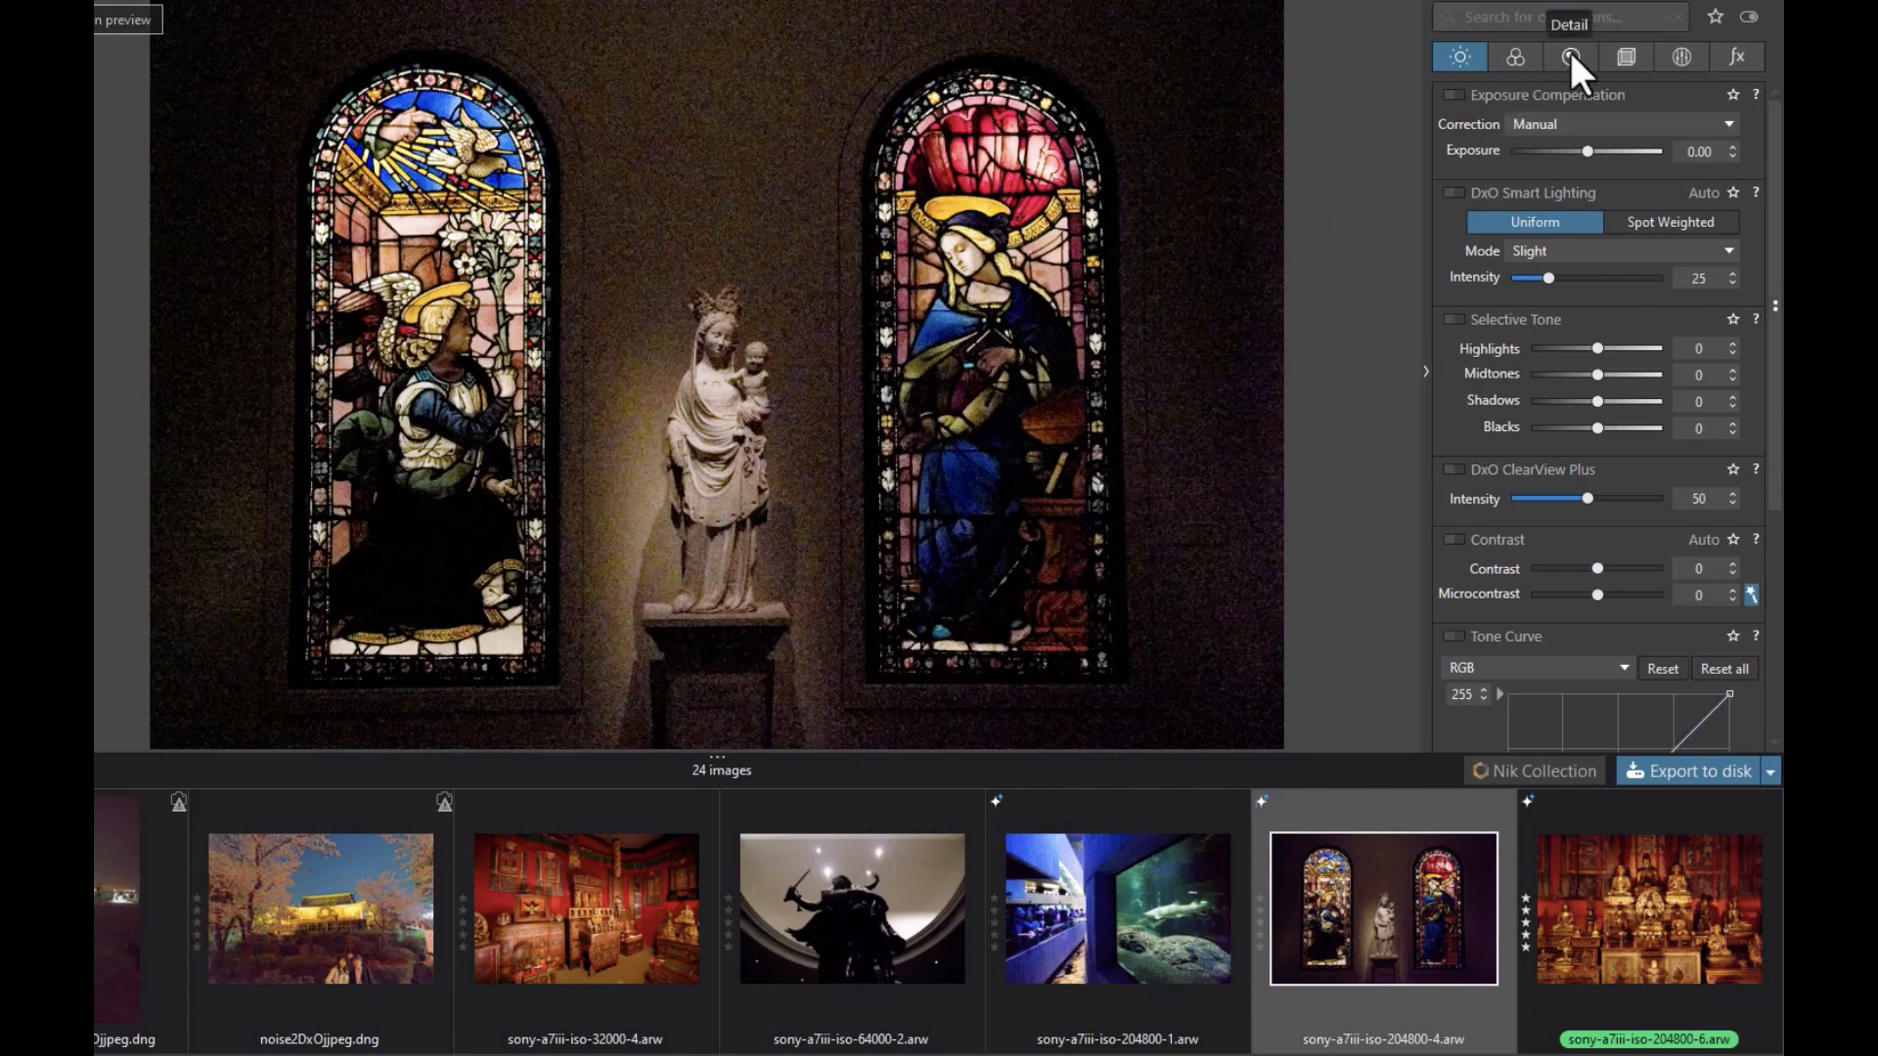
# Show DxO Denoising Technologies in the Detail palette with DeepPRIME XD kept selected.
pyautogui.click(1571, 55)
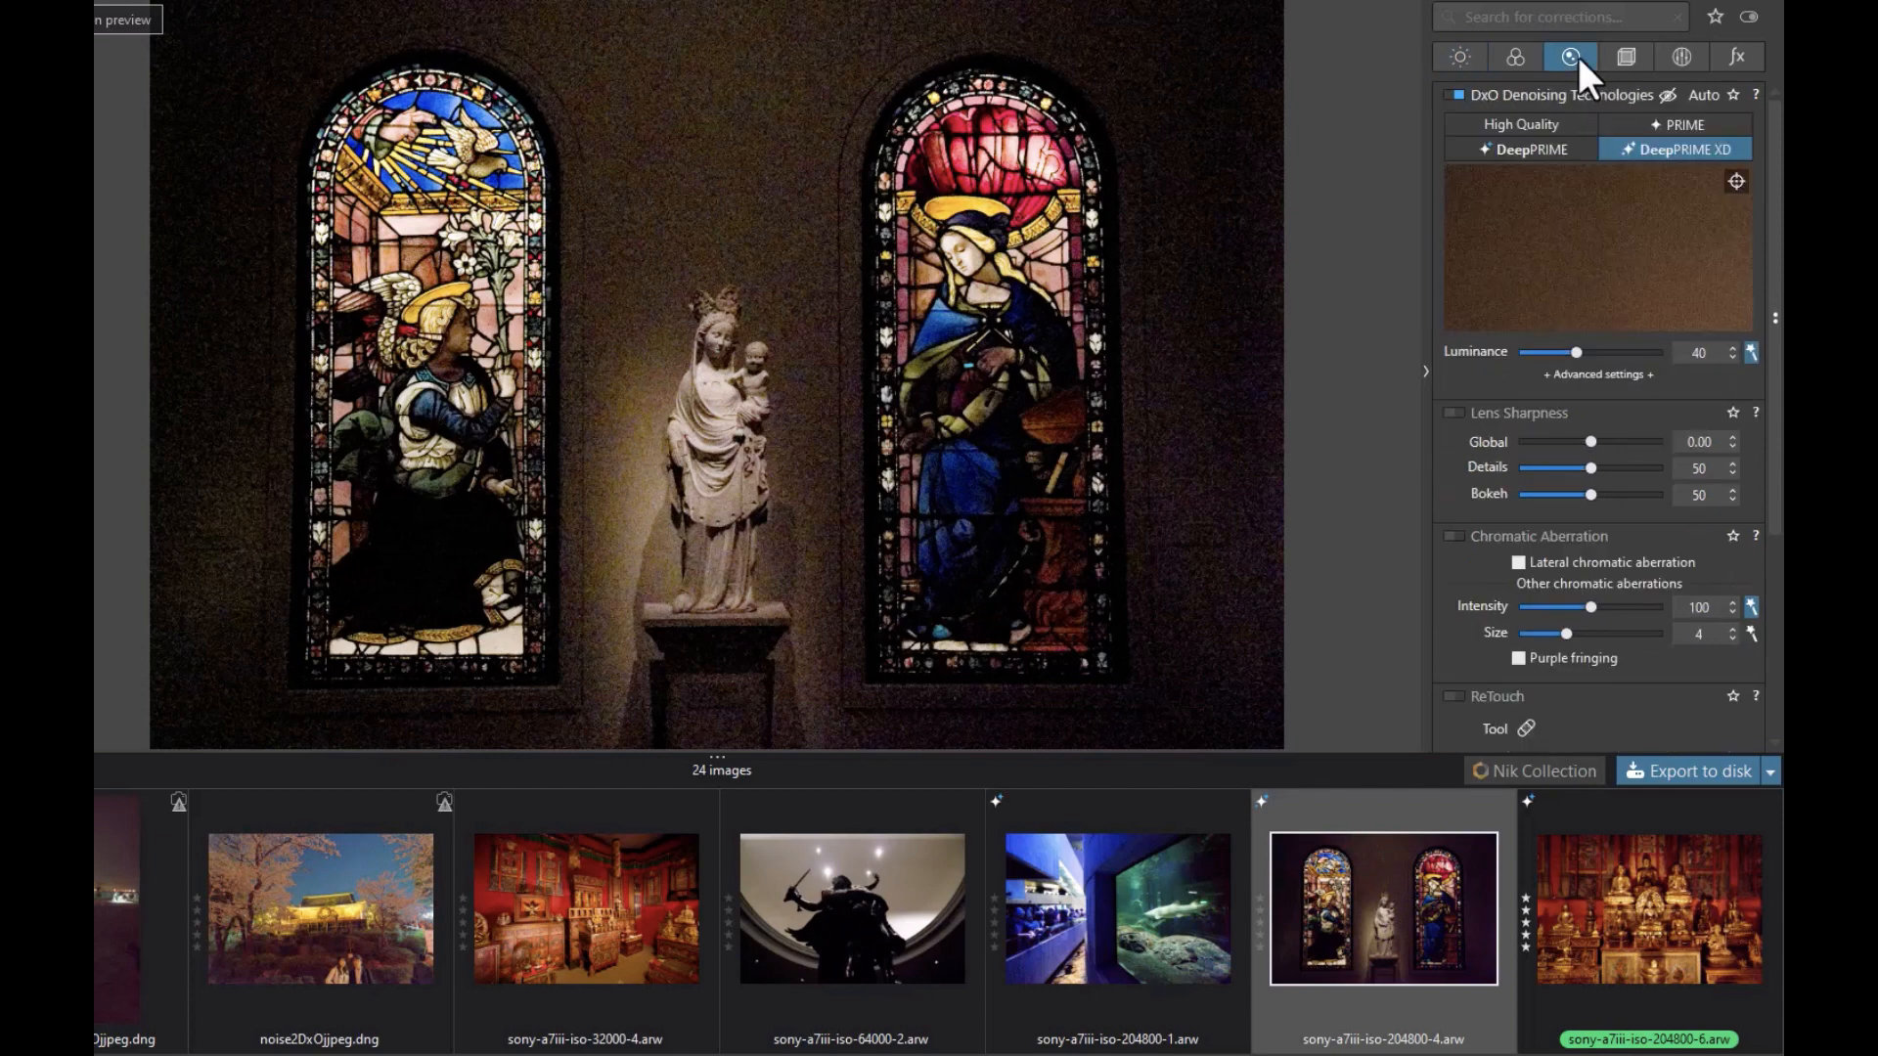
pyautogui.moveTo(1524, 125)
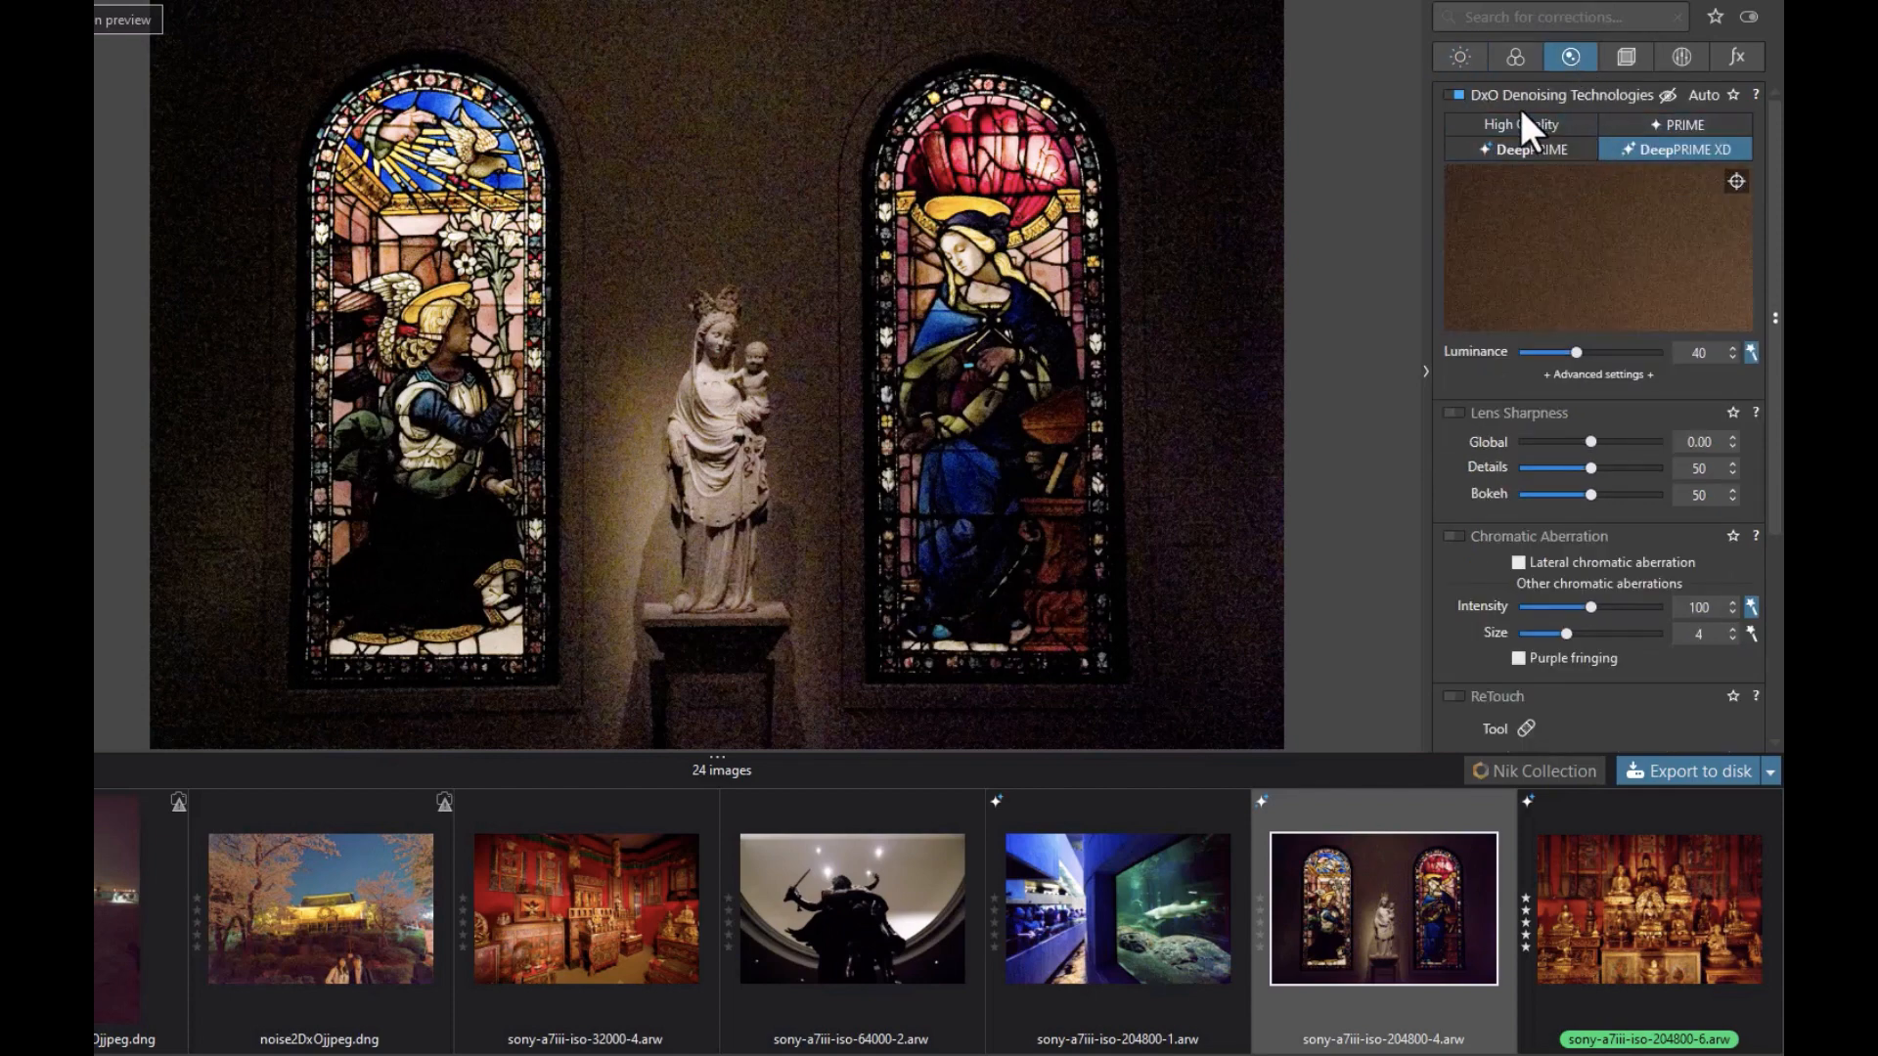
pyautogui.click(1520, 124)
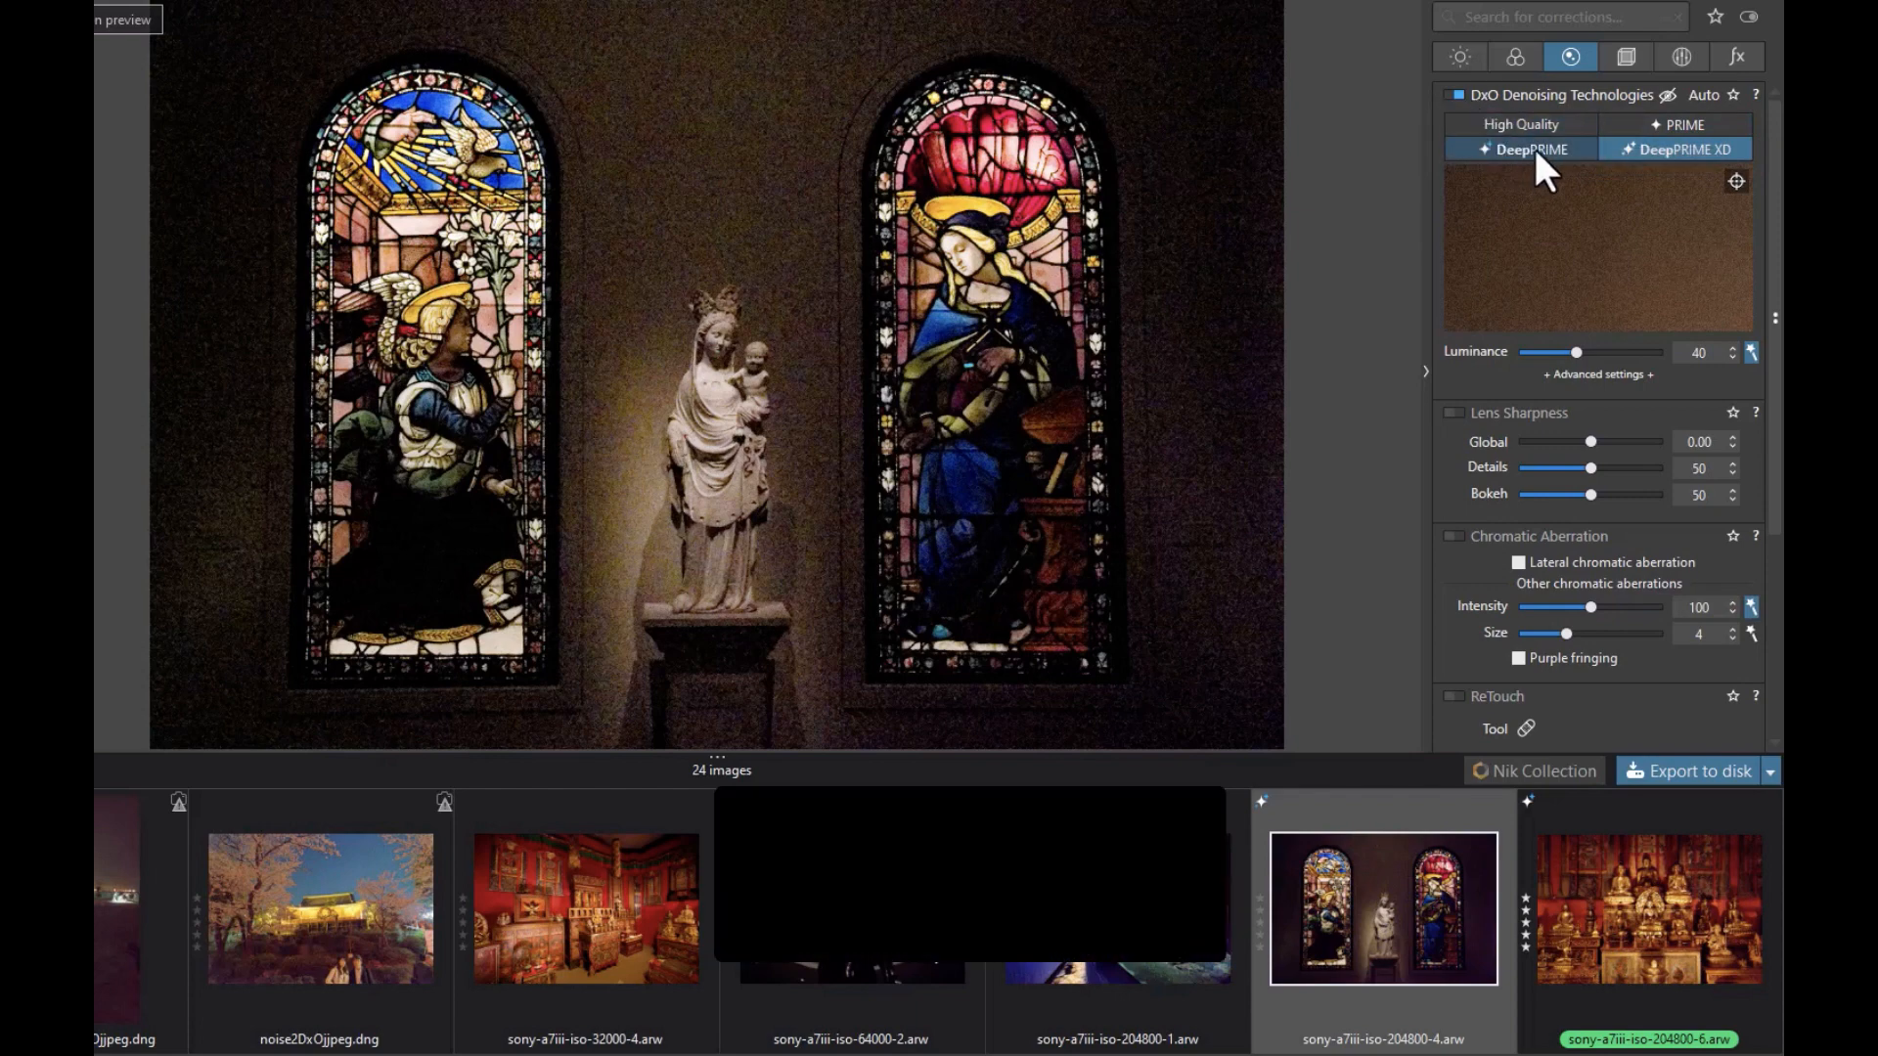
pyautogui.click(1676, 148)
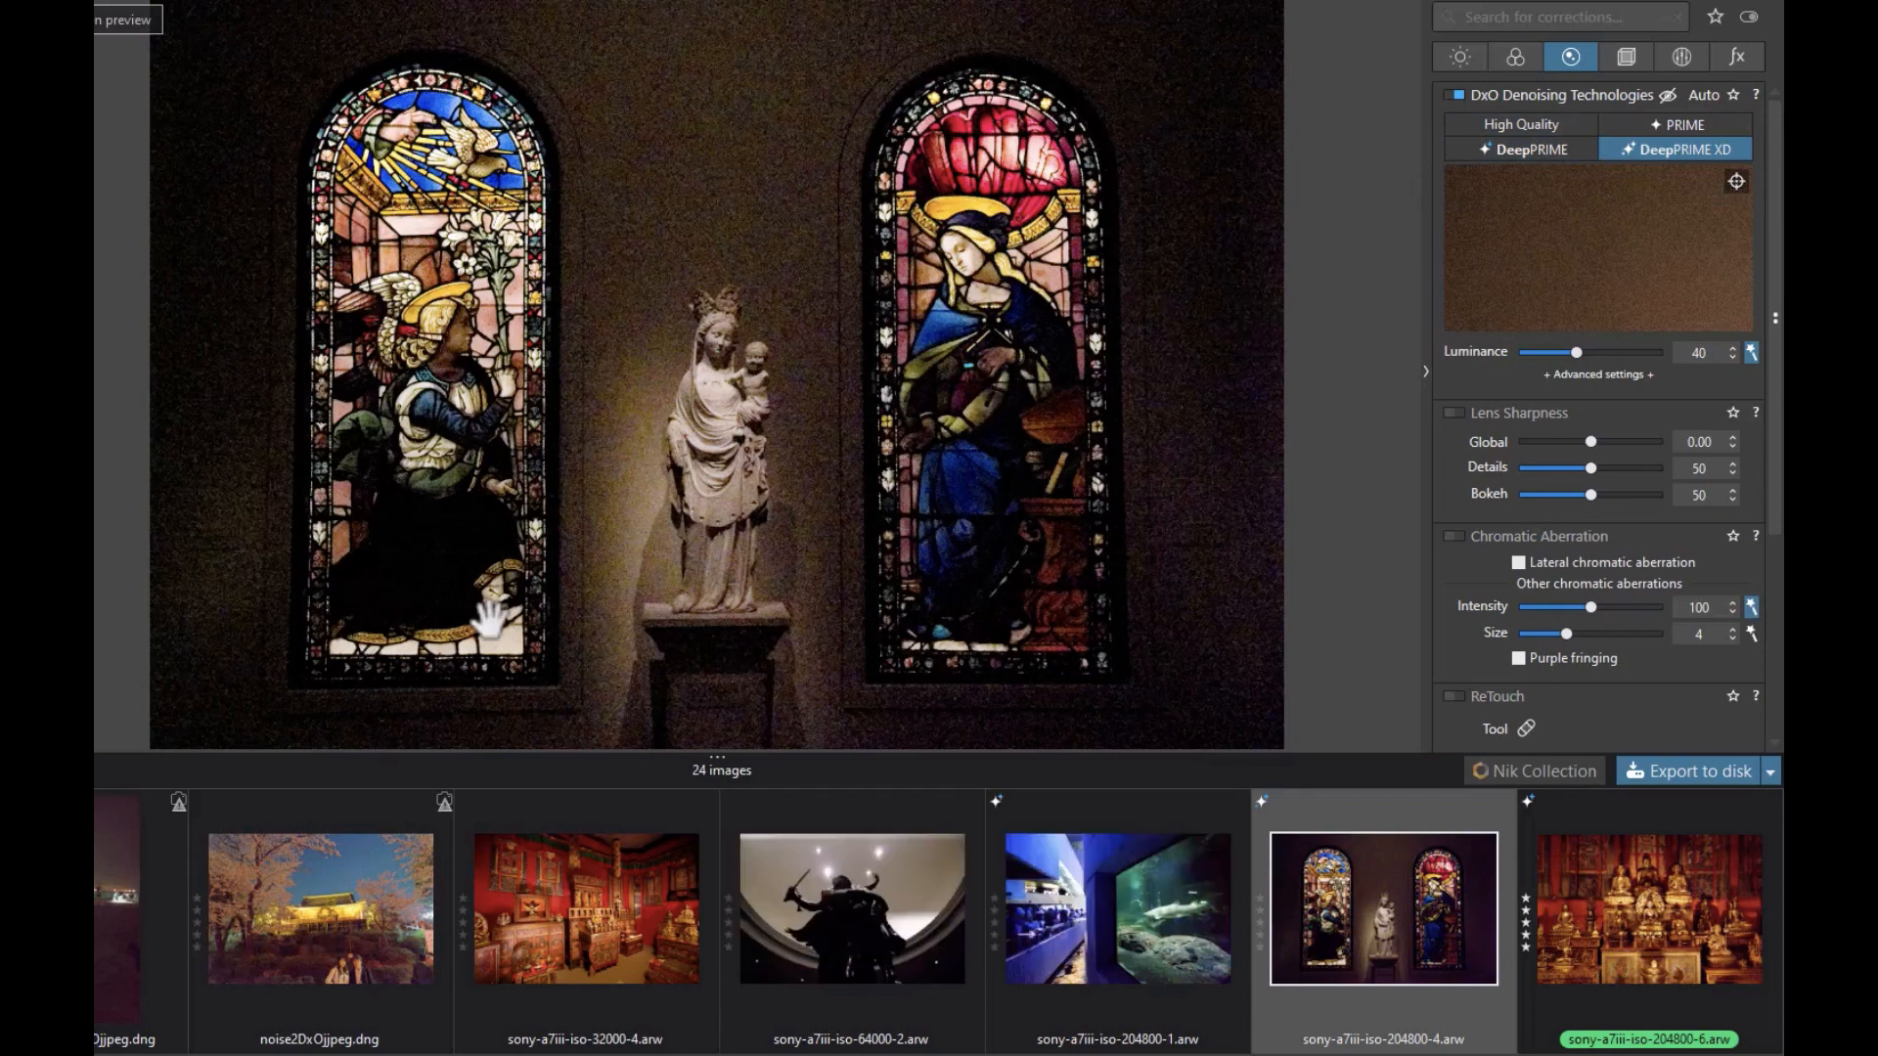
pyautogui.moveTo(866, 415)
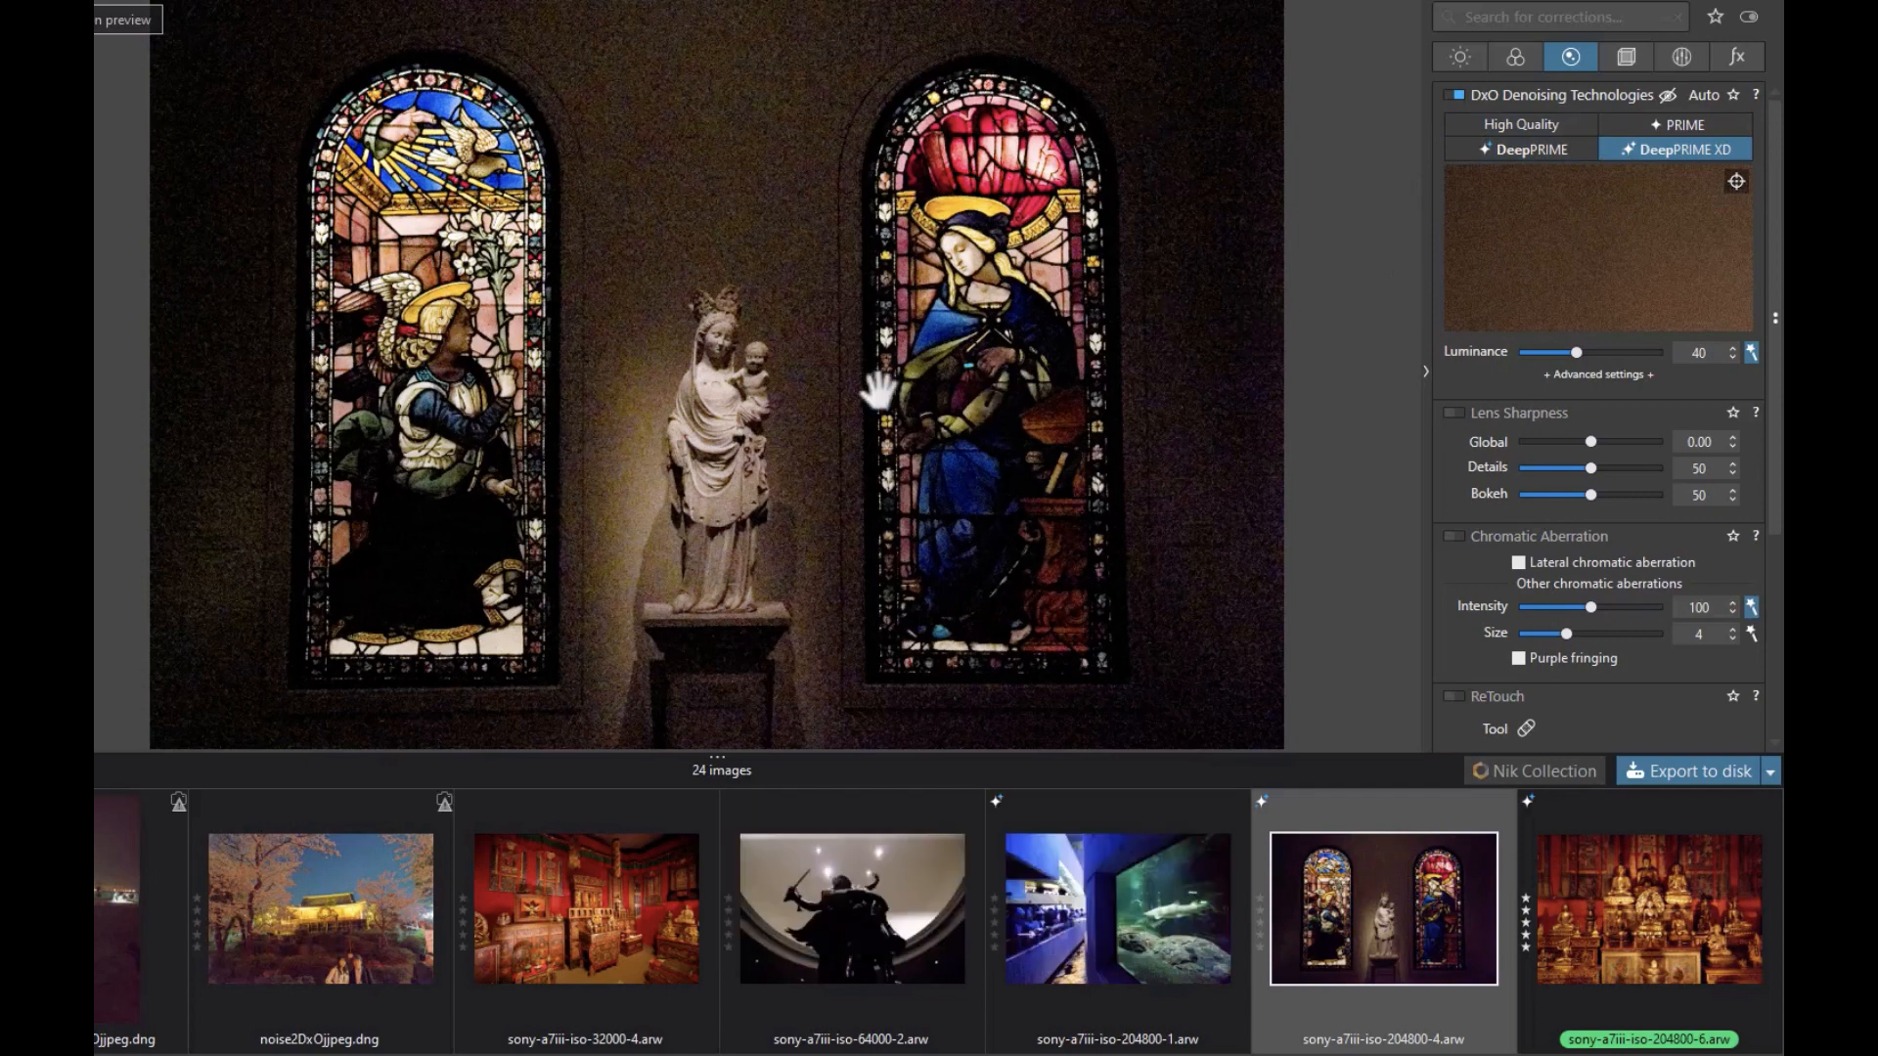
pyautogui.moveTo(943, 386)
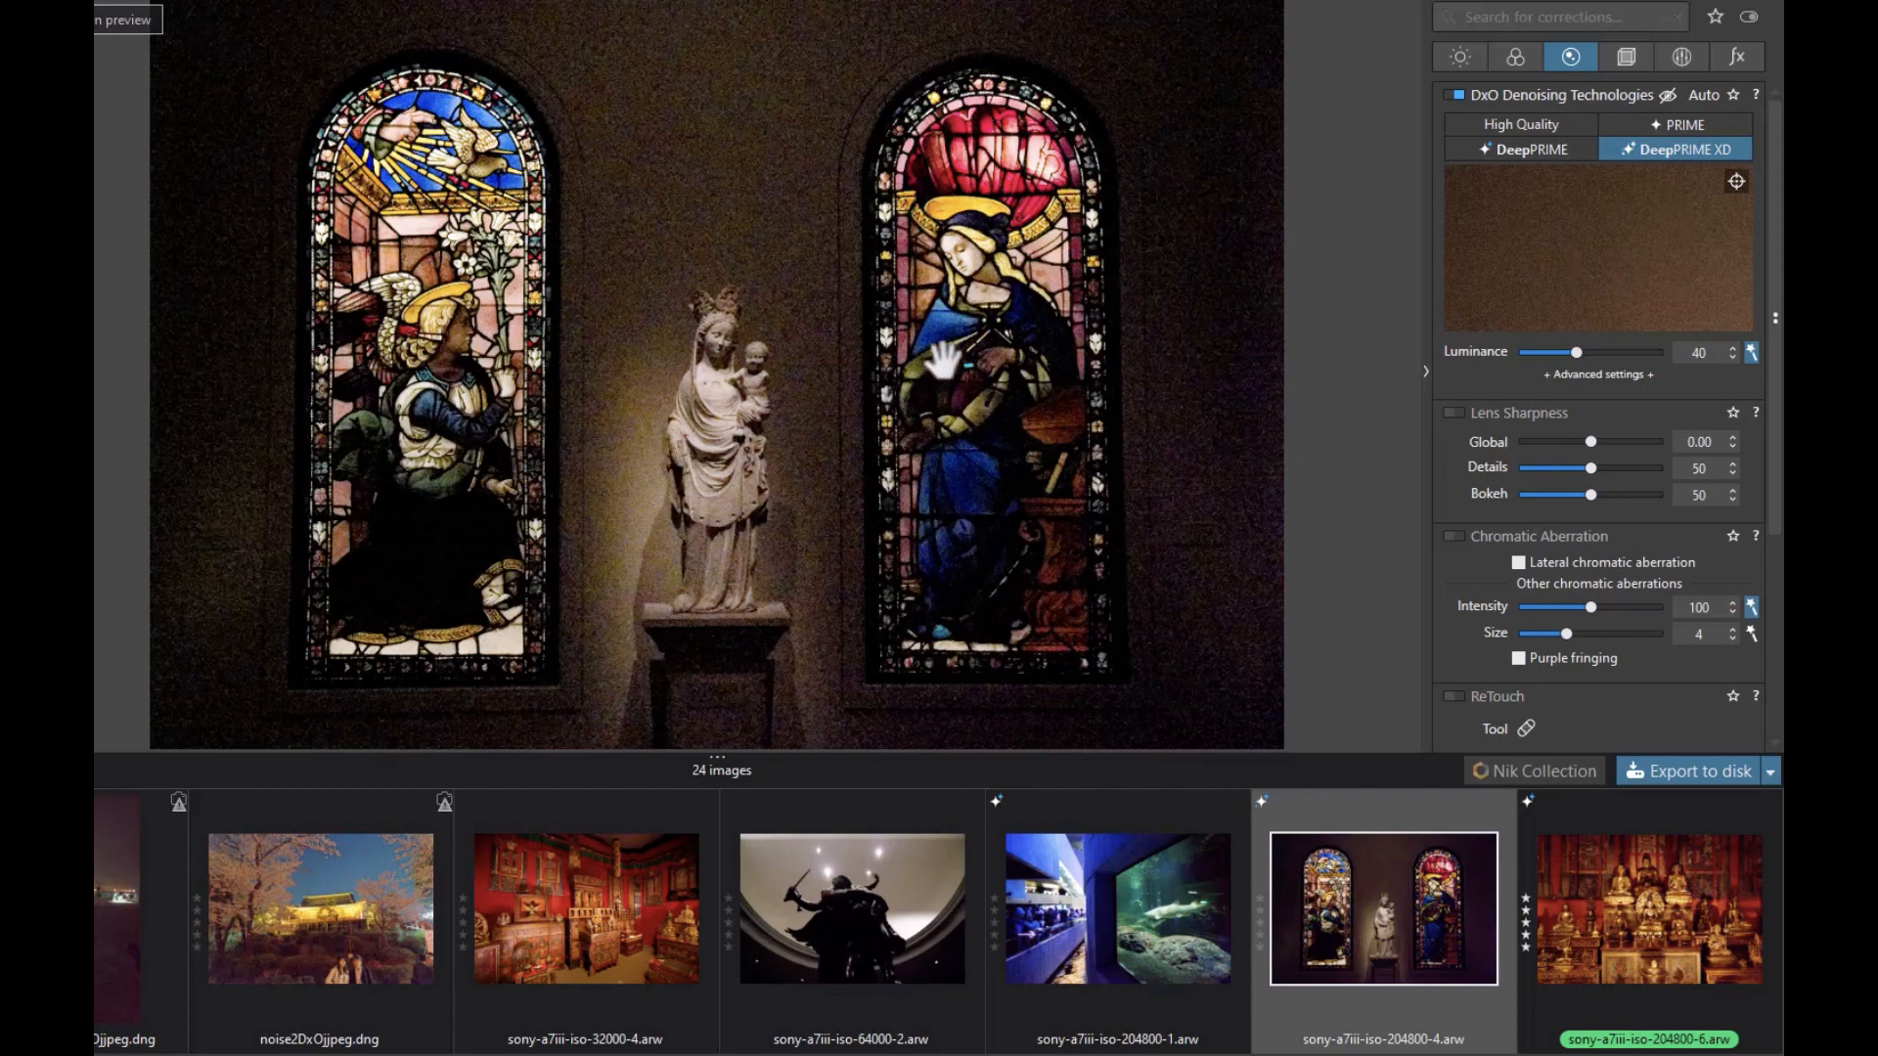
pyautogui.moveTo(1736, 182)
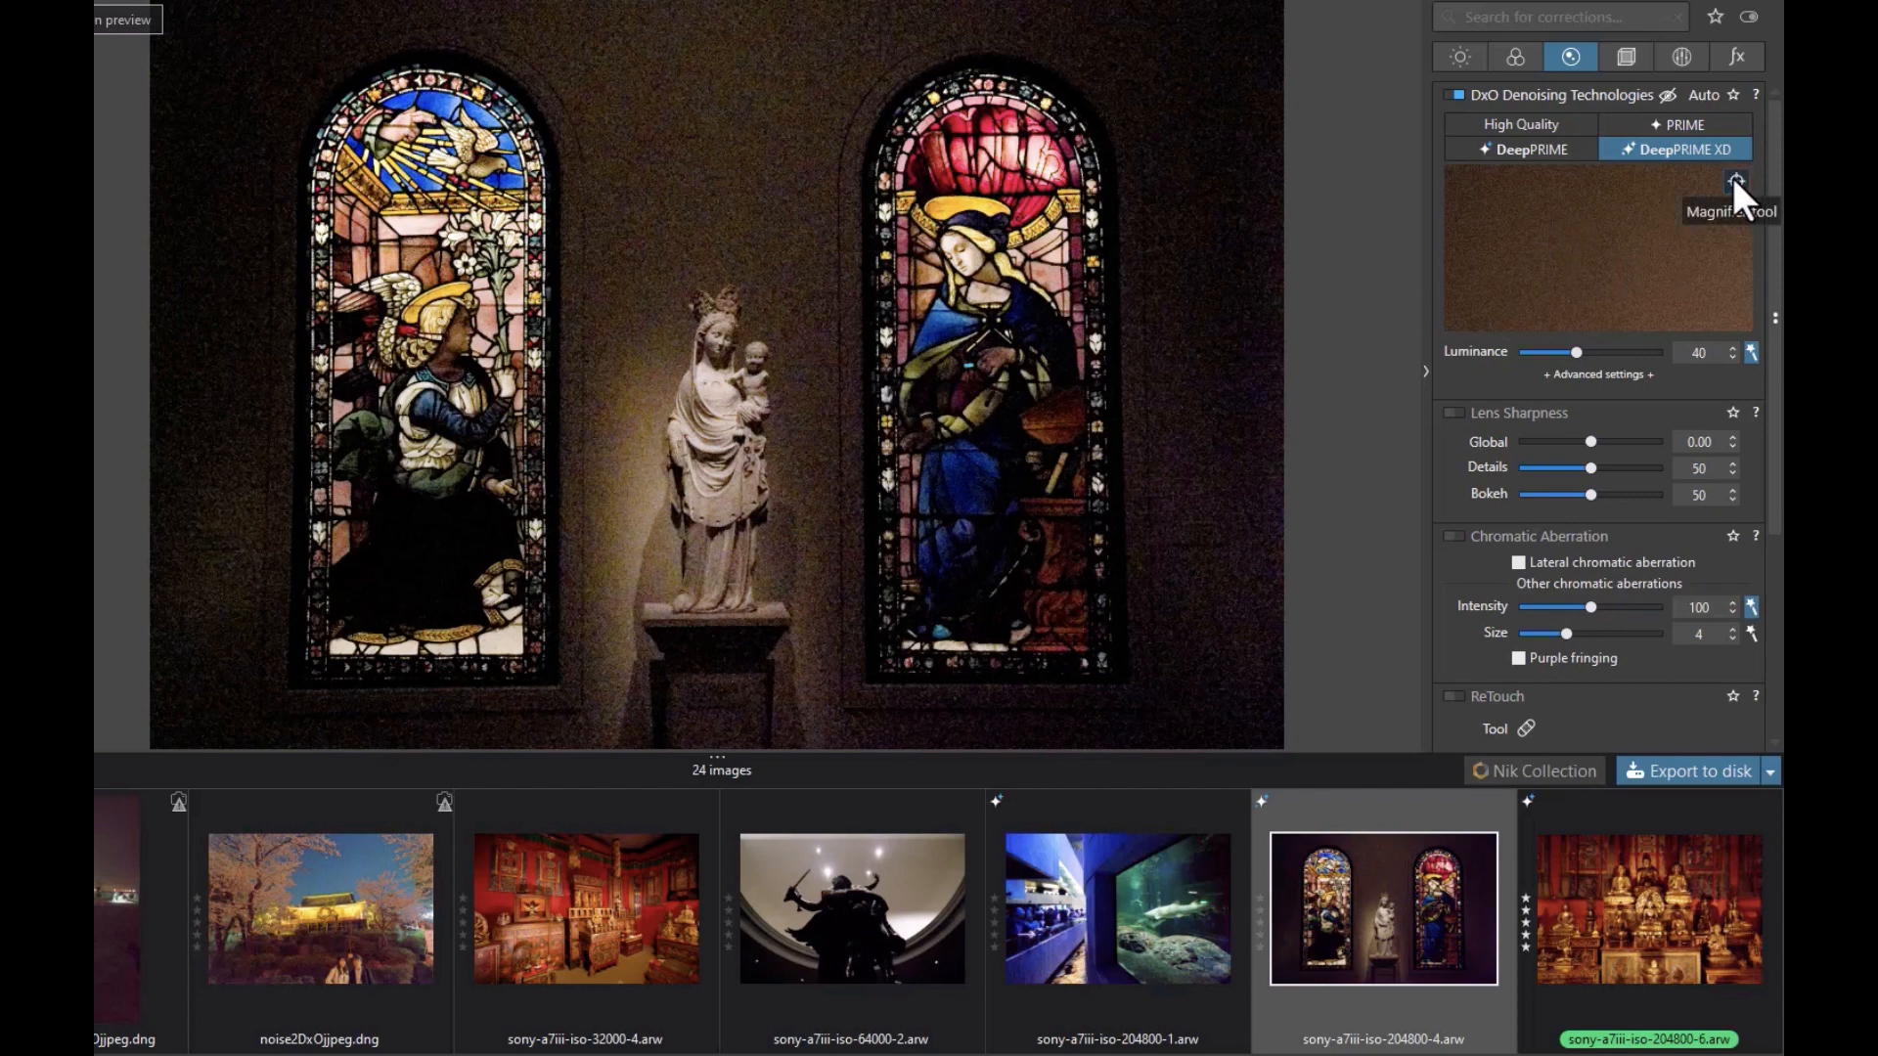
# Place the denoise preview on the statue, then move Luminance from 0 through 42 to 97.
pyautogui.click(1735, 182)
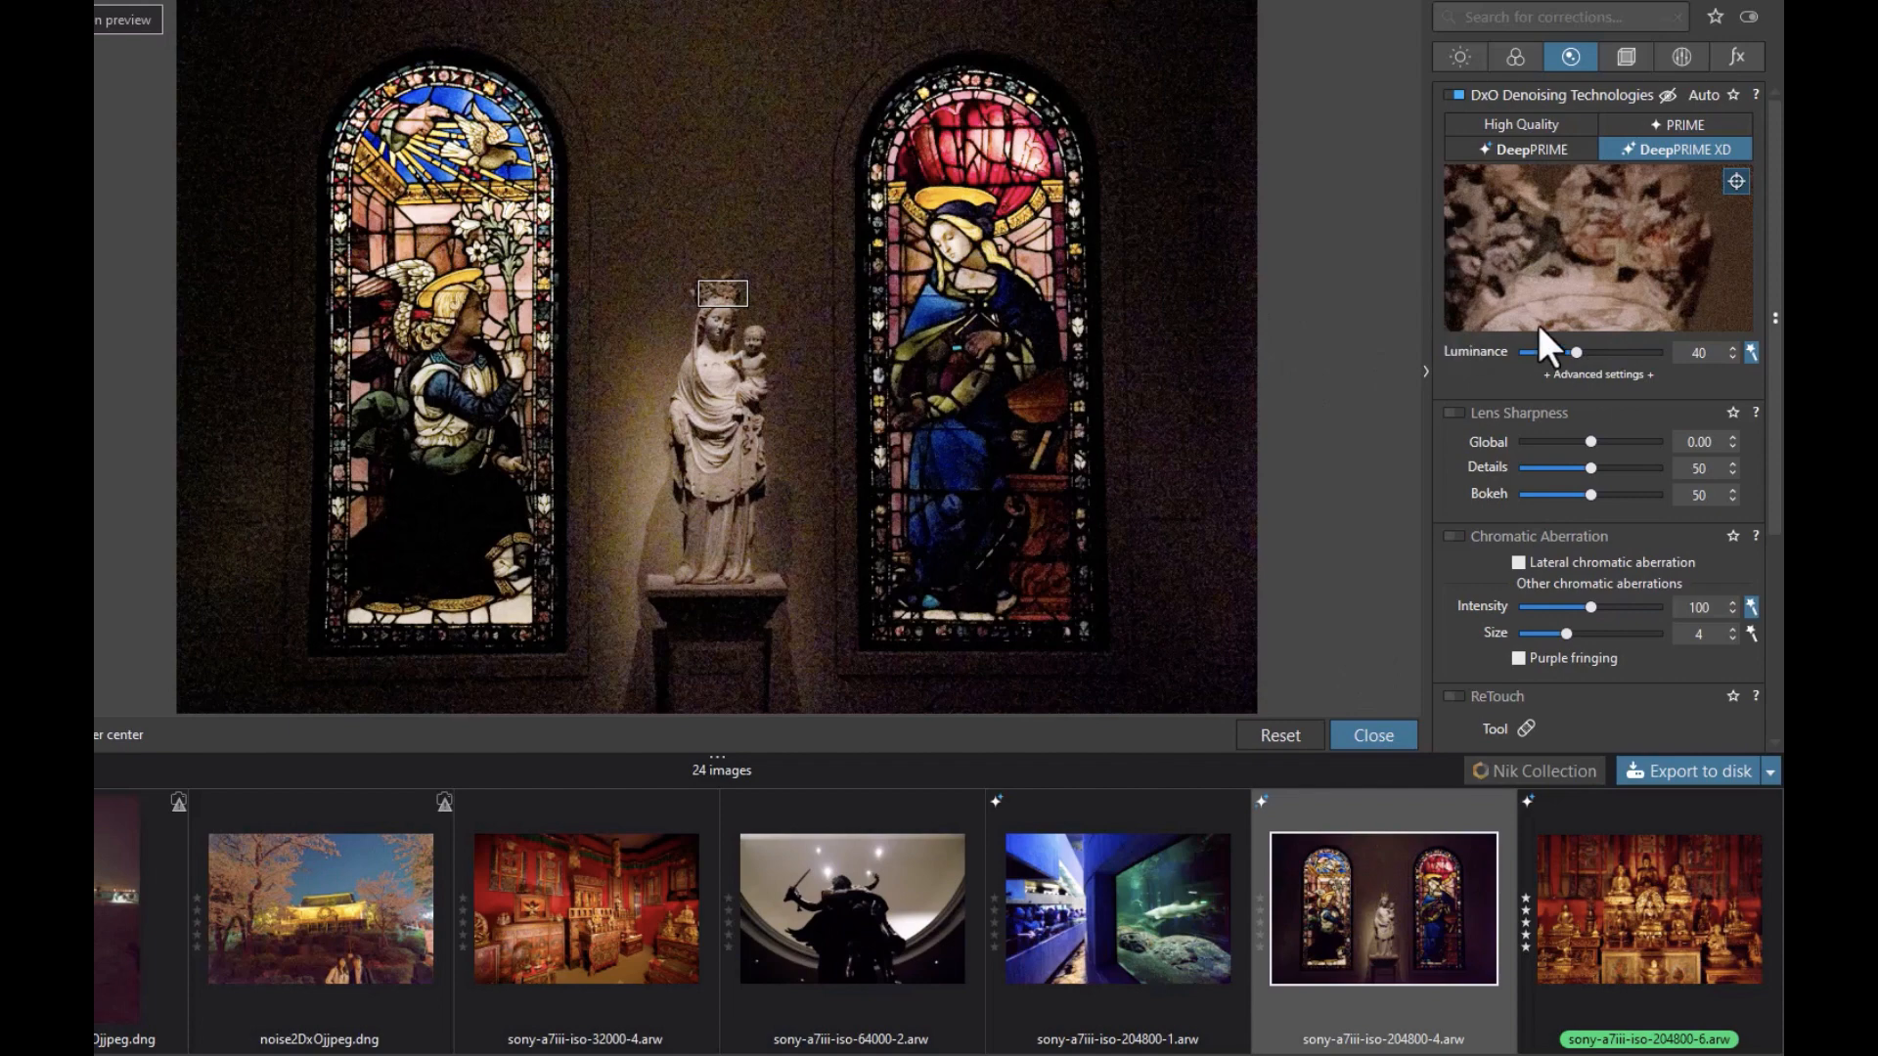
pyautogui.moveTo(1580, 359)
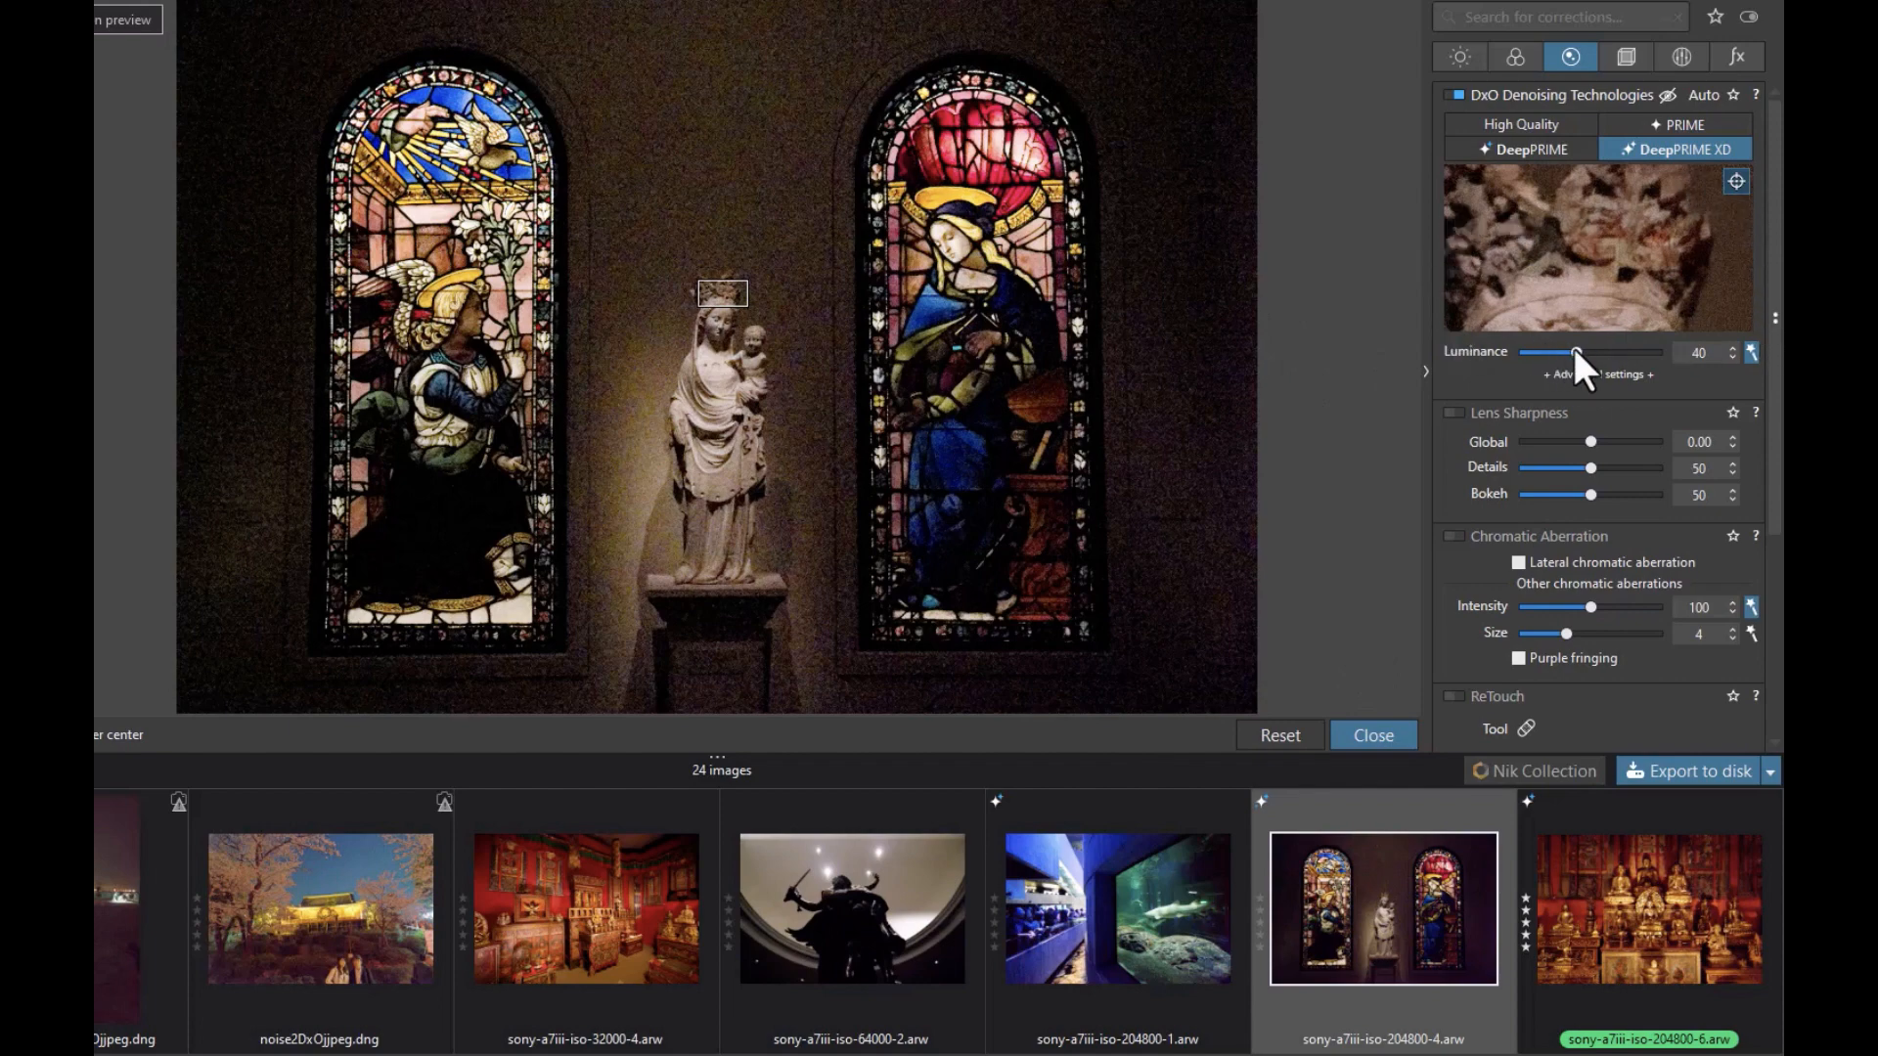
pyautogui.moveTo(1575, 352); pyautogui.dragTo(1541, 352)
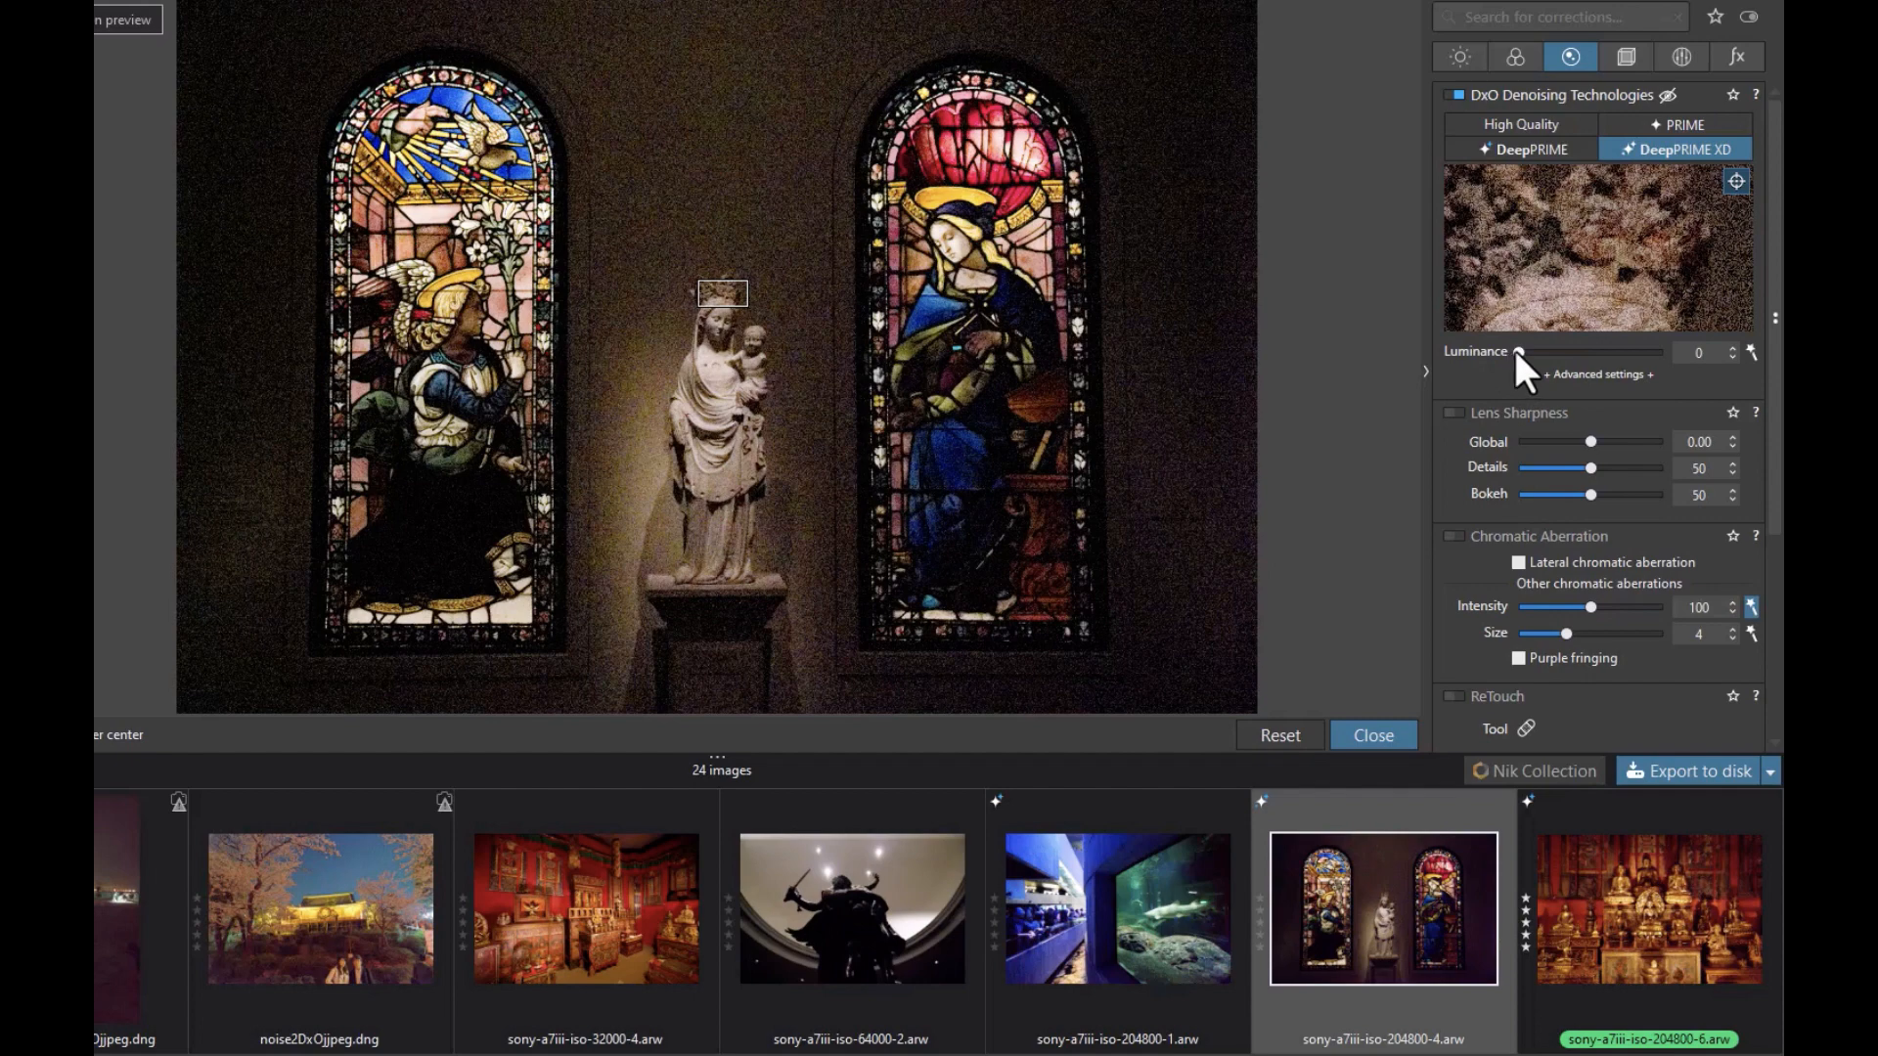
pyautogui.moveTo(1521, 352); pyautogui.dragTo(1578, 352)
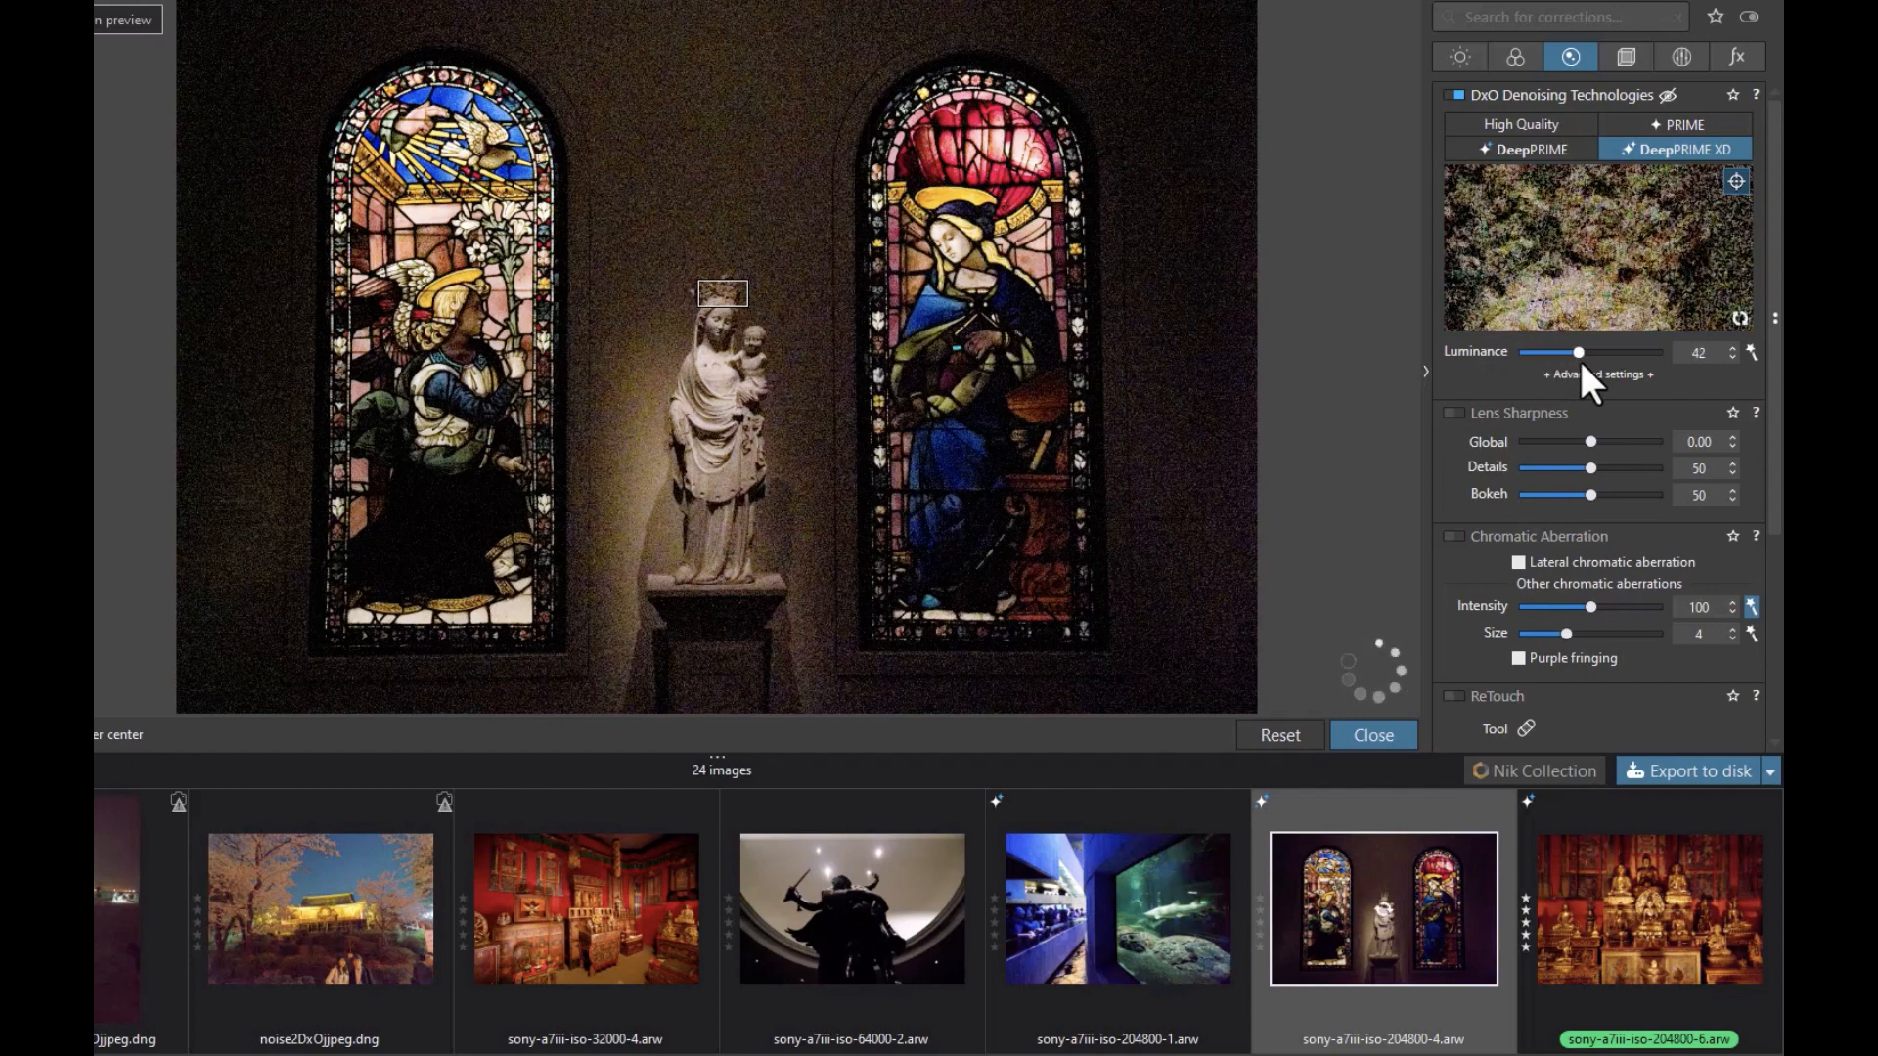
pyautogui.moveTo(1576, 353); pyautogui.dragTo(1585, 352)
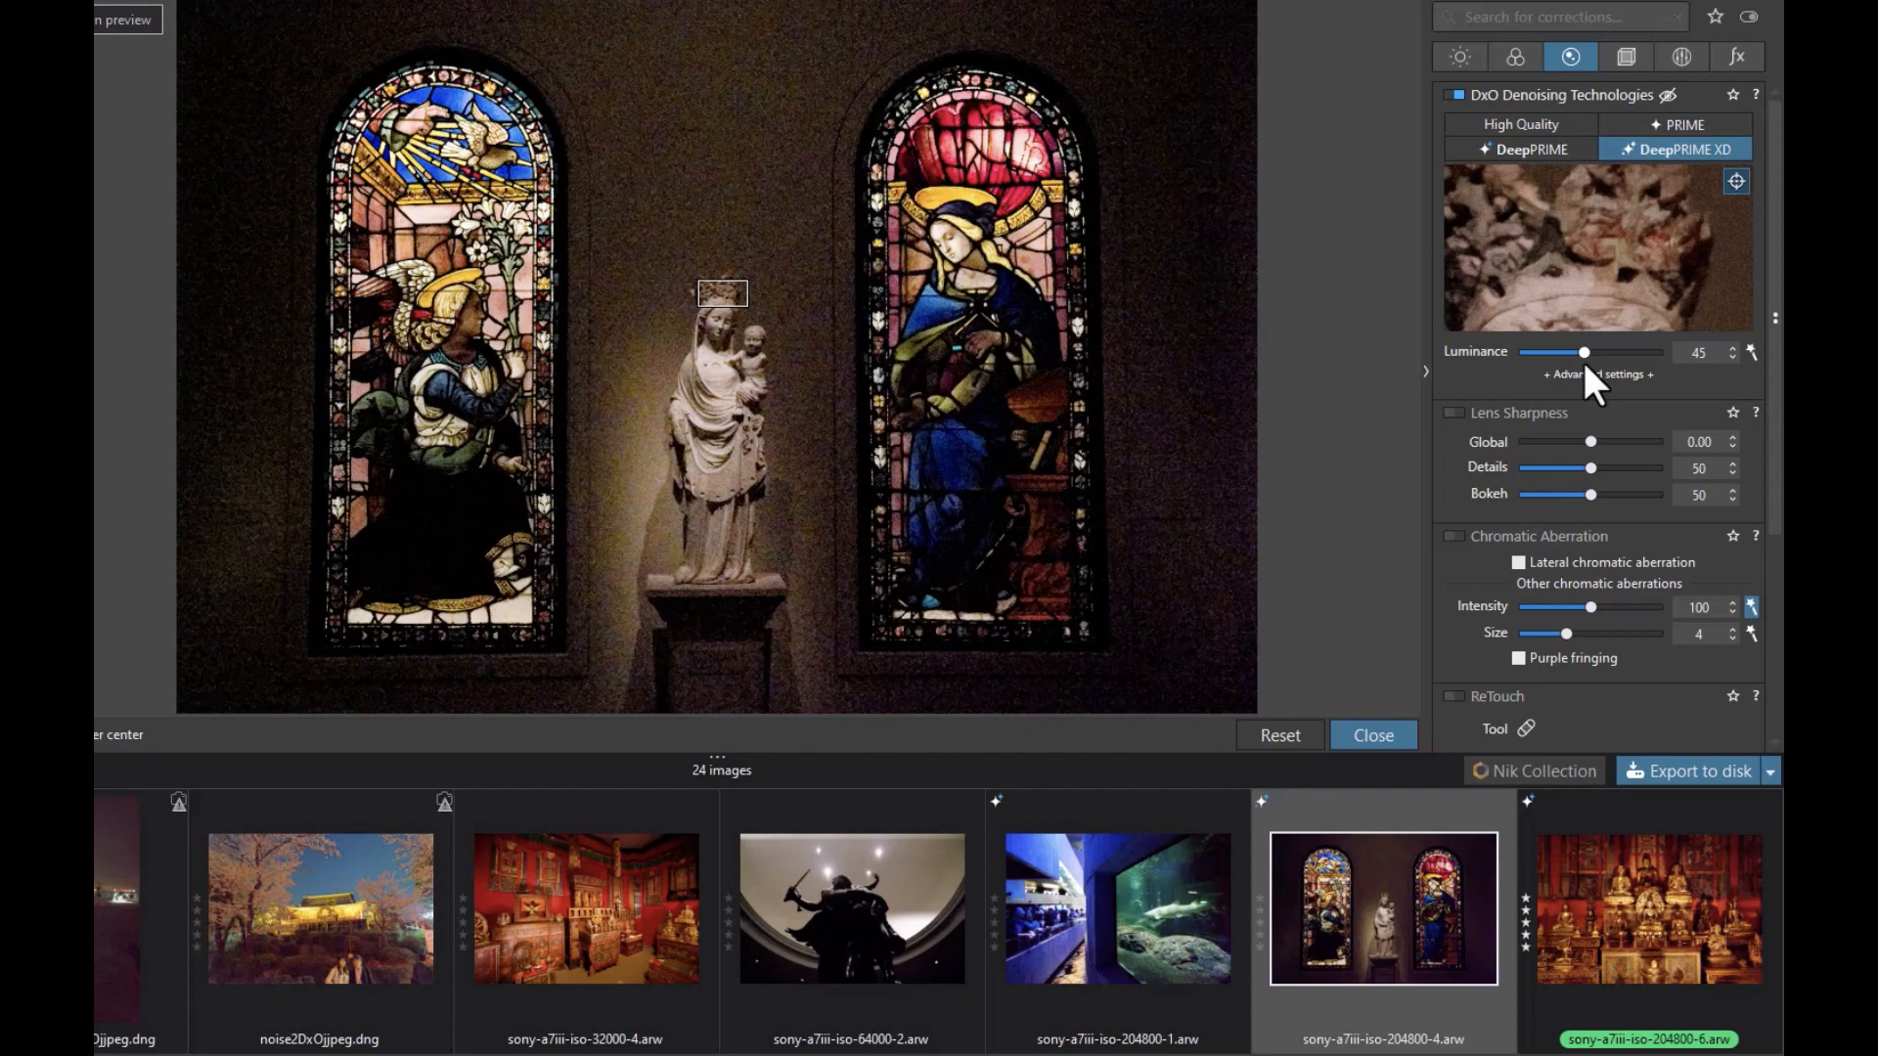
pyautogui.moveTo(1661, 369)
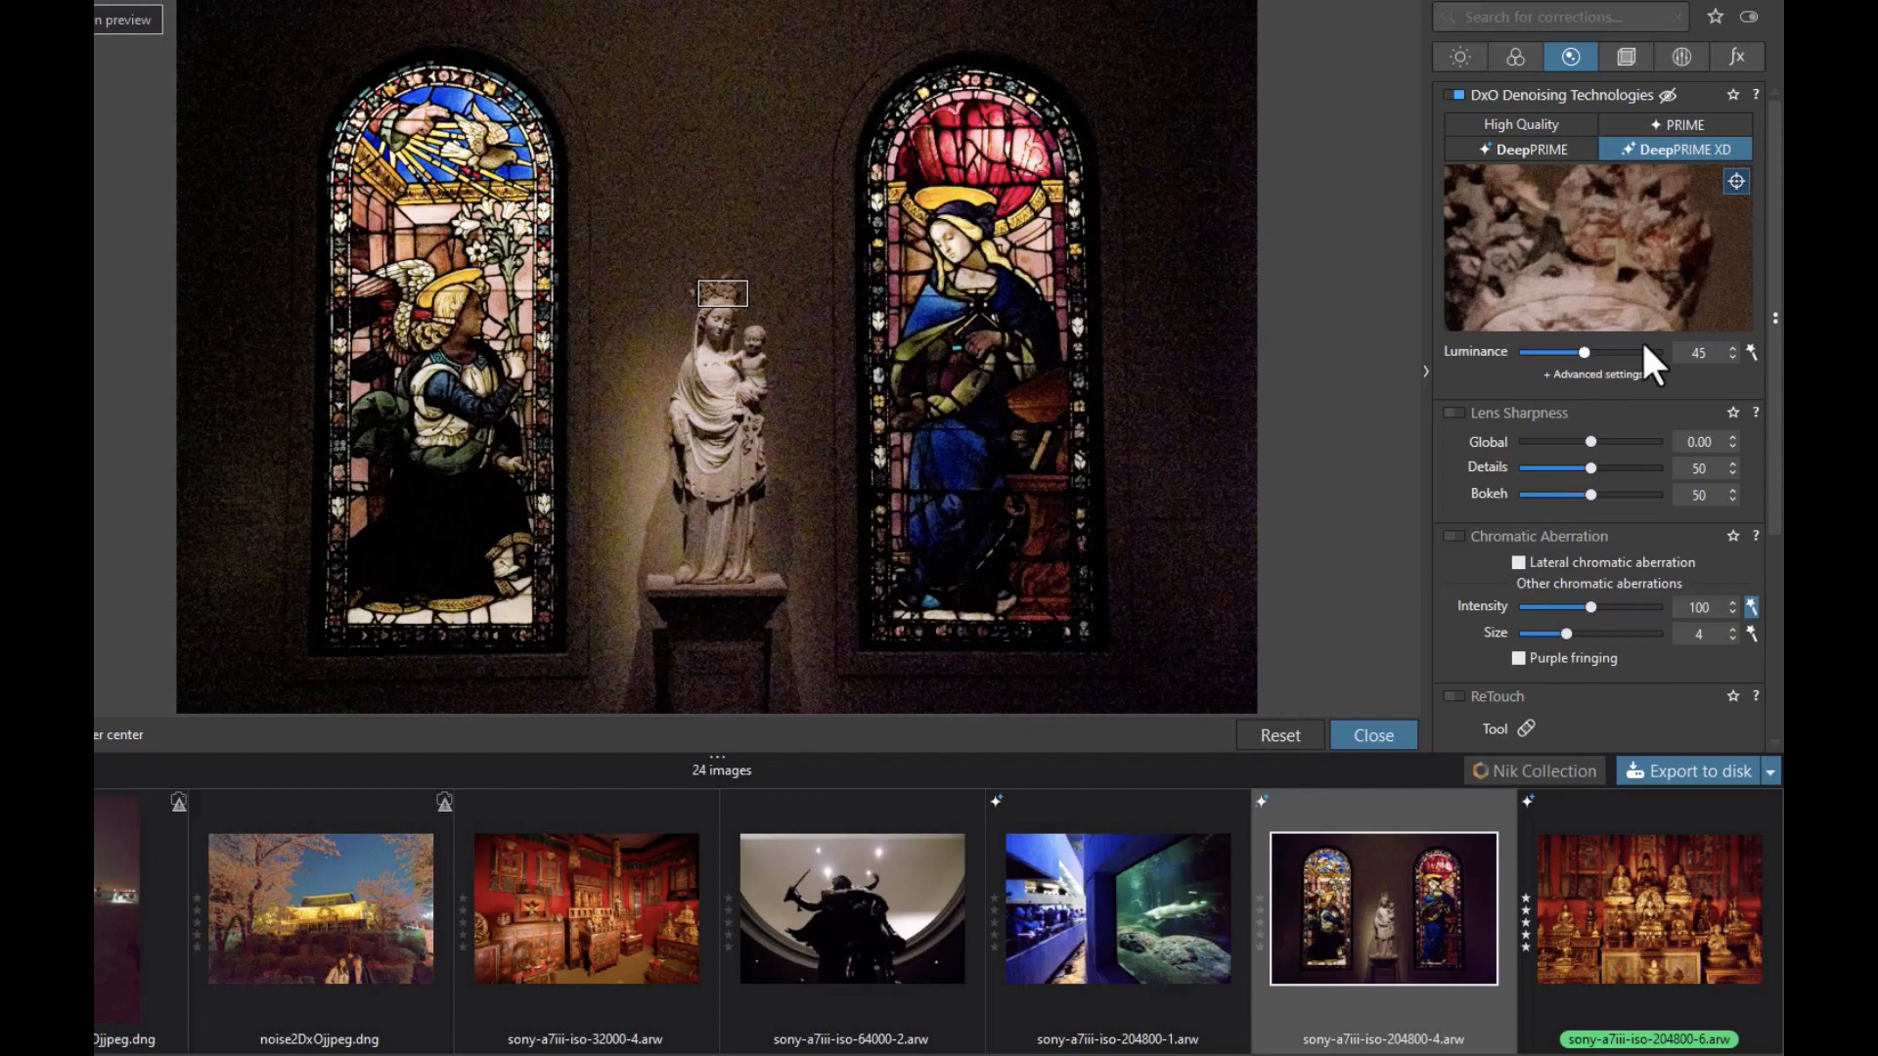
pyautogui.moveTo(1587, 363)
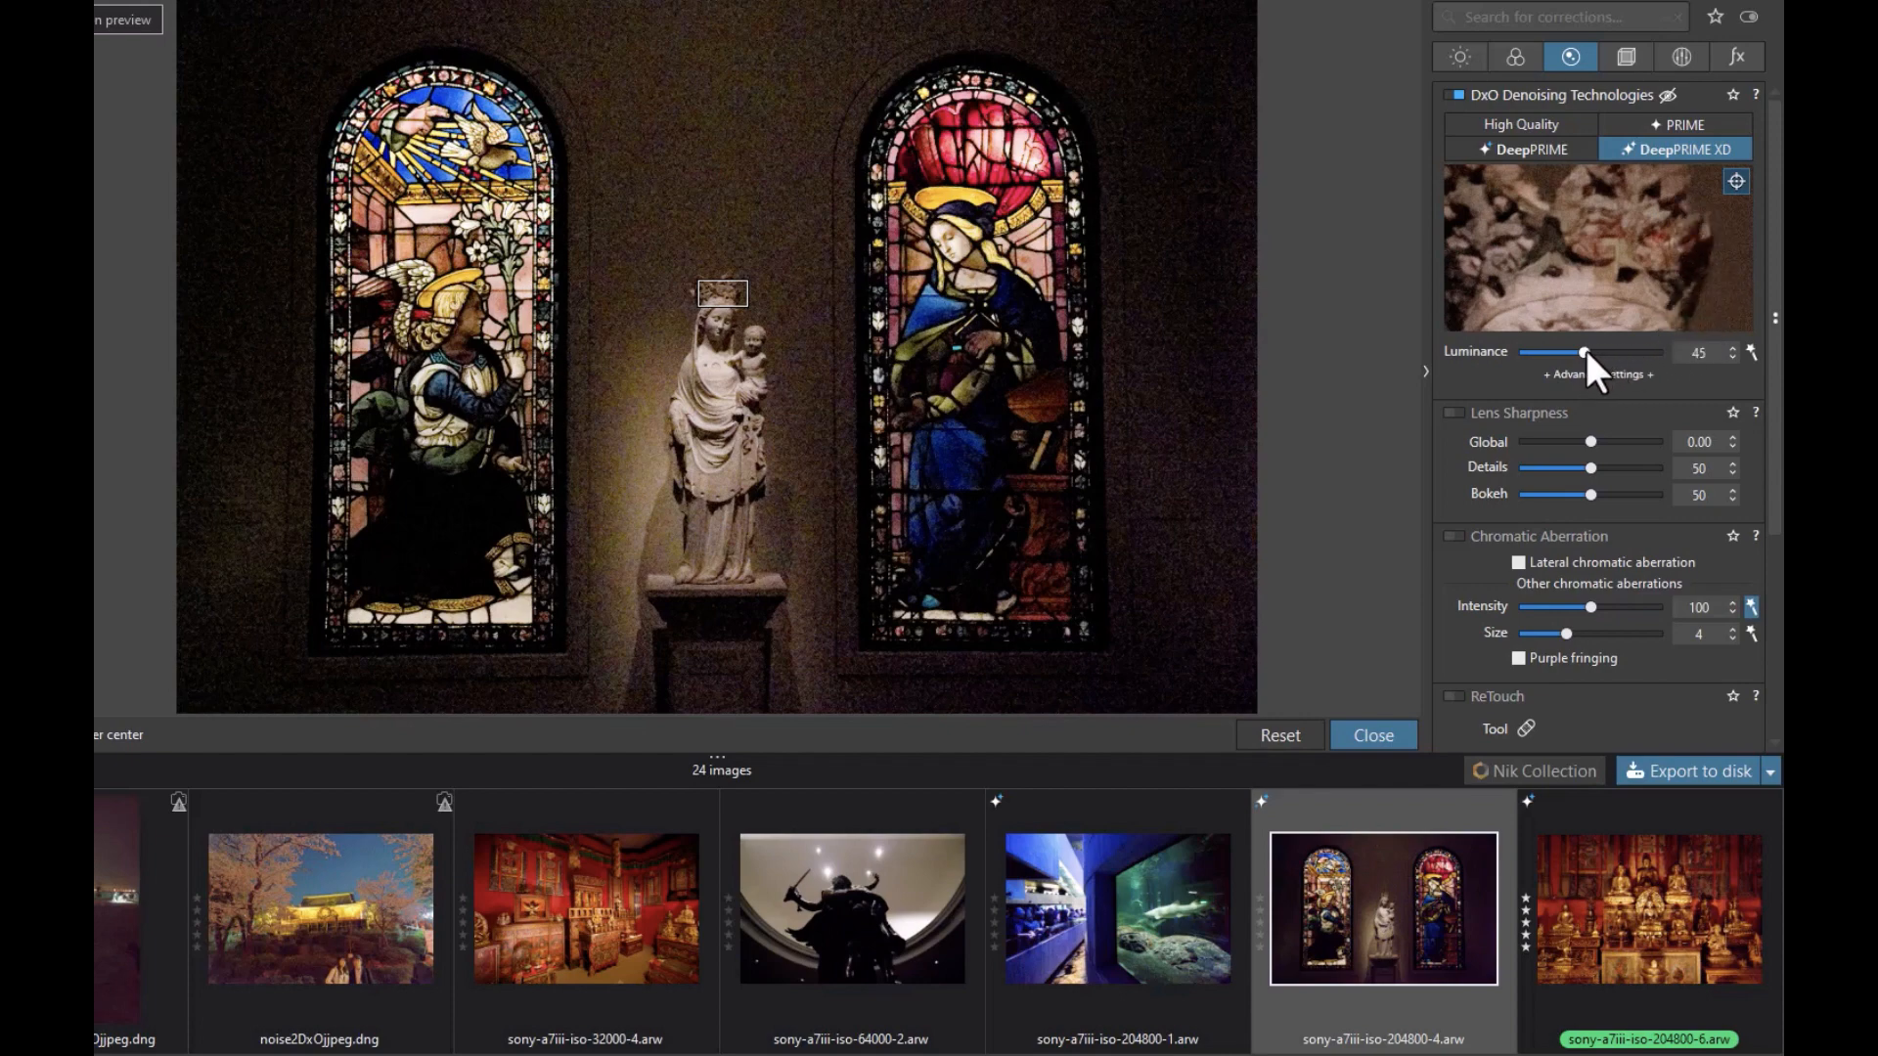
pyautogui.moveTo(1586, 353); pyautogui.dragTo(1620, 352)
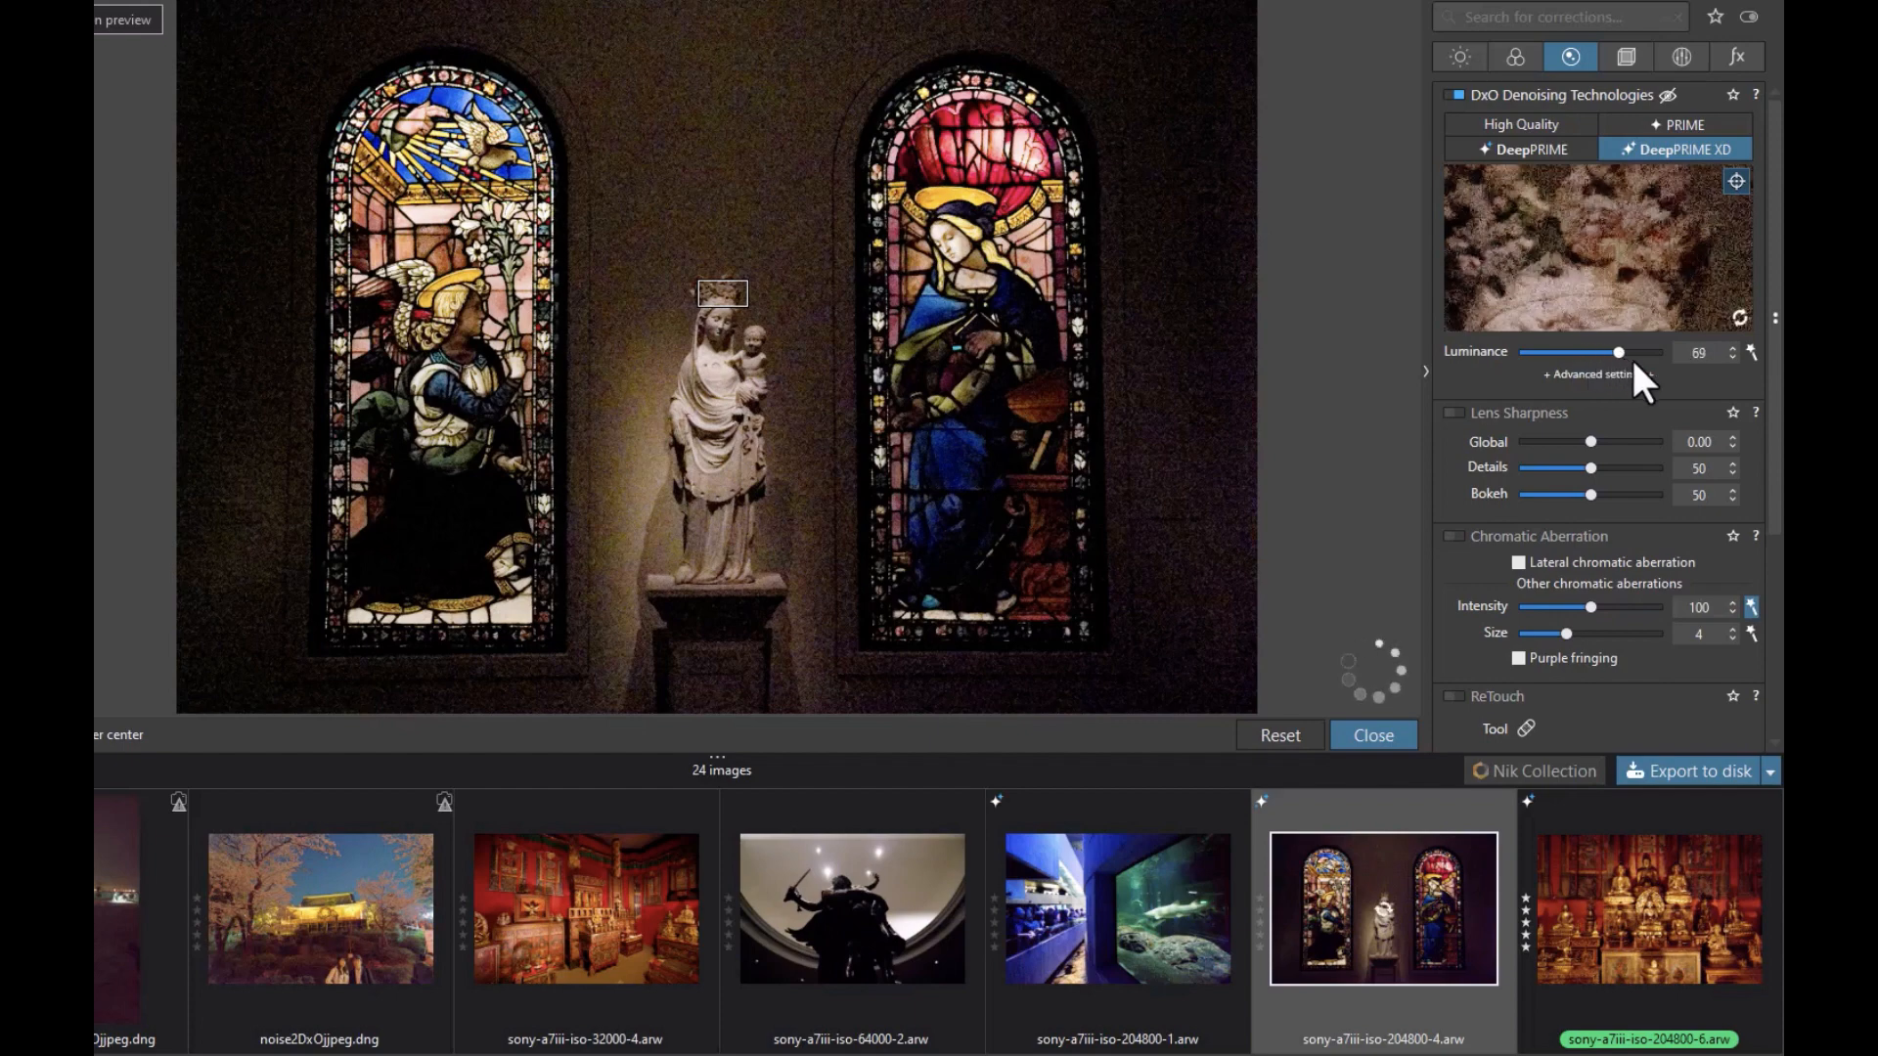
pyautogui.moveTo(1618, 352); pyautogui.dragTo(1659, 352)
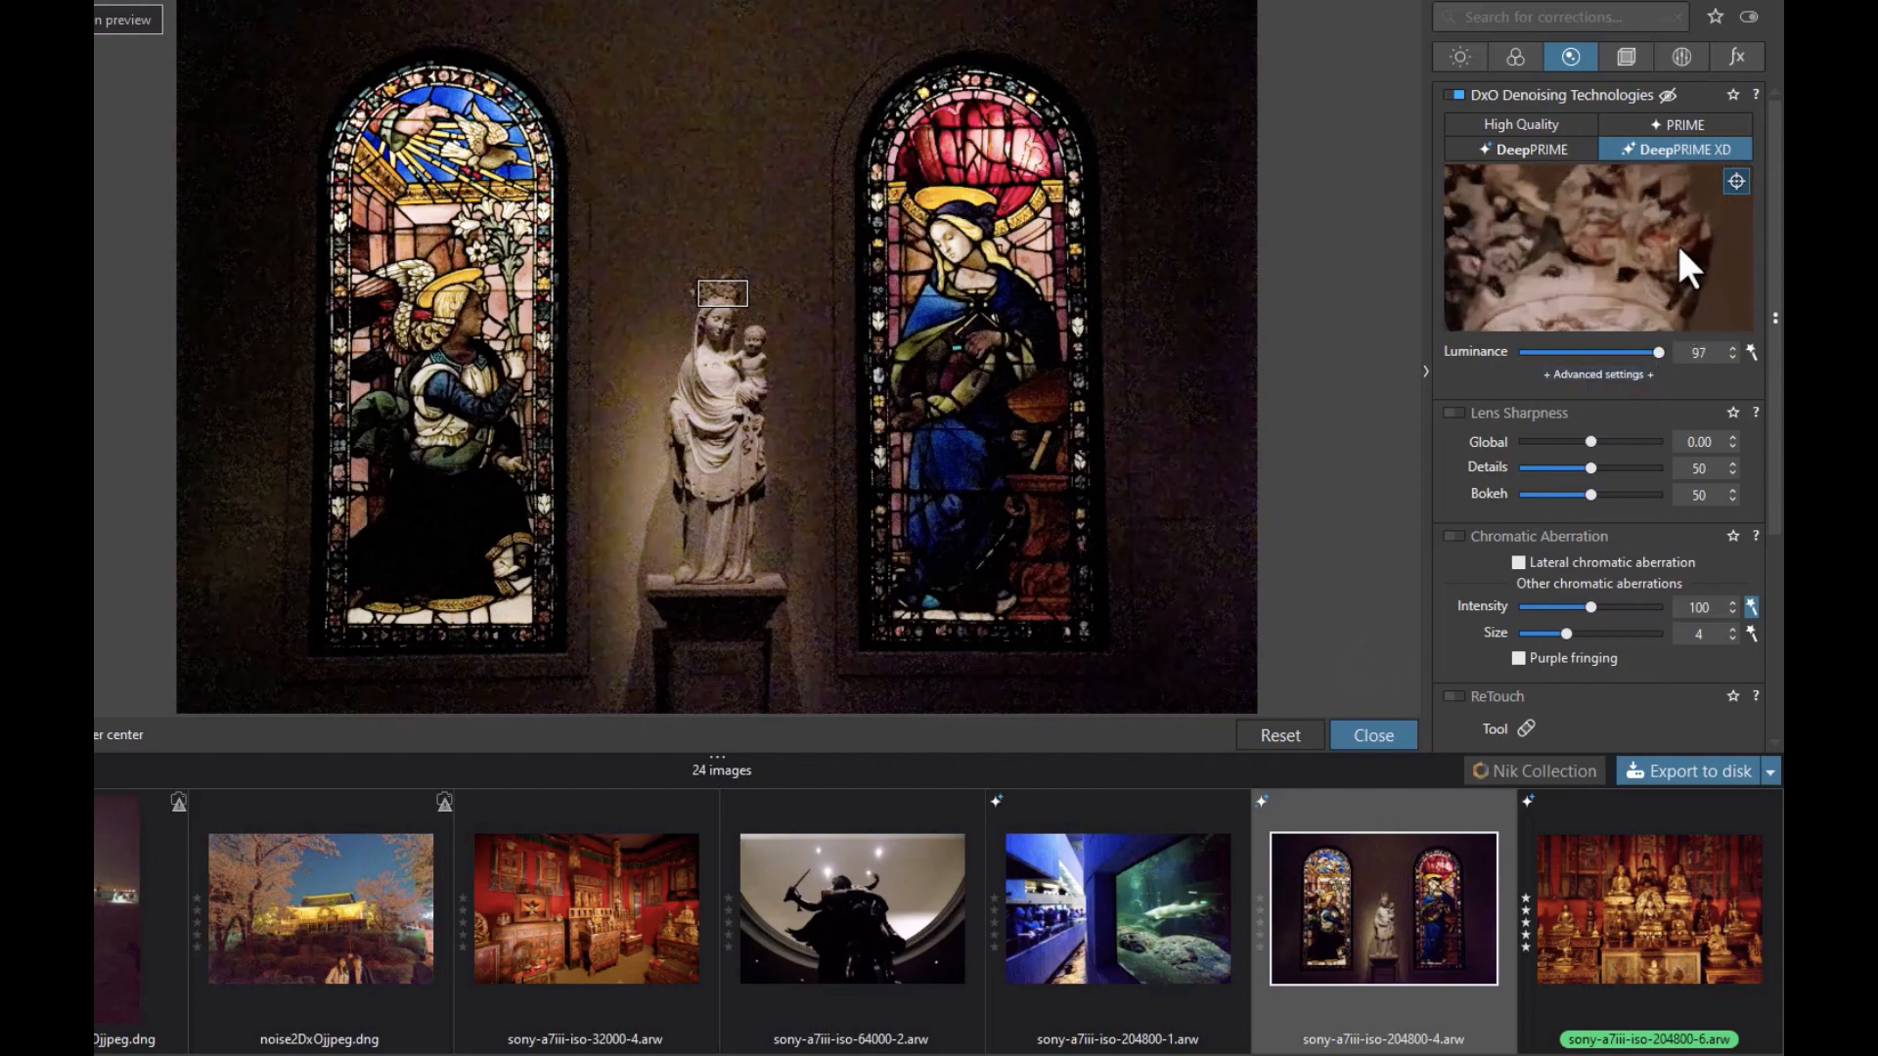